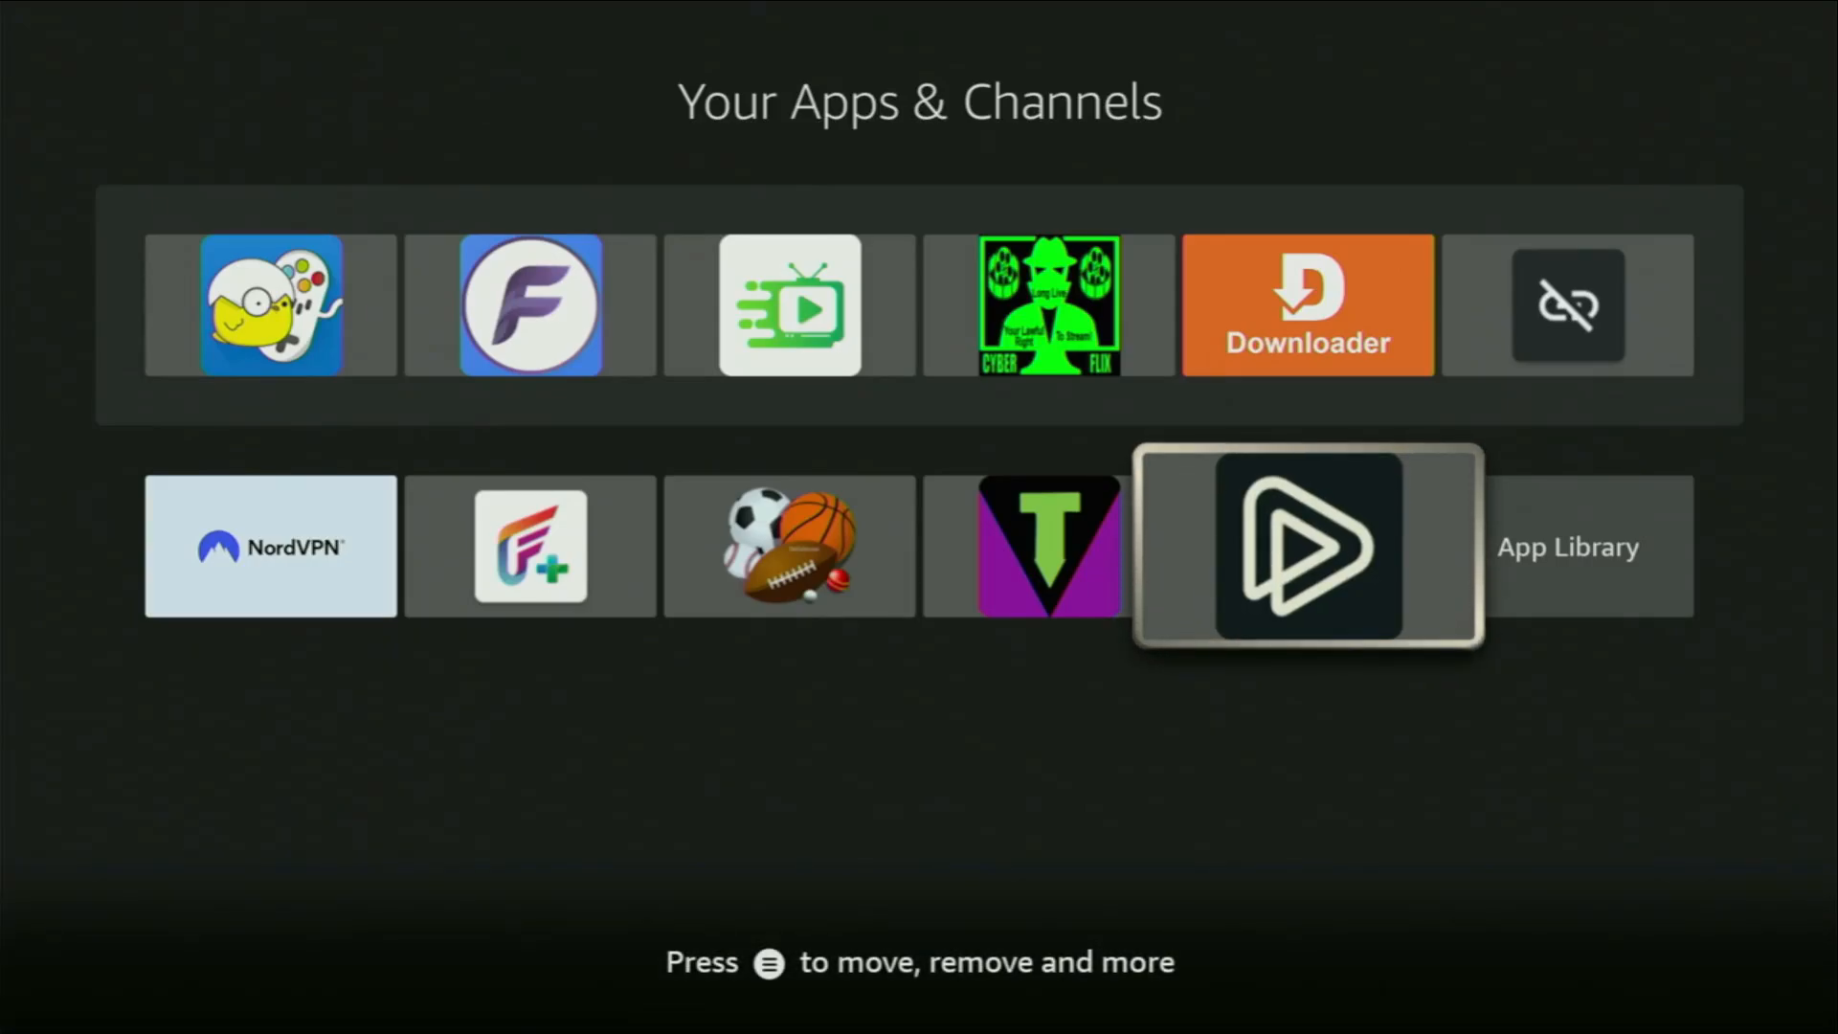
Launch the newly installed browser app and view its Google homepage
{"action": "left_click", "coordinate": [1306, 545]}
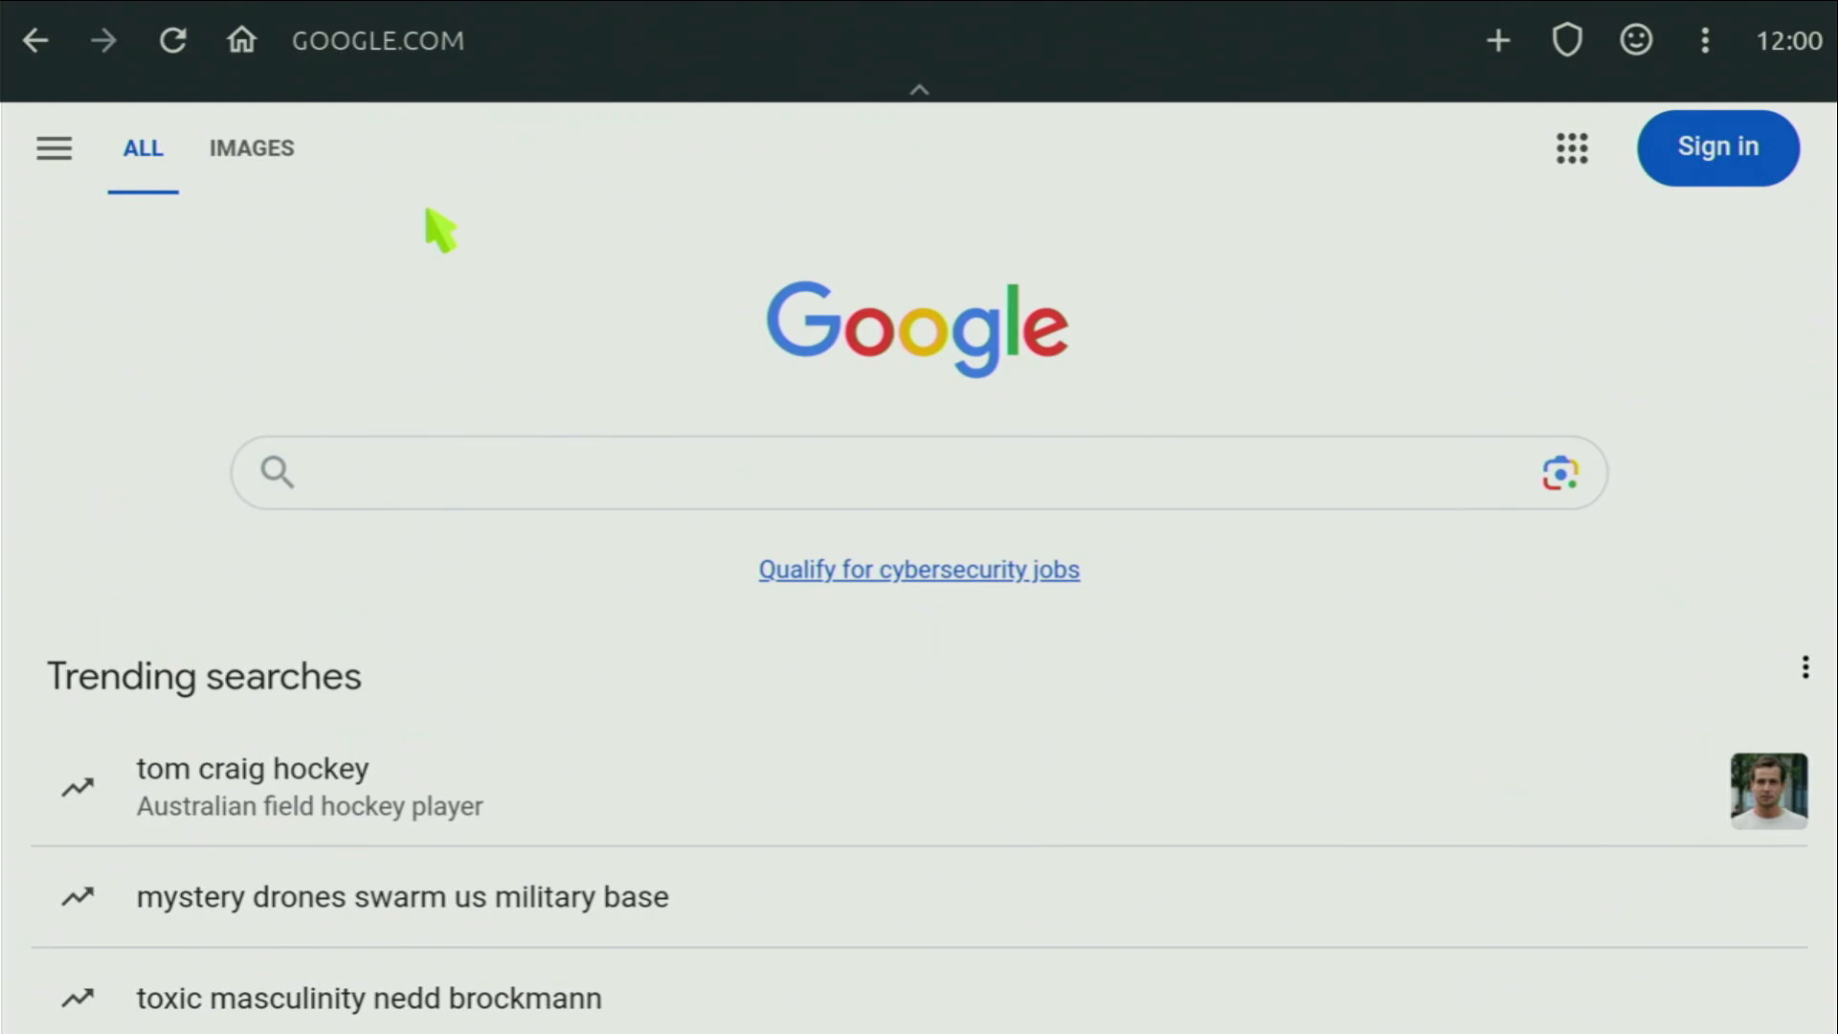
{"action": "mouse_move", "coordinate": [443, 299]}
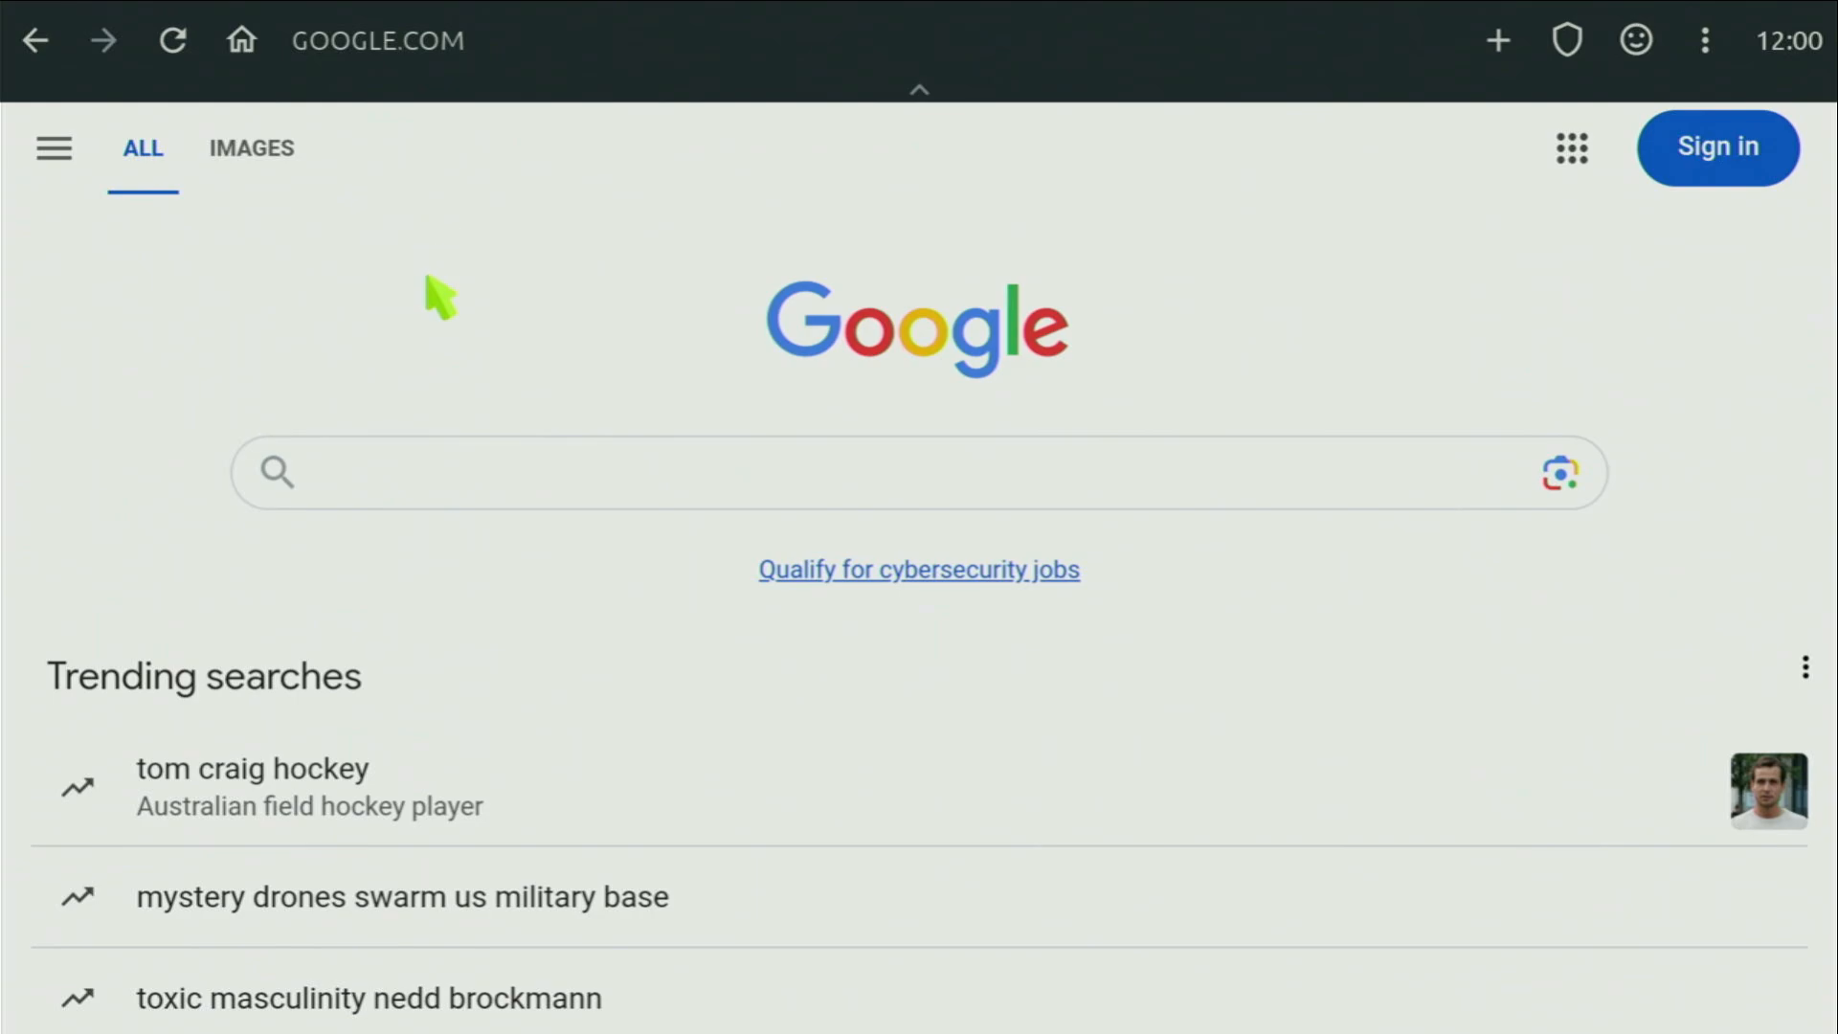
{"action": "mouse_move", "coordinate": [444, 351]}
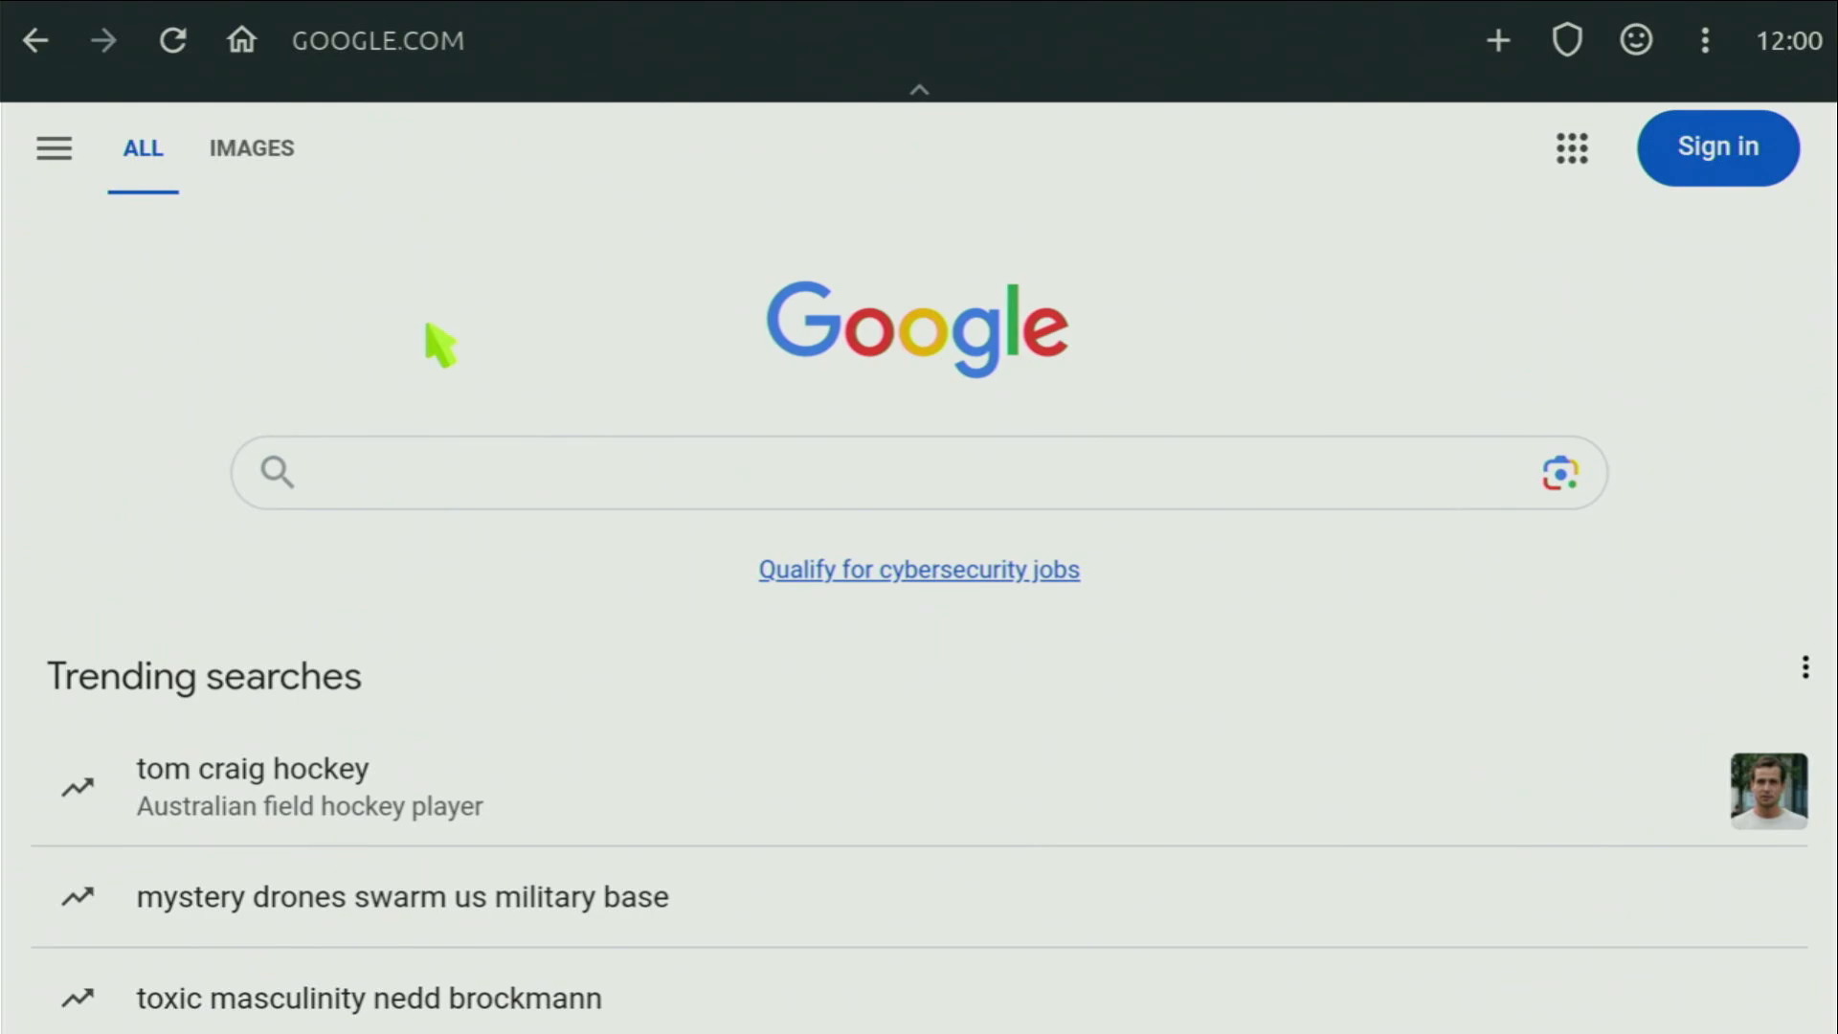
{"action": "mouse_move", "coordinate": [443, 392]}
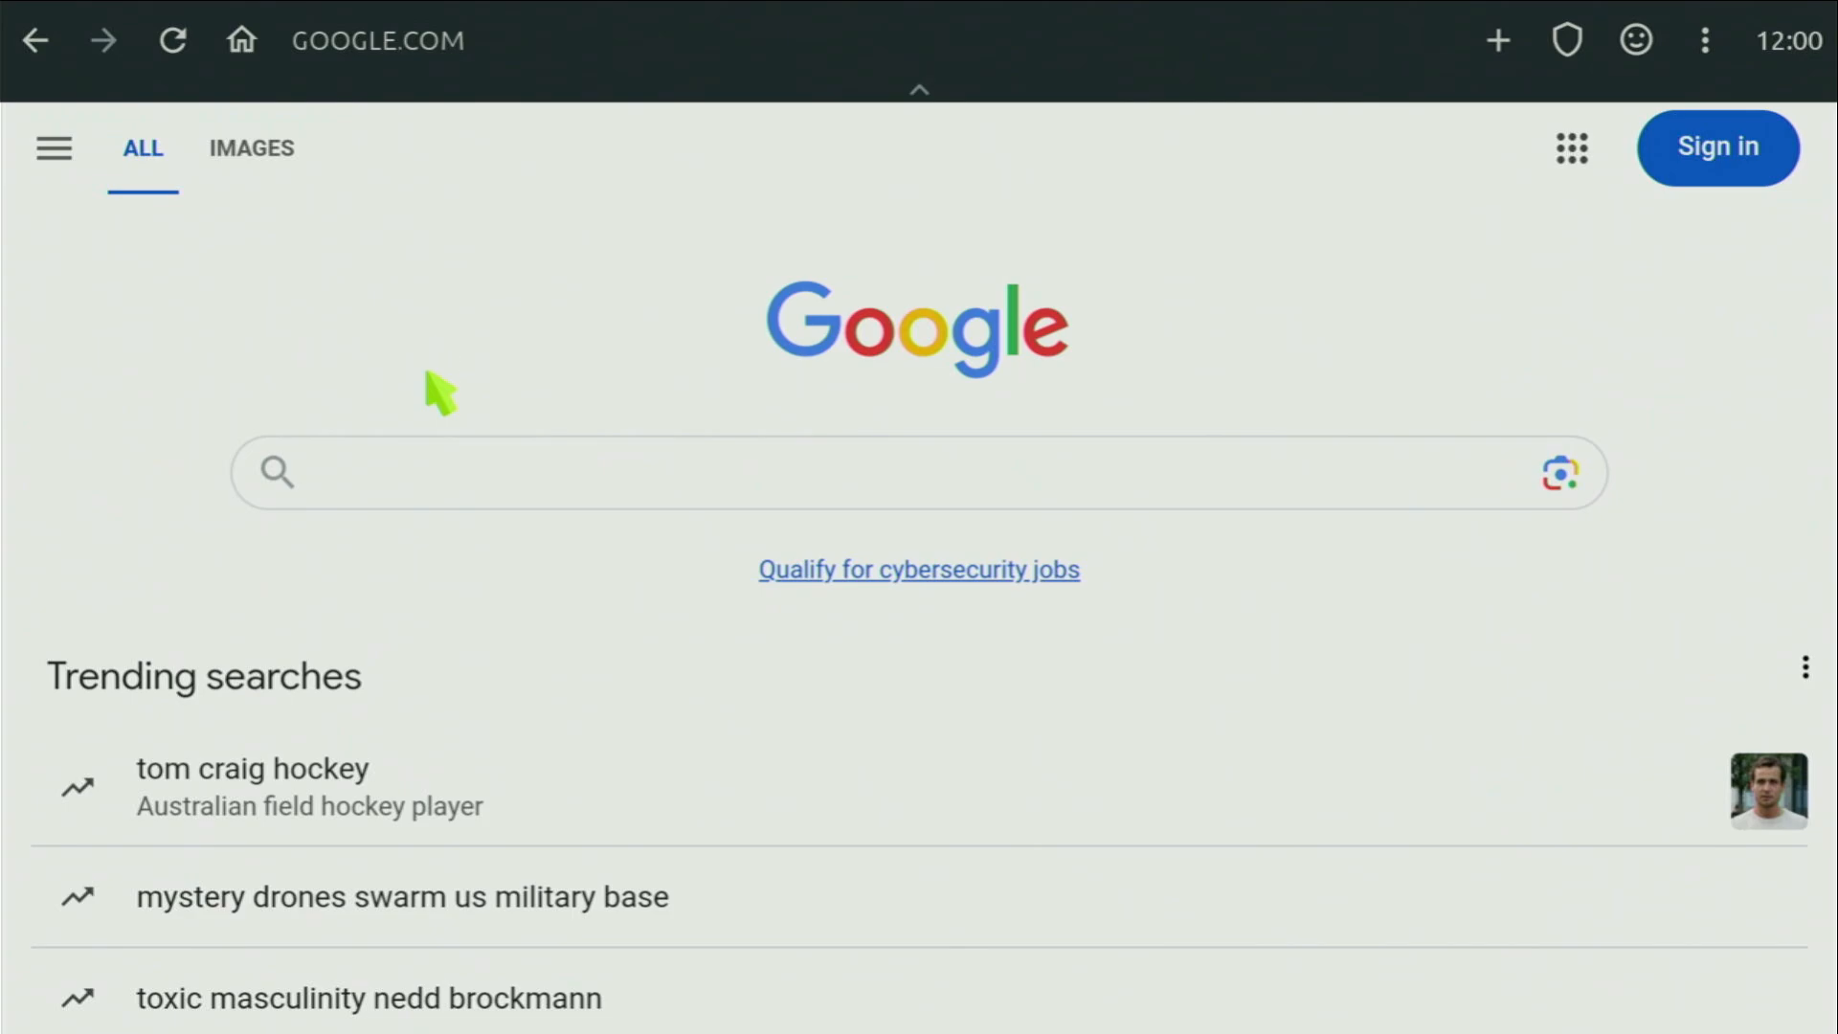
{"action": "mouse_move", "coordinate": [440, 563]}
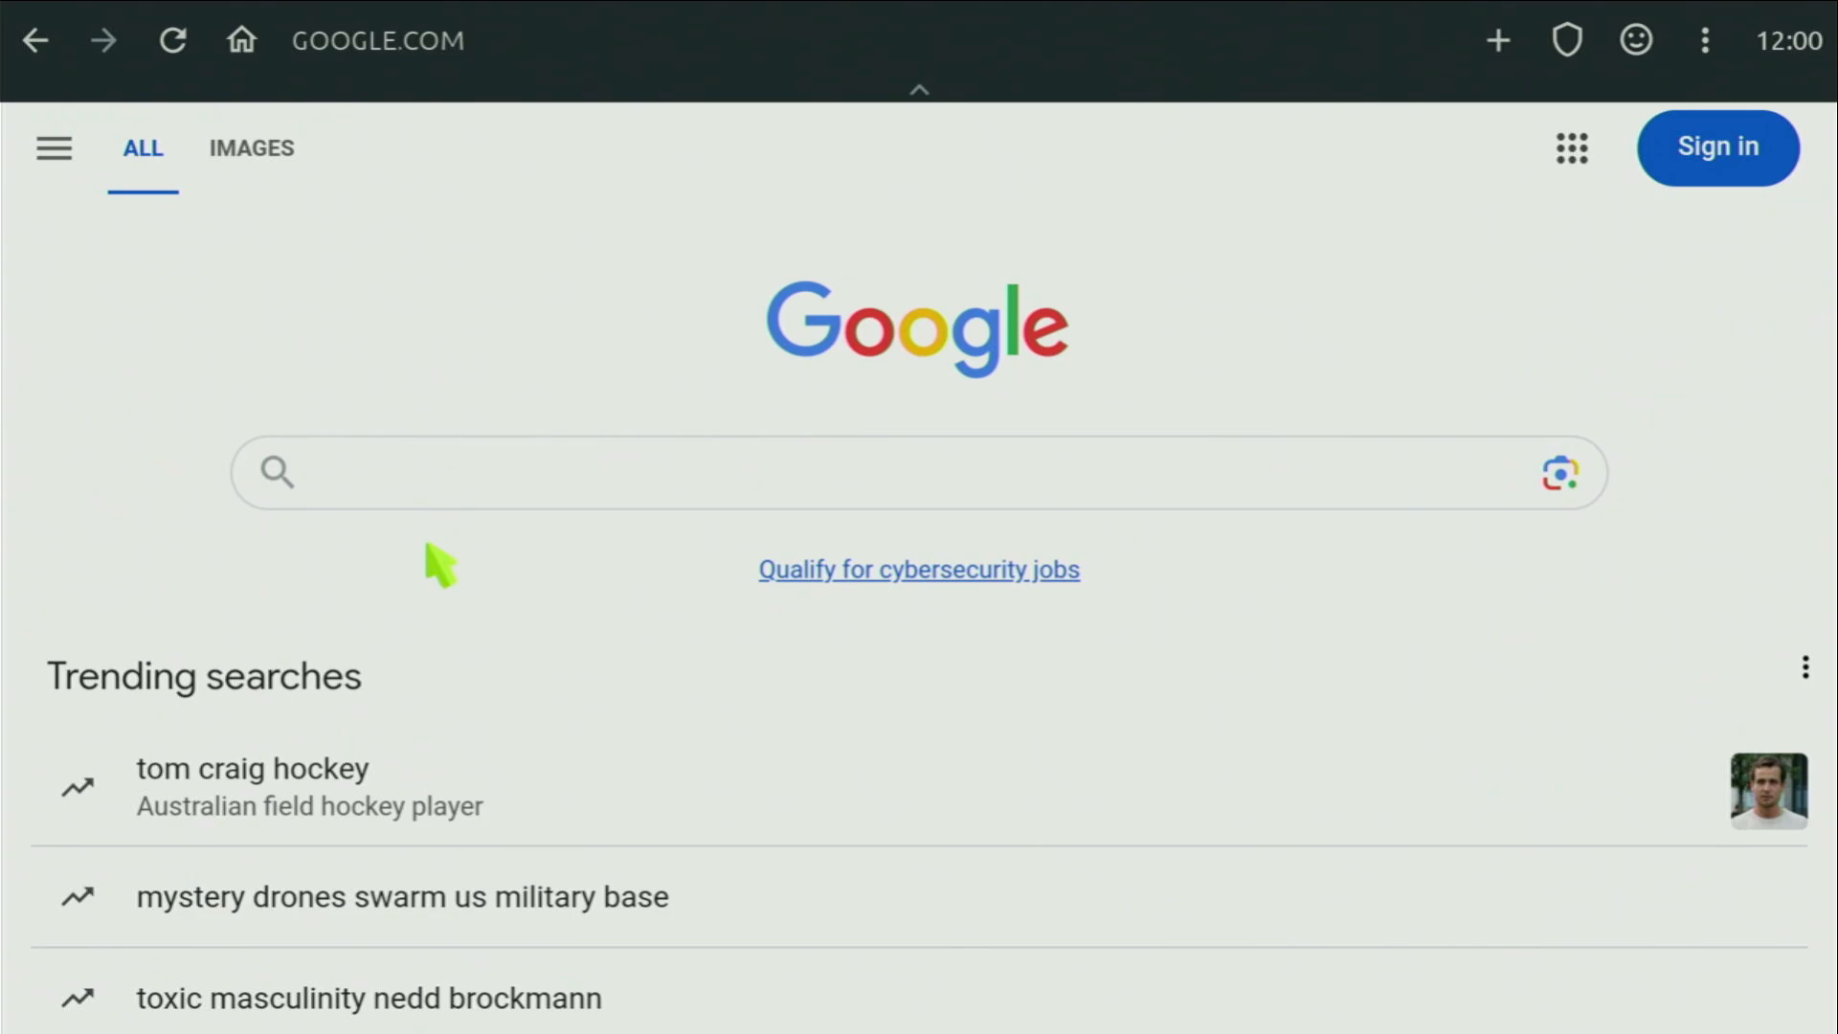
{"action": "mouse_move", "coordinate": [908, 592]}
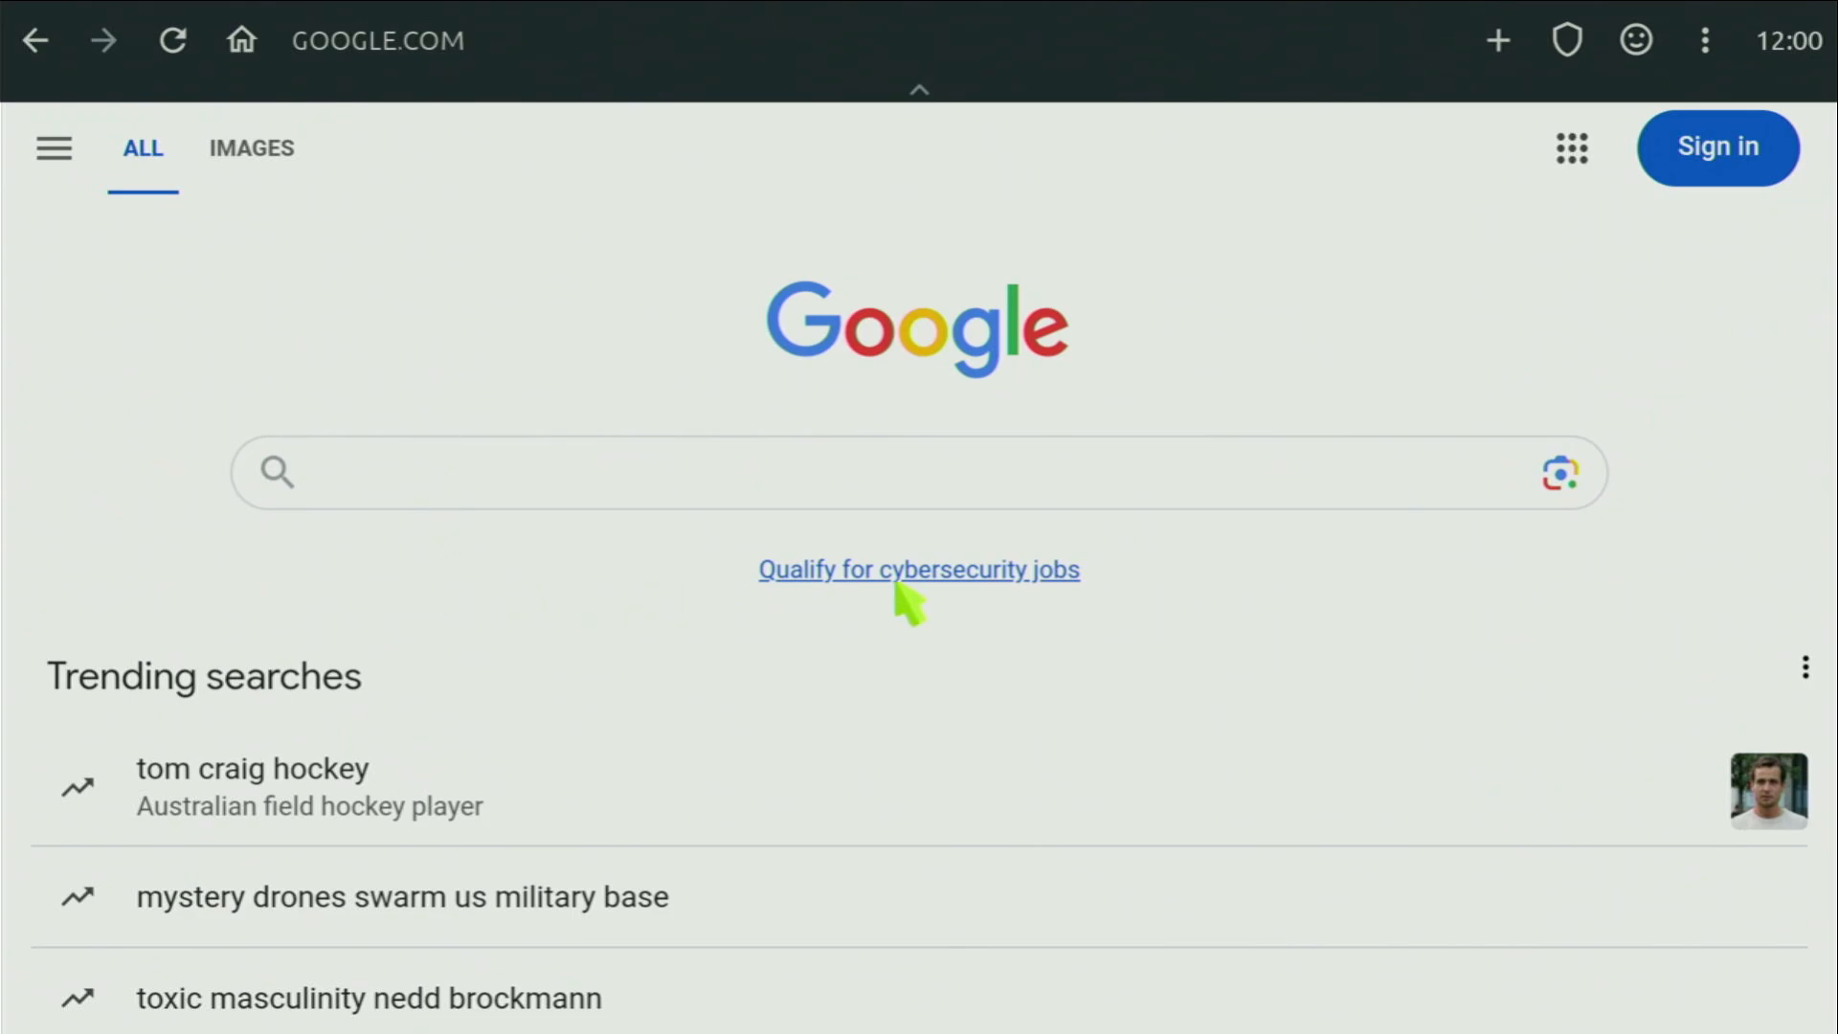
{"action": "mouse_move", "coordinate": [912, 621]}
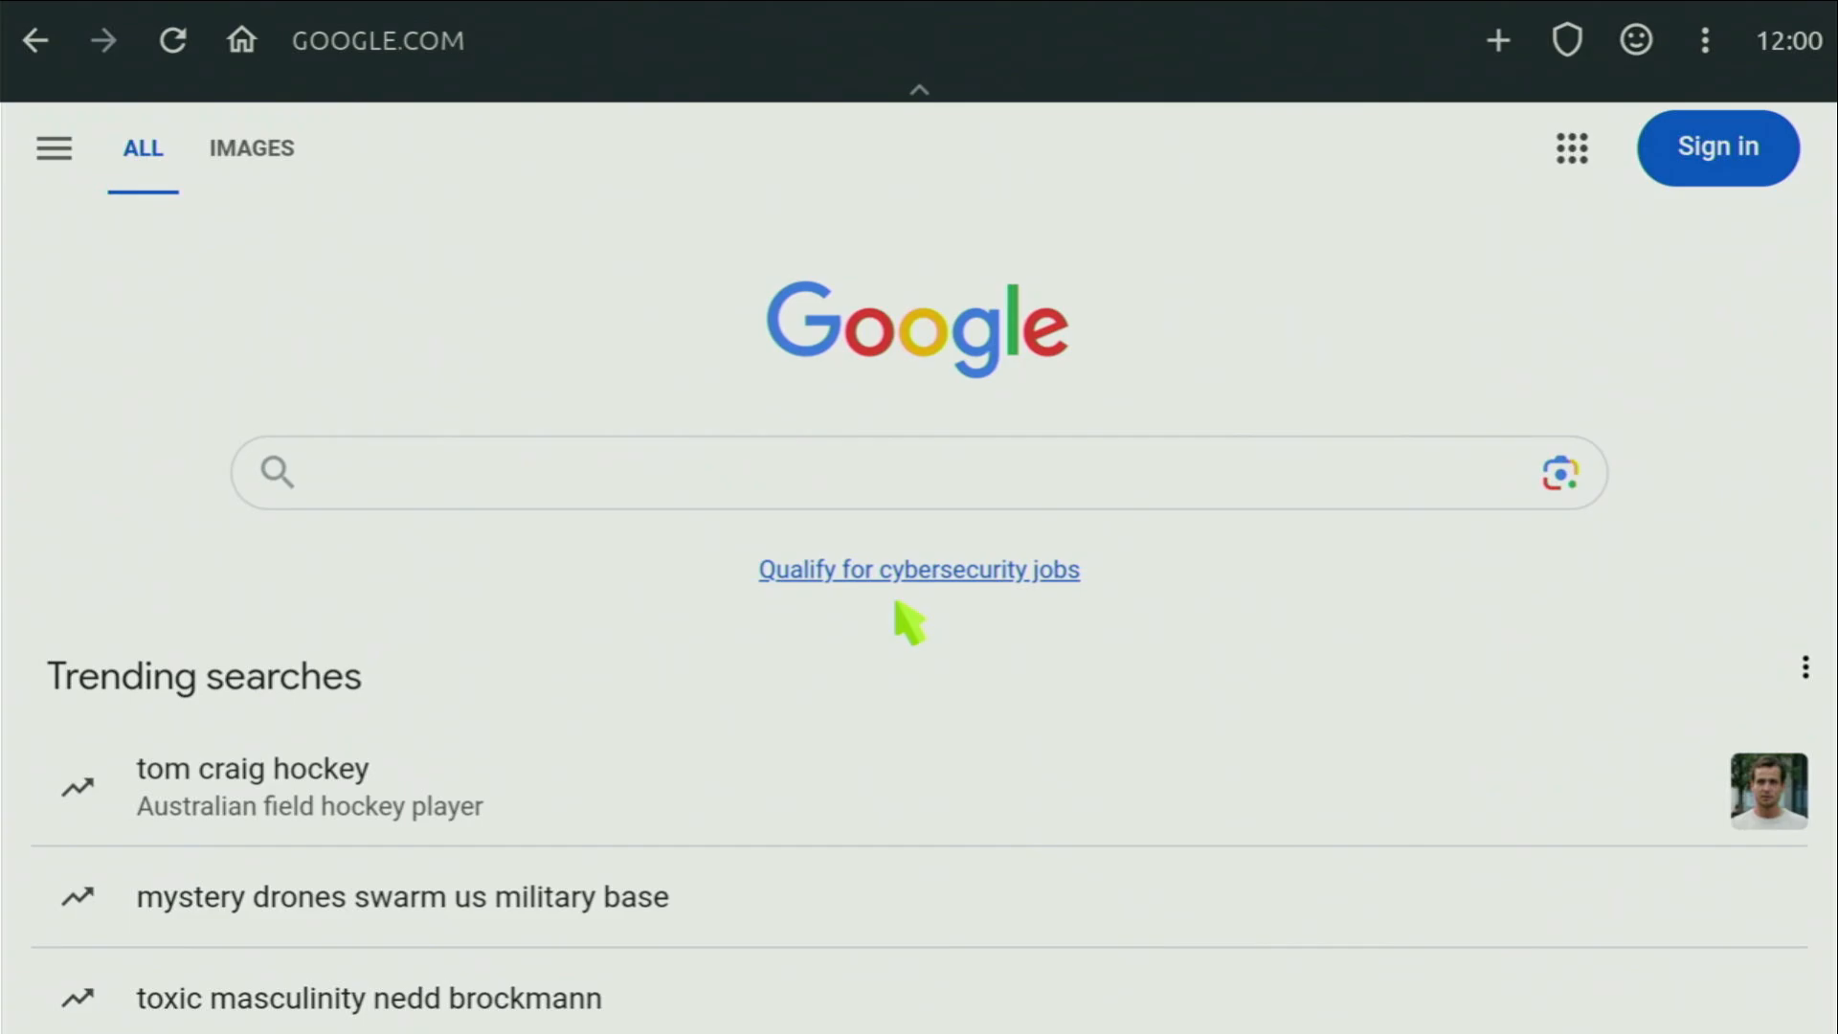
{"action": "mouse_move", "coordinate": [912, 668]}
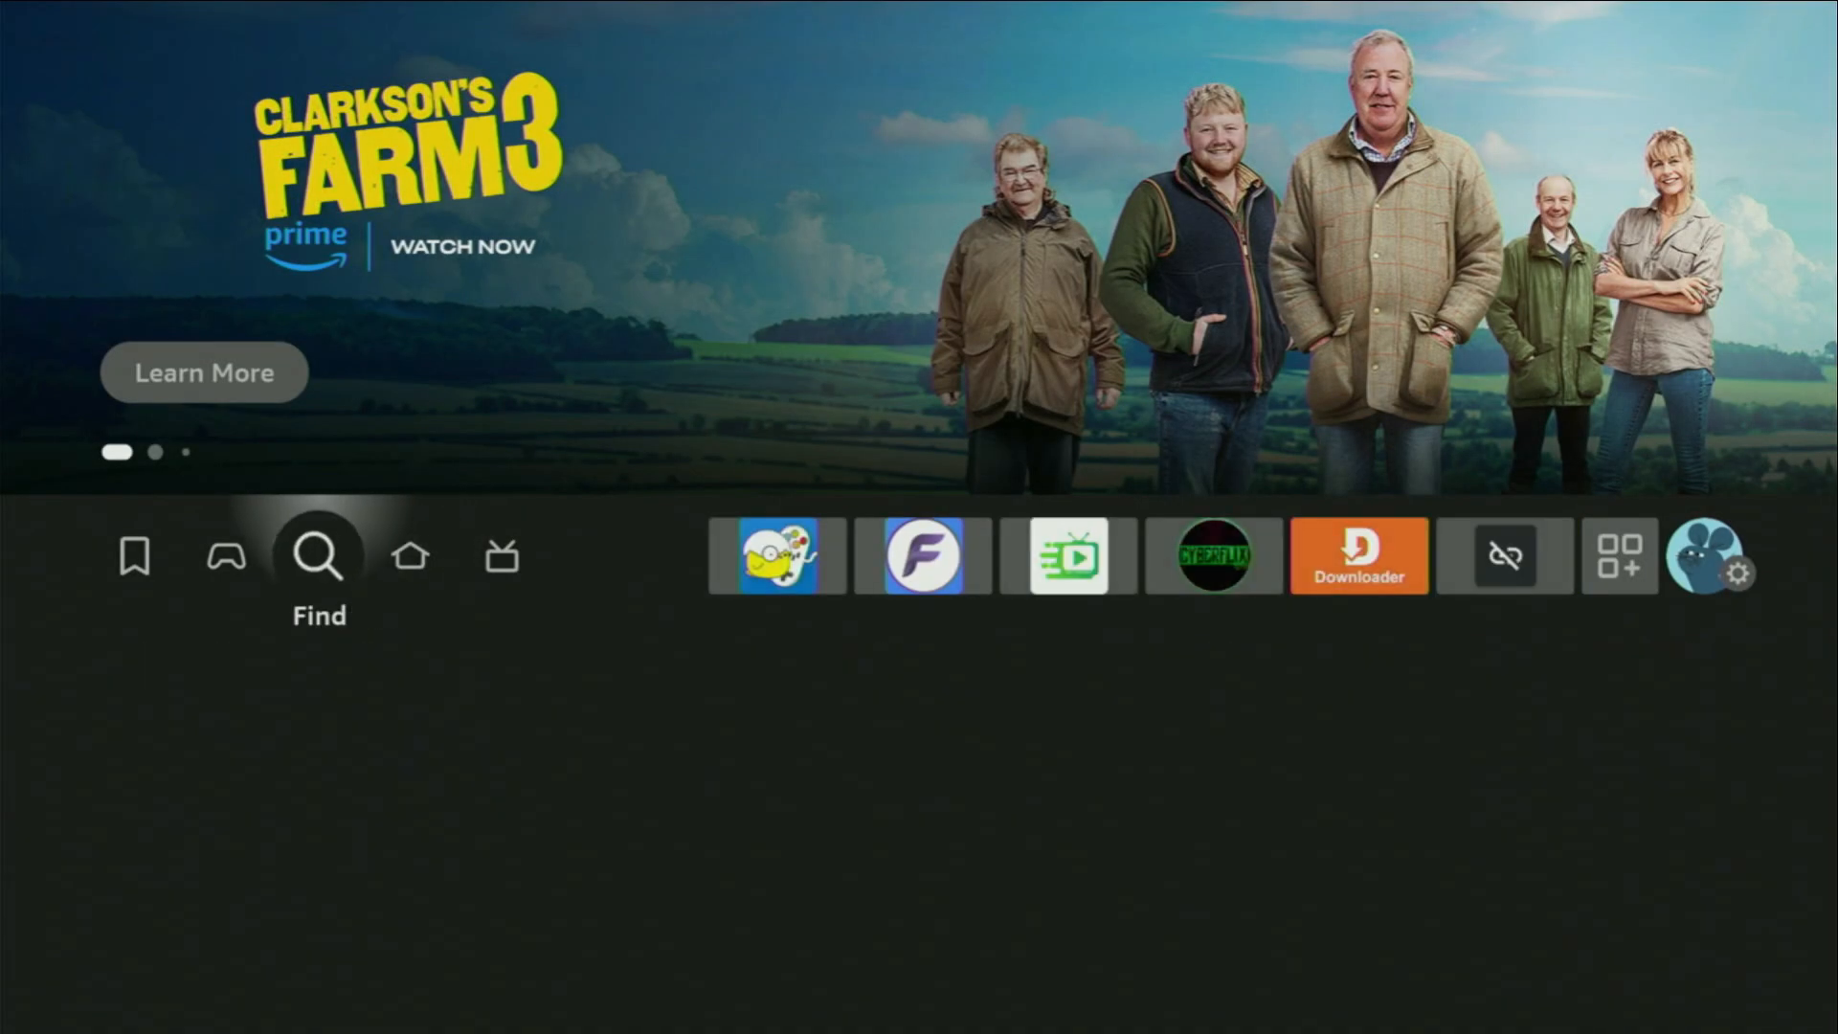
{"action": "left_click", "coordinate": [318, 556]}
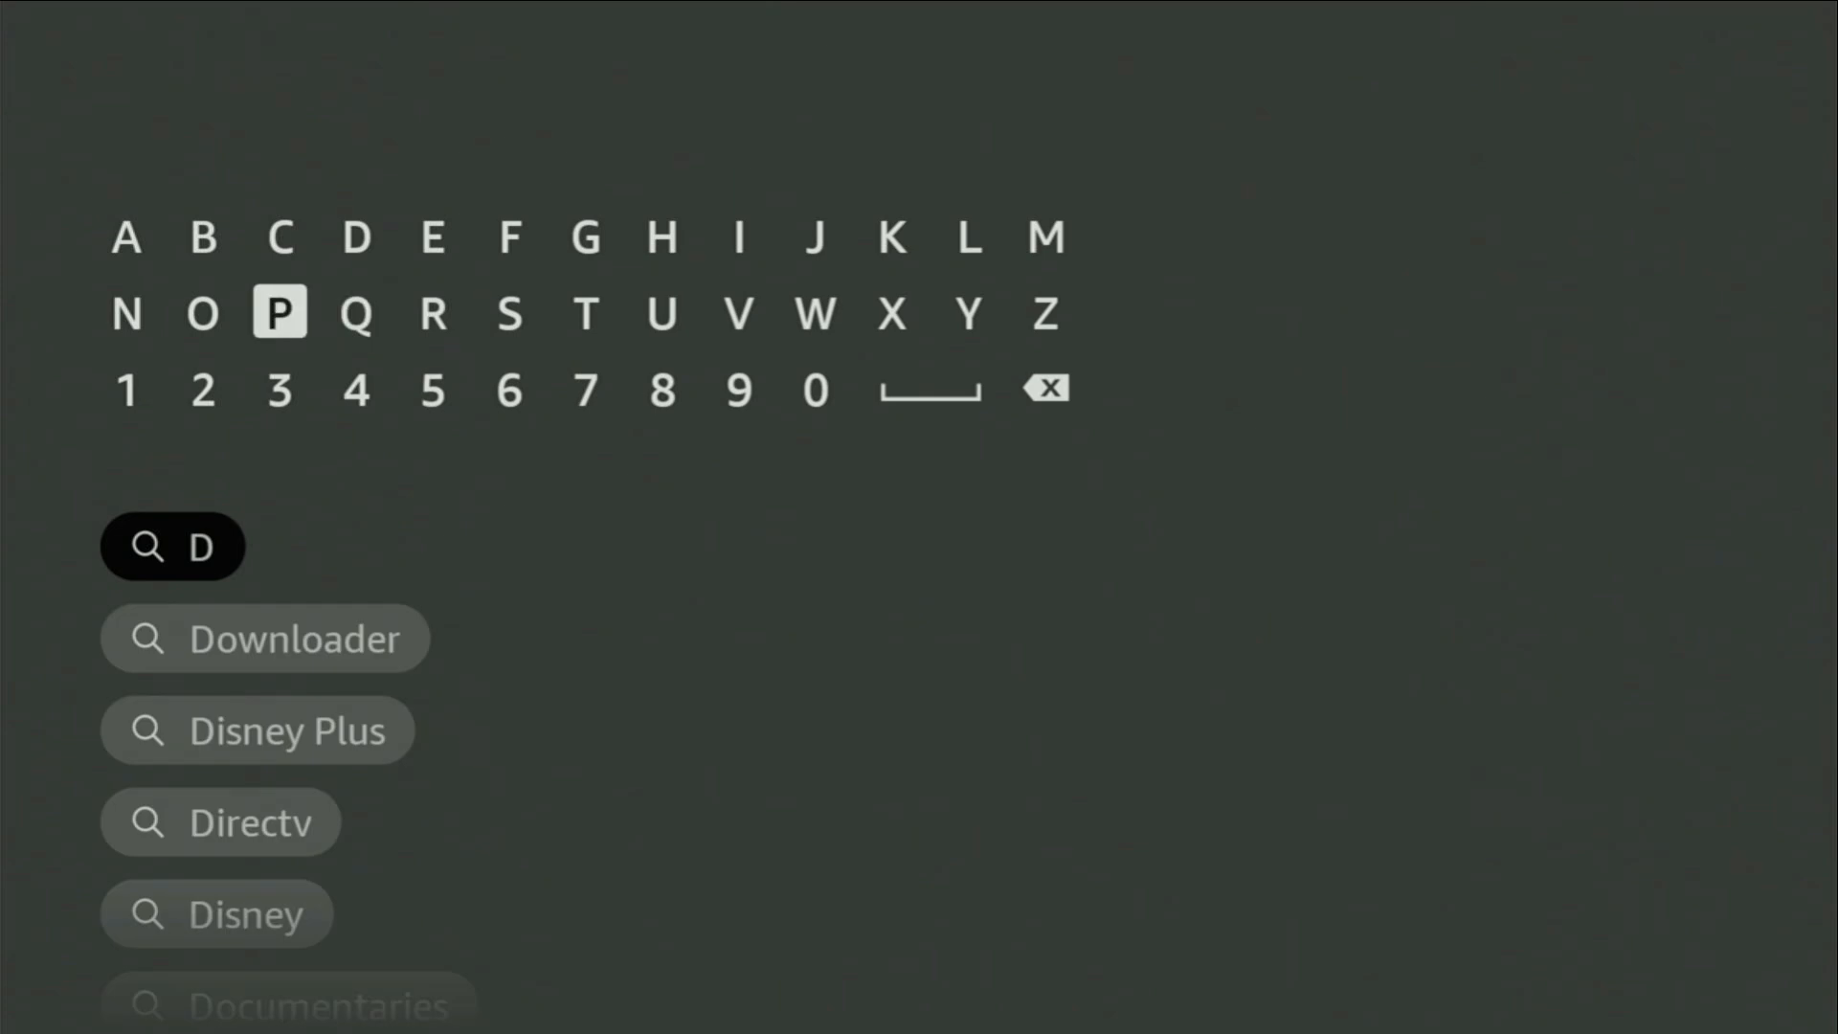
{"action": "left_click", "coordinate": [202, 314]}
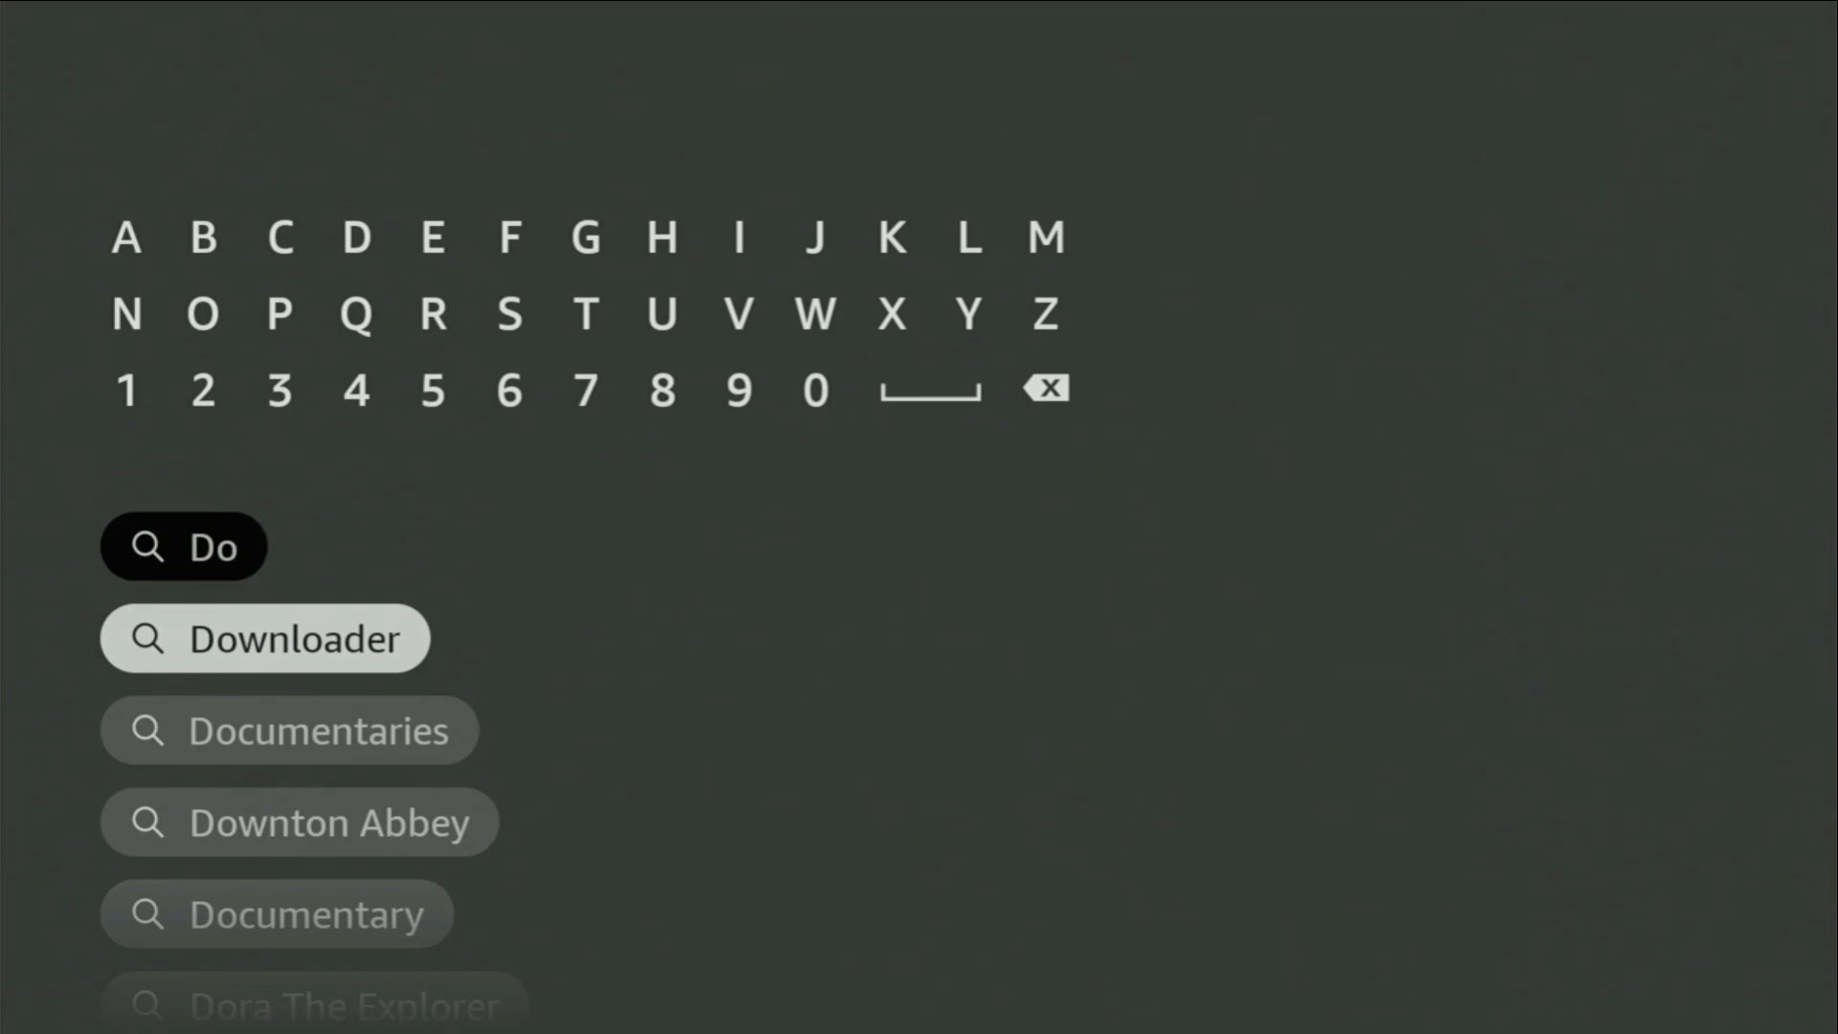
{"action": "left_click", "coordinate": [264, 638]}
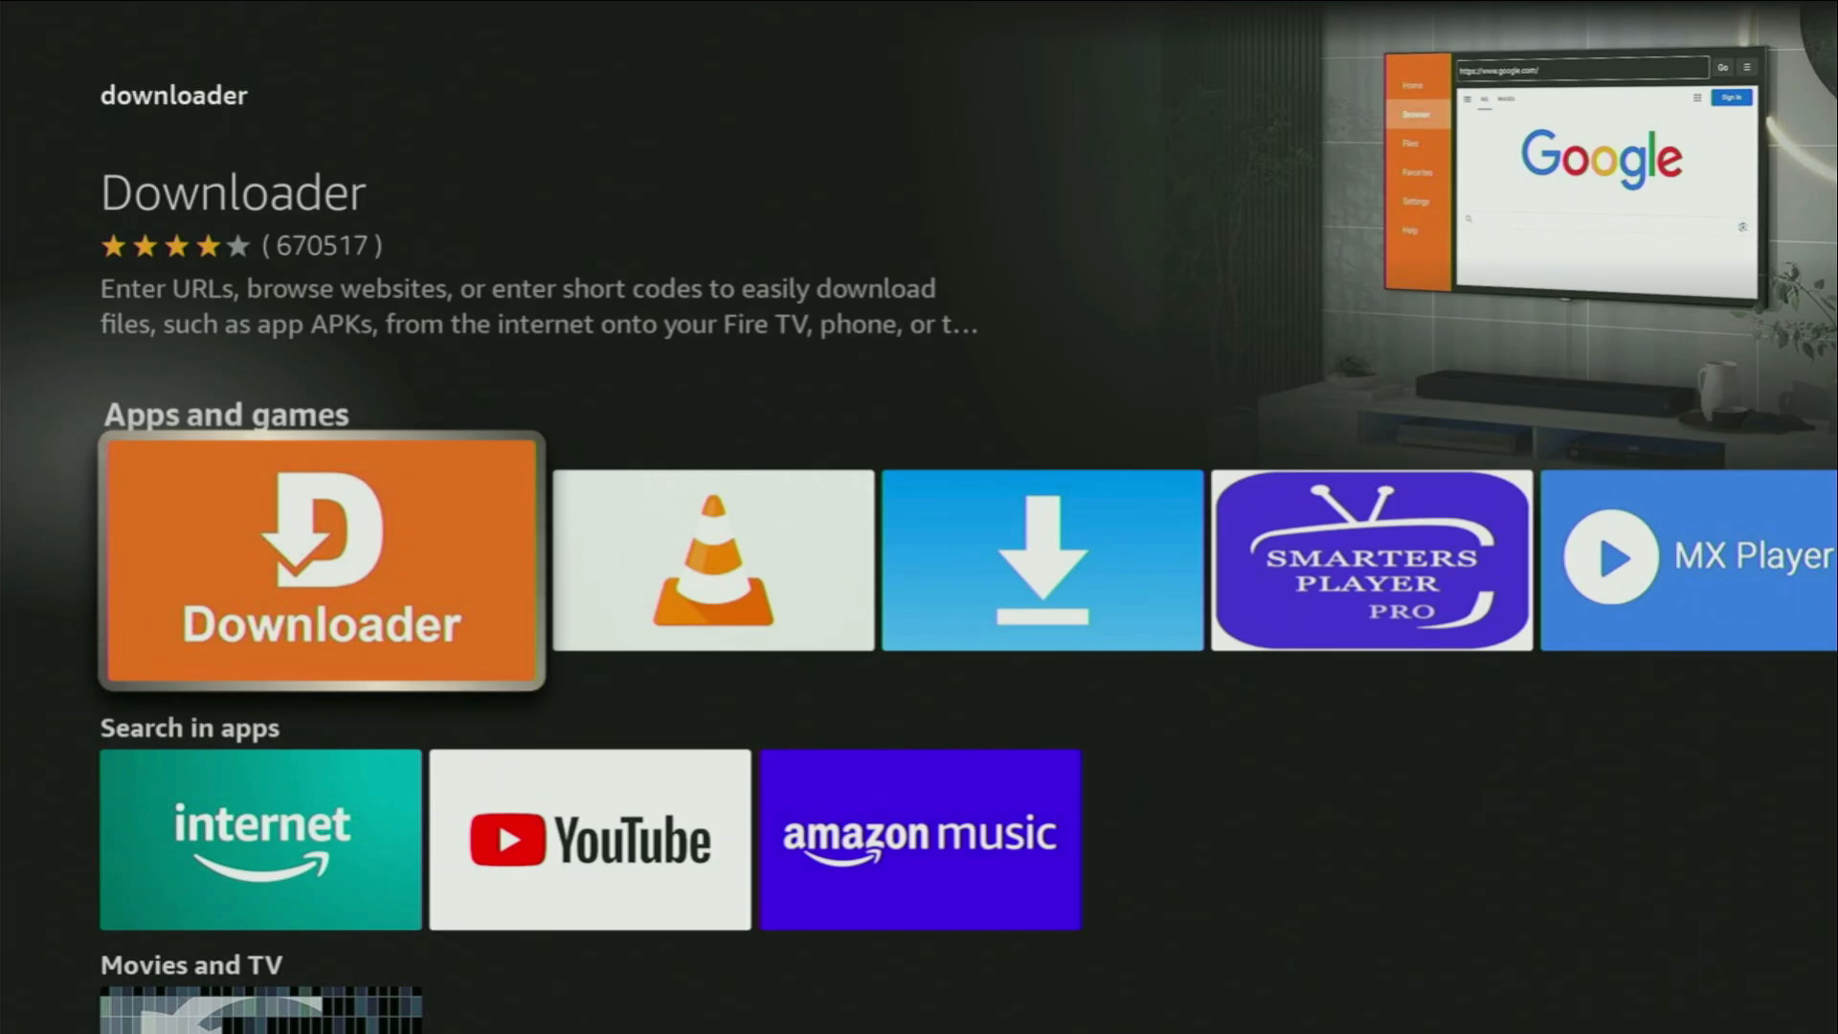
{"action": "scroll", "scroll_direction": "right", "scroll_amount": 3}
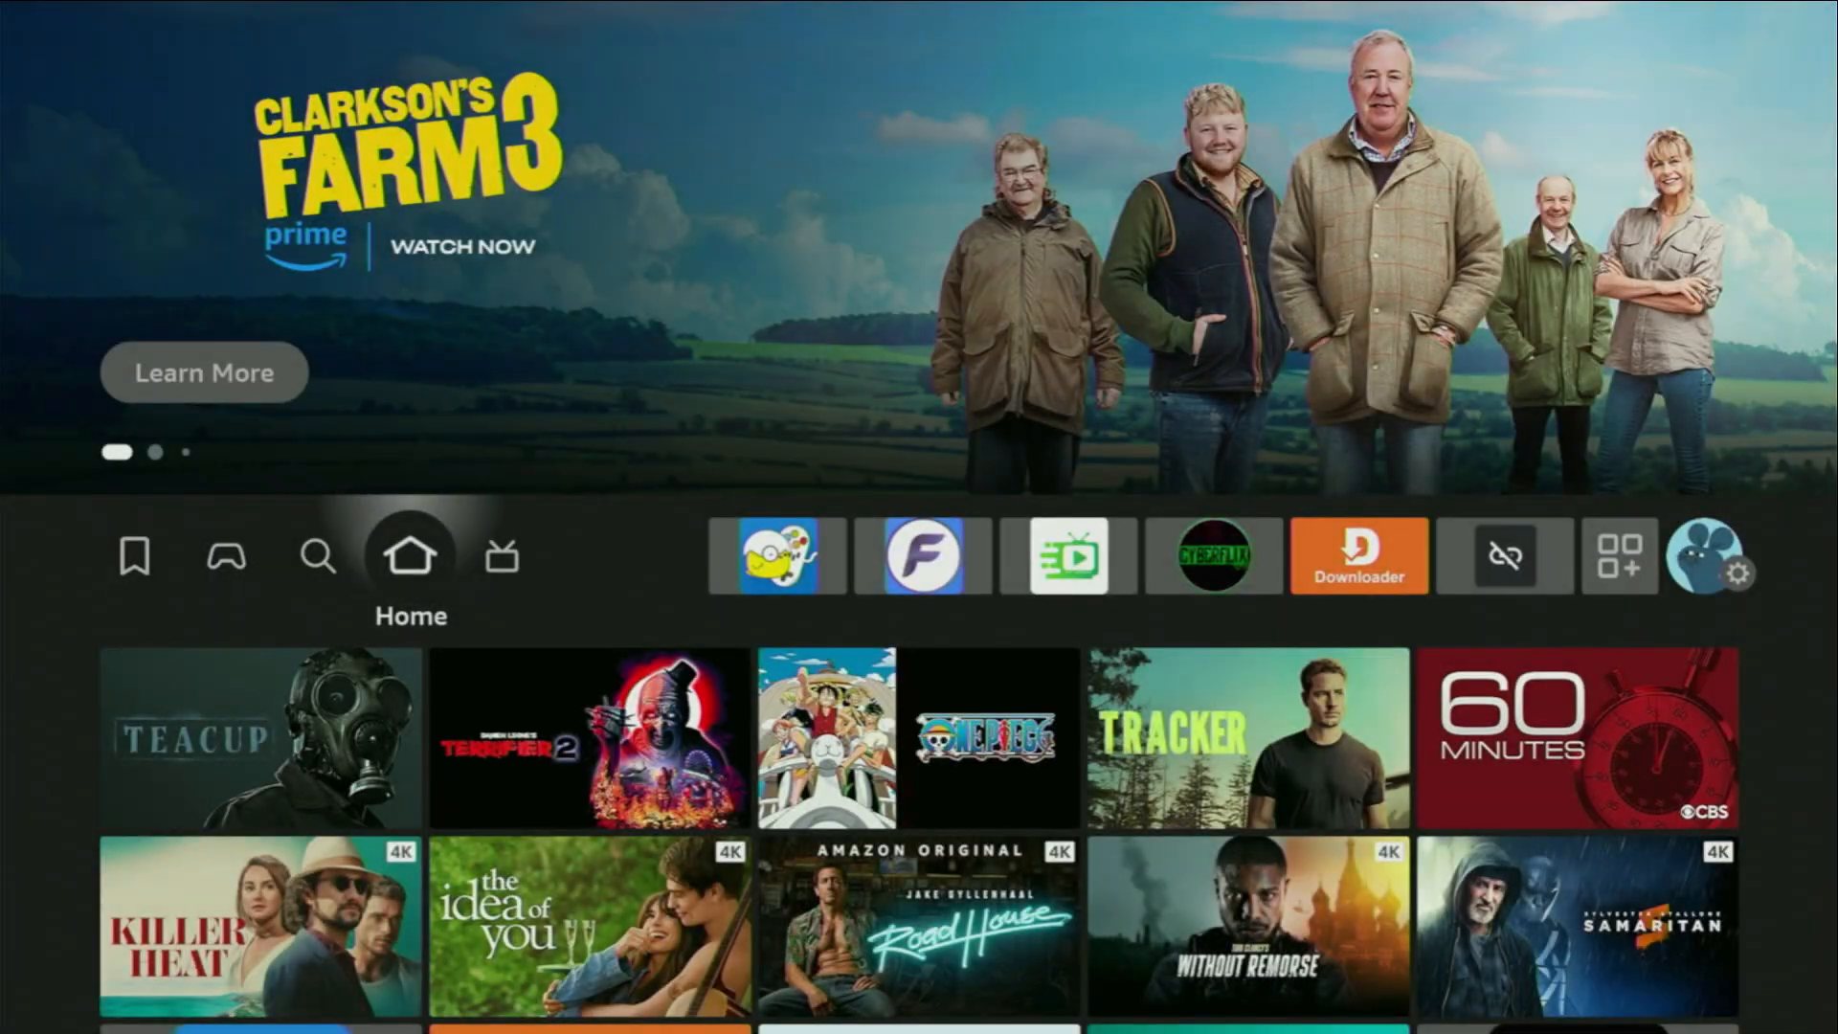
Go from Settings into My Fire TV and scroll to the About page
{"action": "left_click", "coordinate": [1745, 576]}
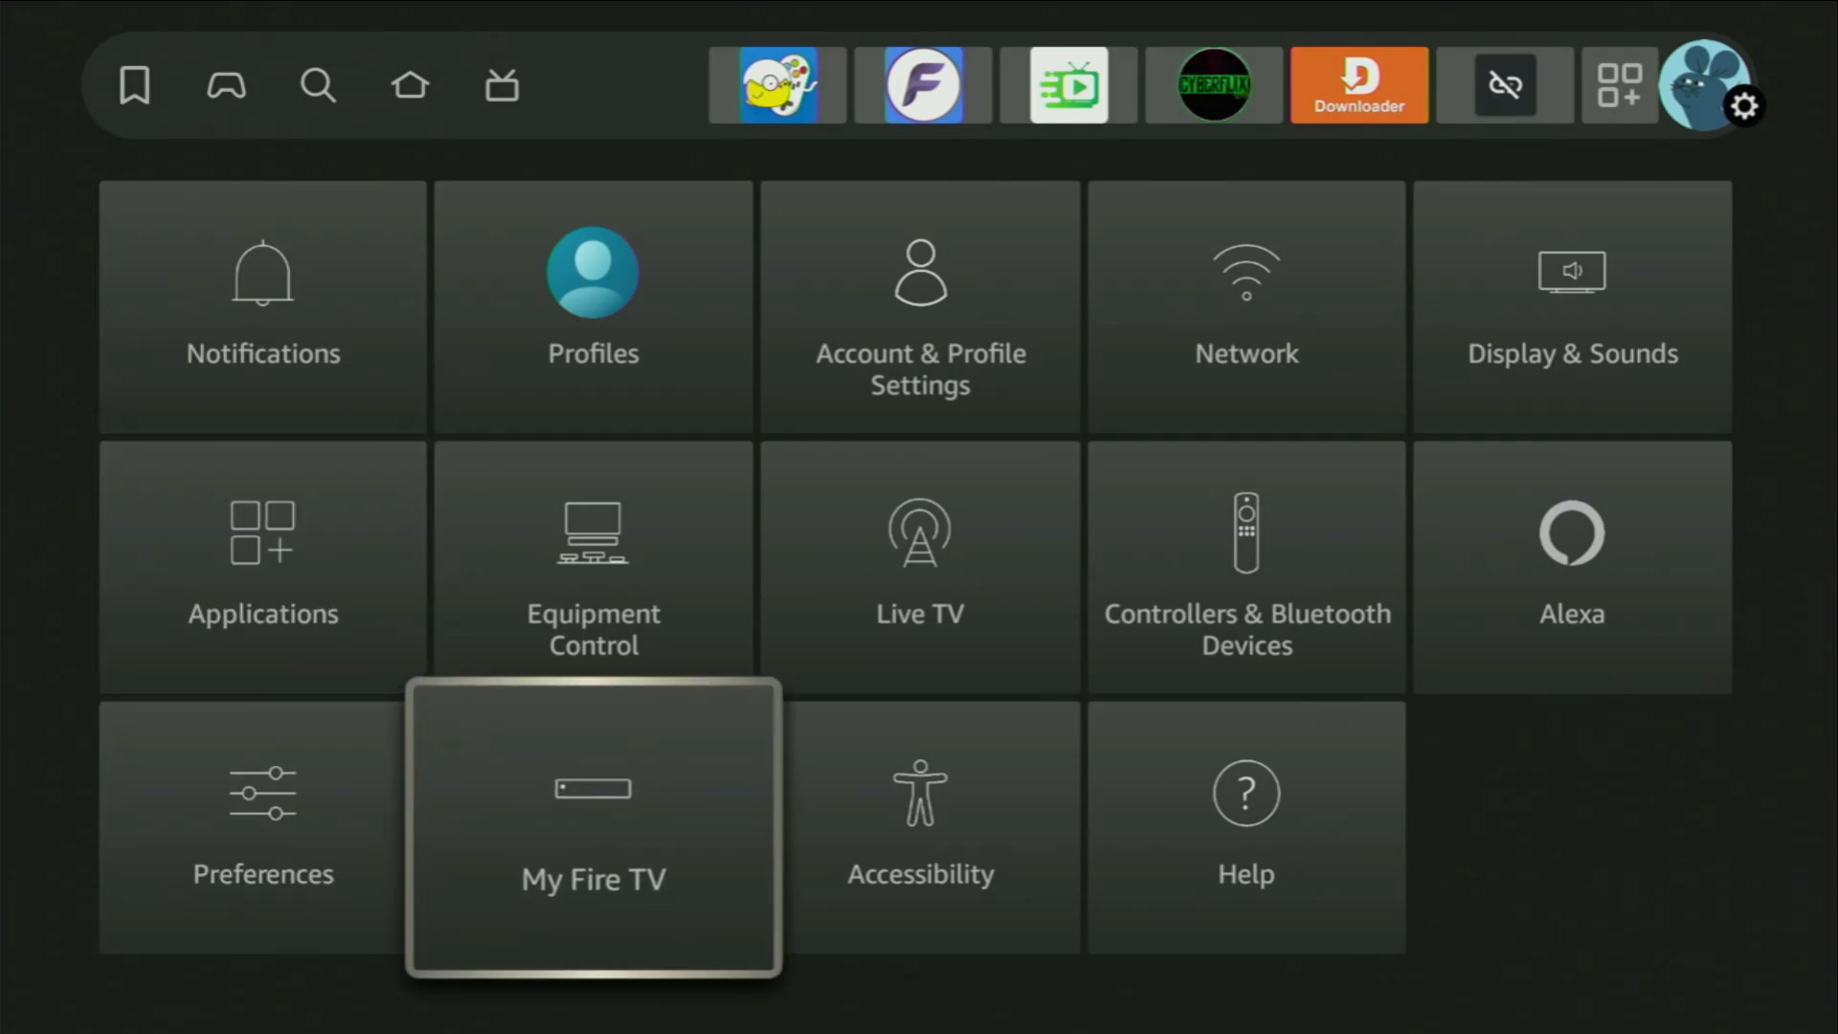
{"action": "left_click", "coordinate": [594, 826]}
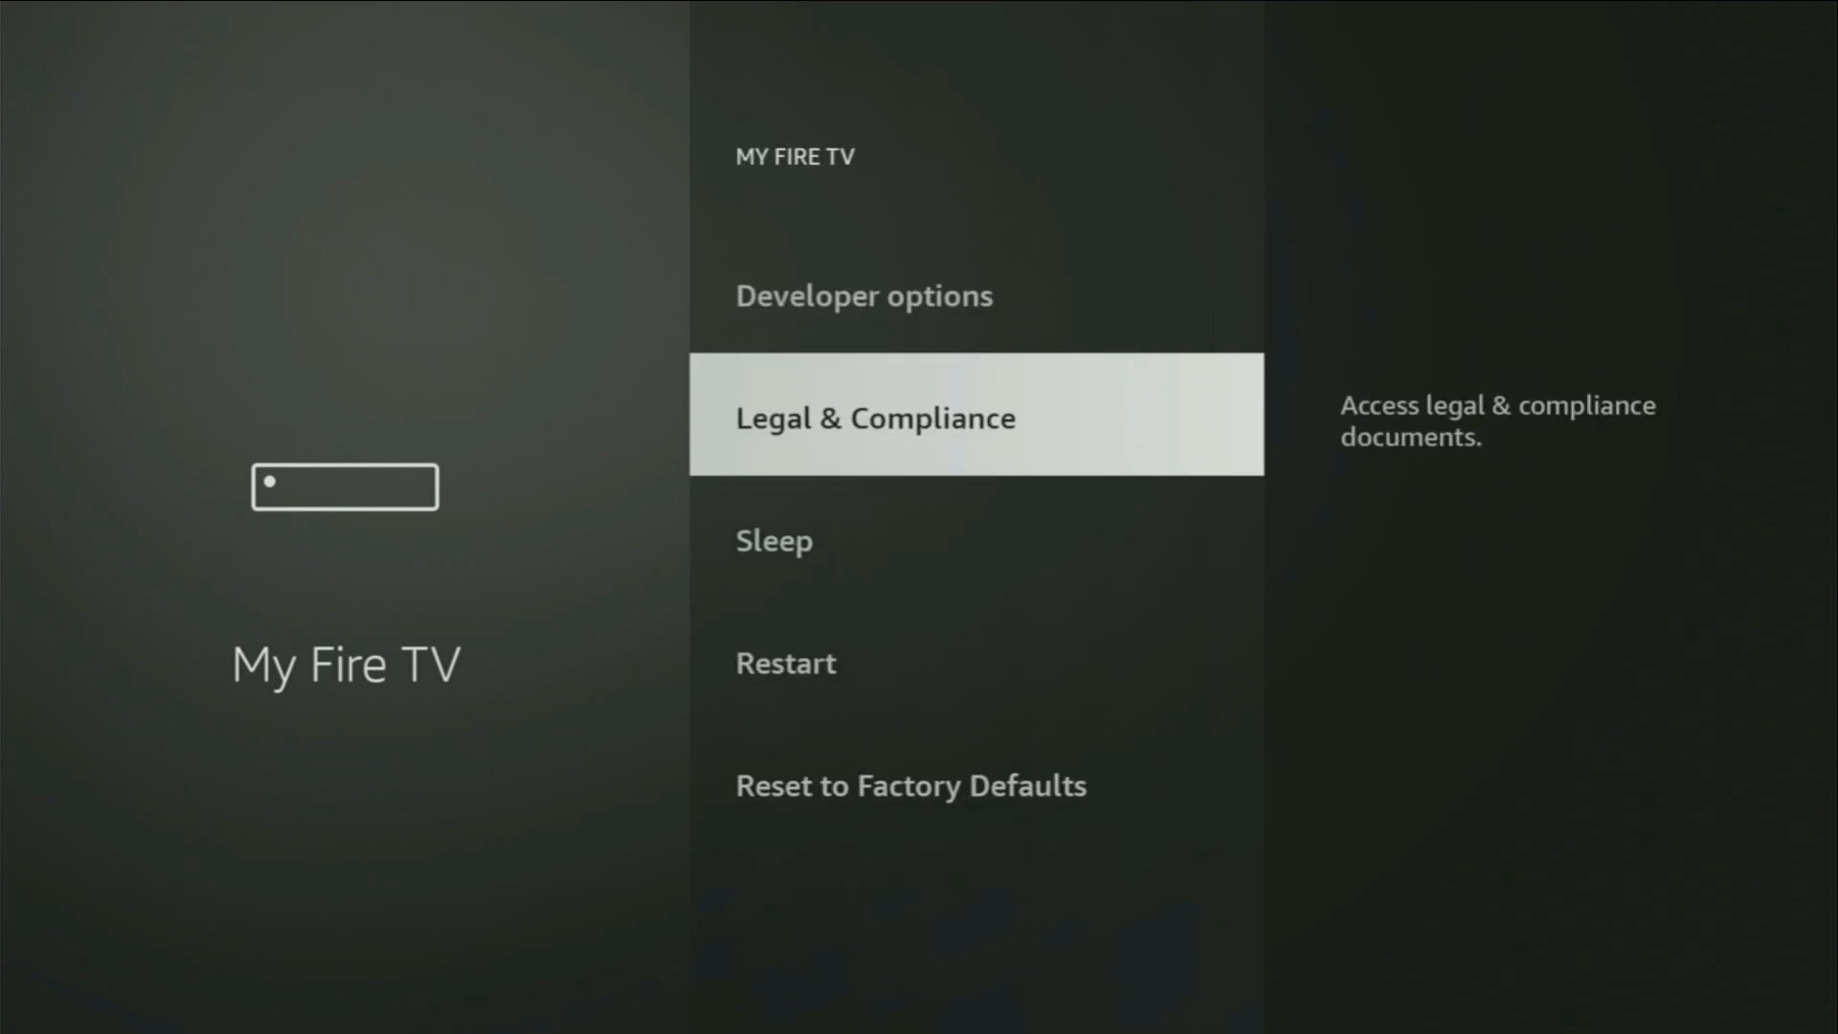
{"action": "scroll", "scroll_direction": "up", "scroll_amount": 3}
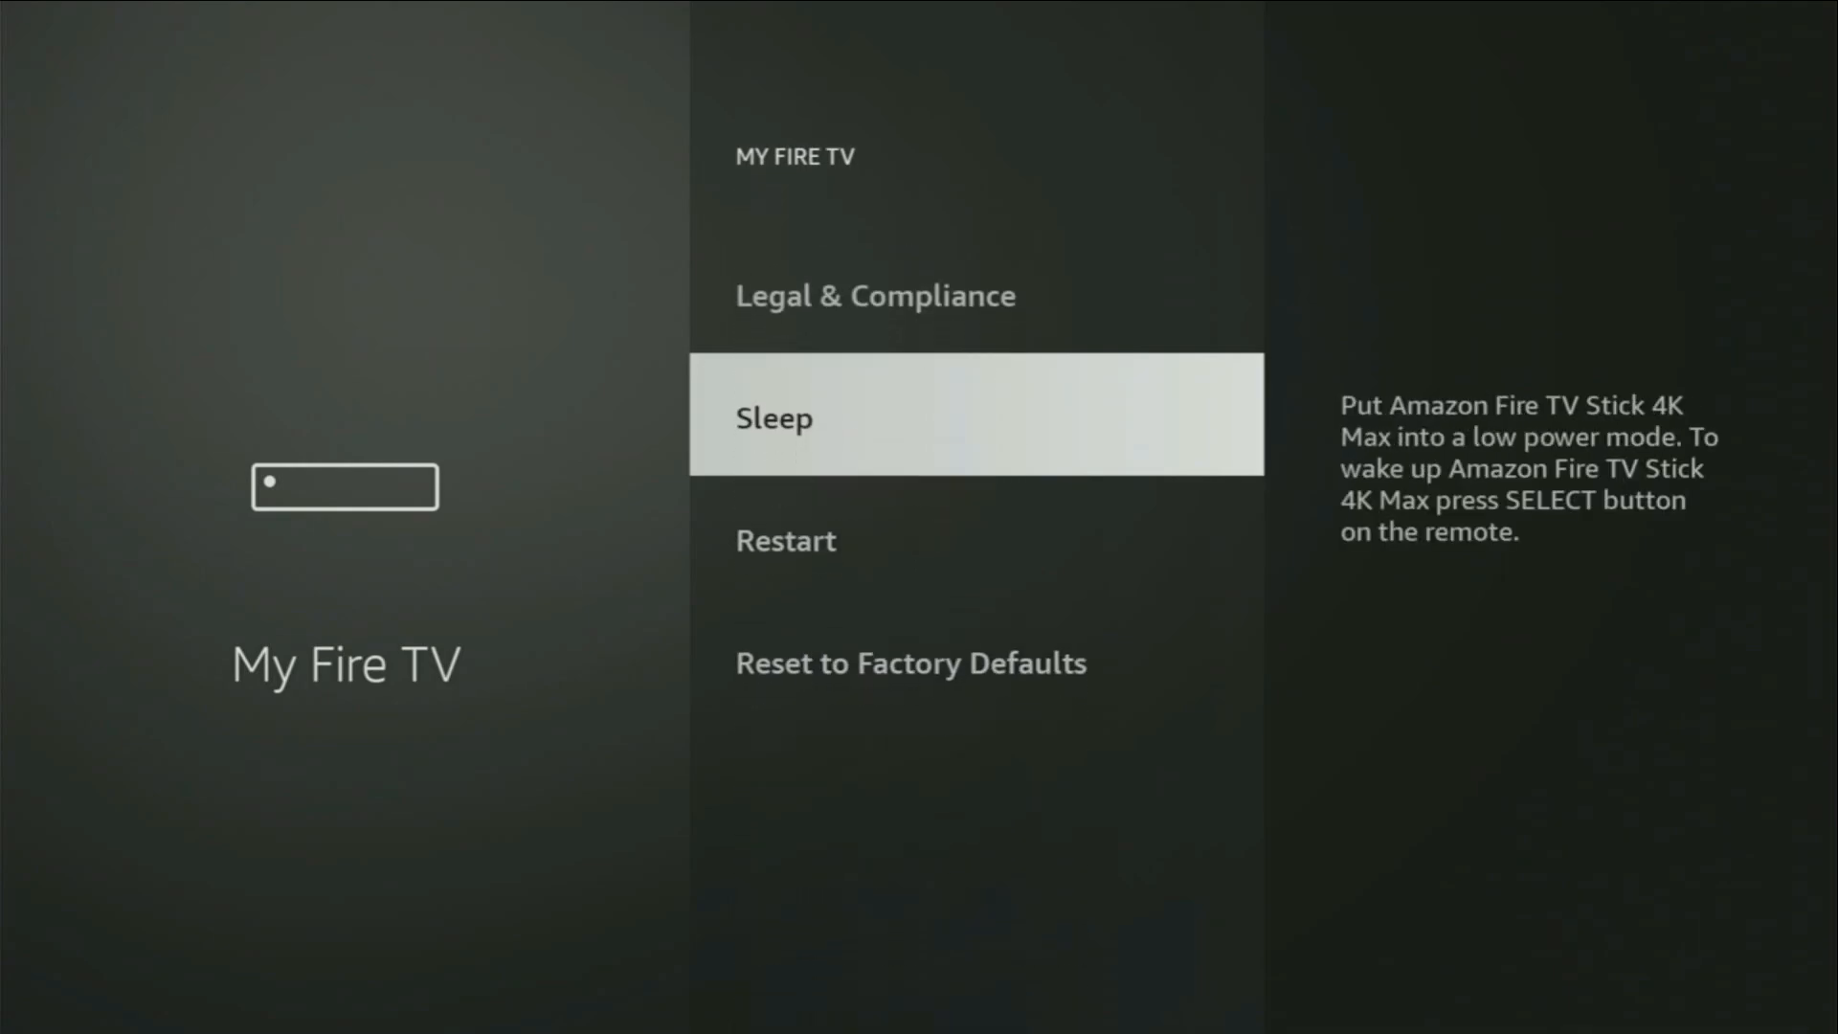
{"action": "scroll", "scroll_direction": "down", "scroll_amount": 3}
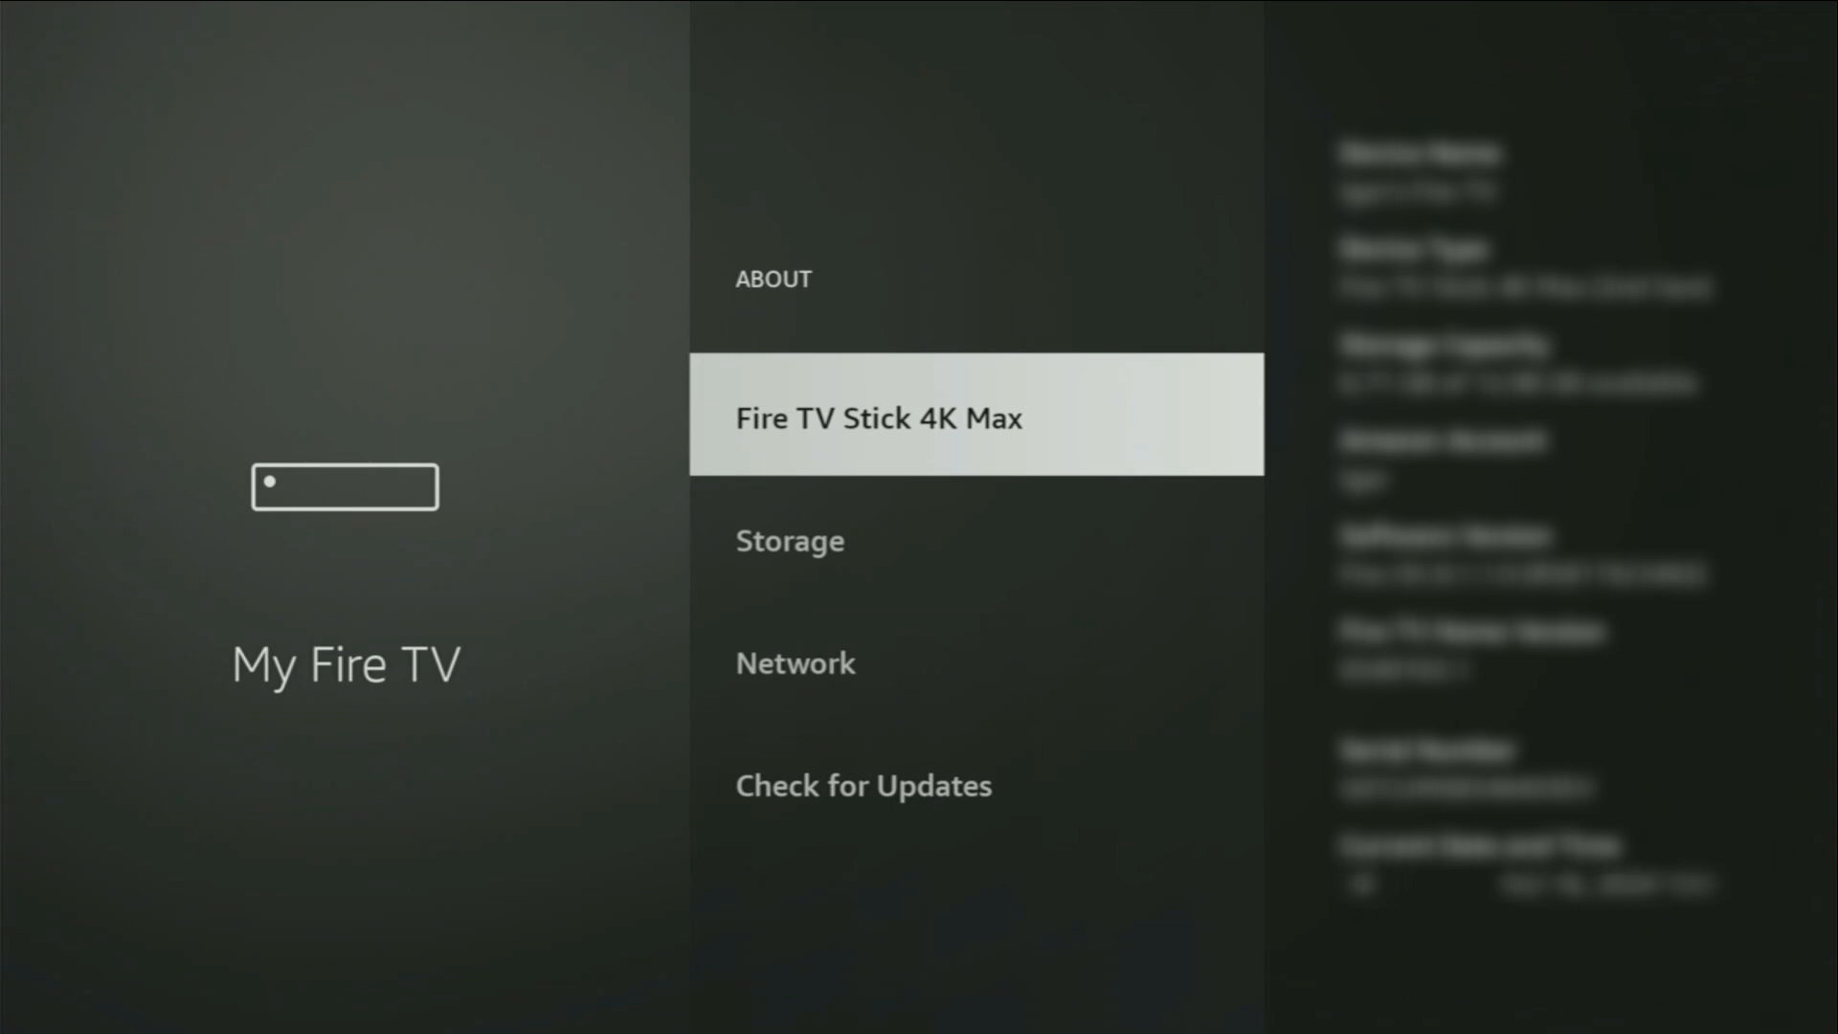
Open Install Unknown Apps, showing Downloader and Unlinked allowed
{"action": "left_click", "coordinate": [975, 417]}
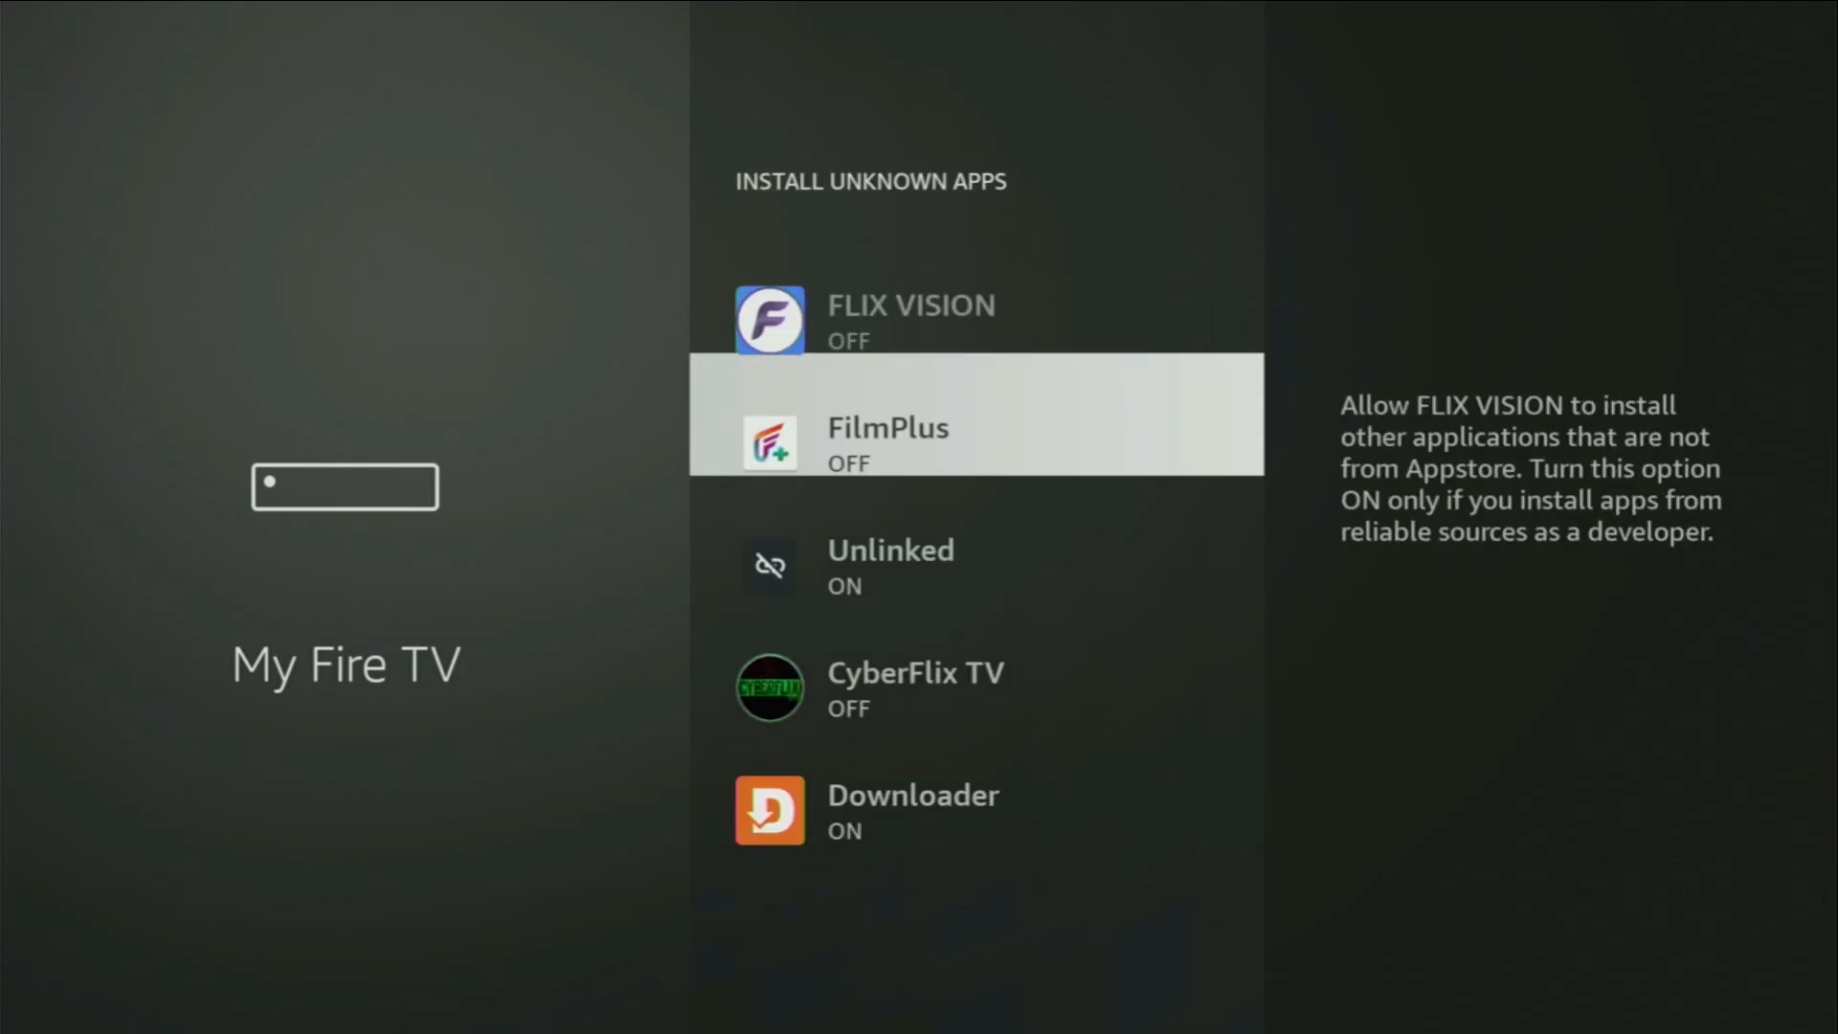
Scroll through the Install Unknown Apps list, then go back to the home screen
{"action": "scroll", "scroll_direction": "down", "scroll_amount": 3}
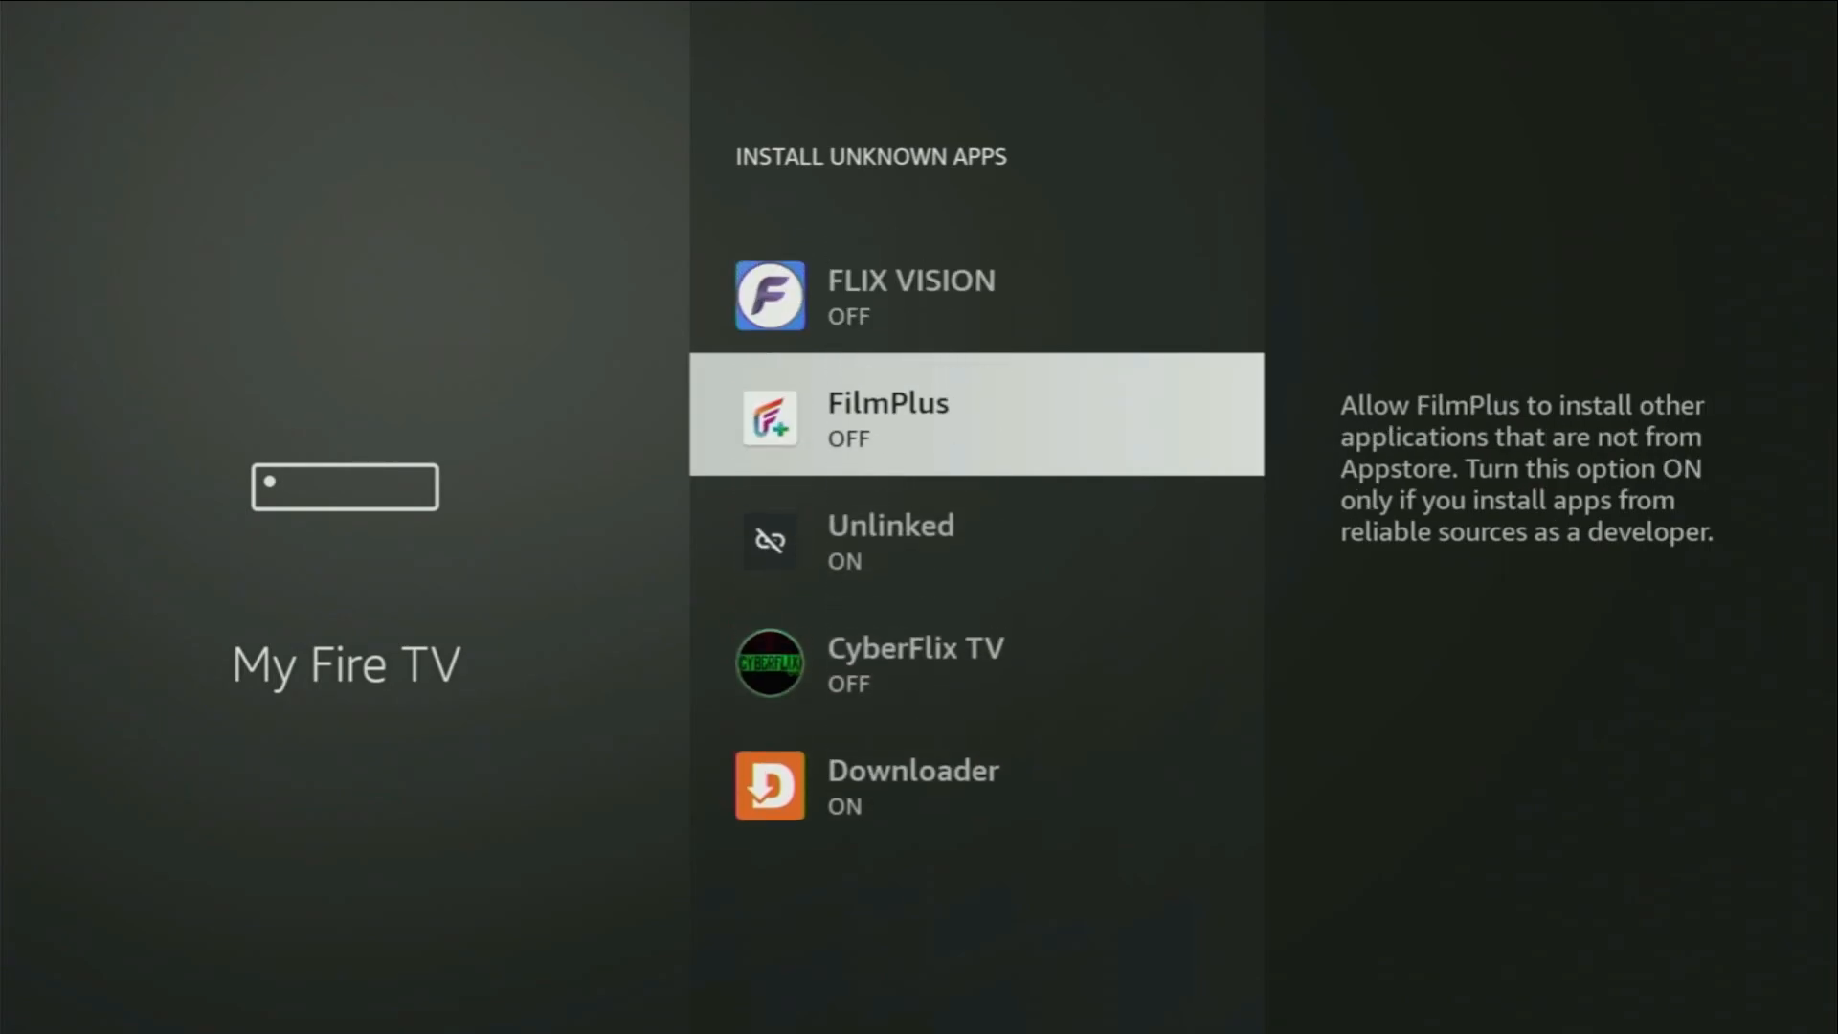
{"action": "key", "text": "Up"}
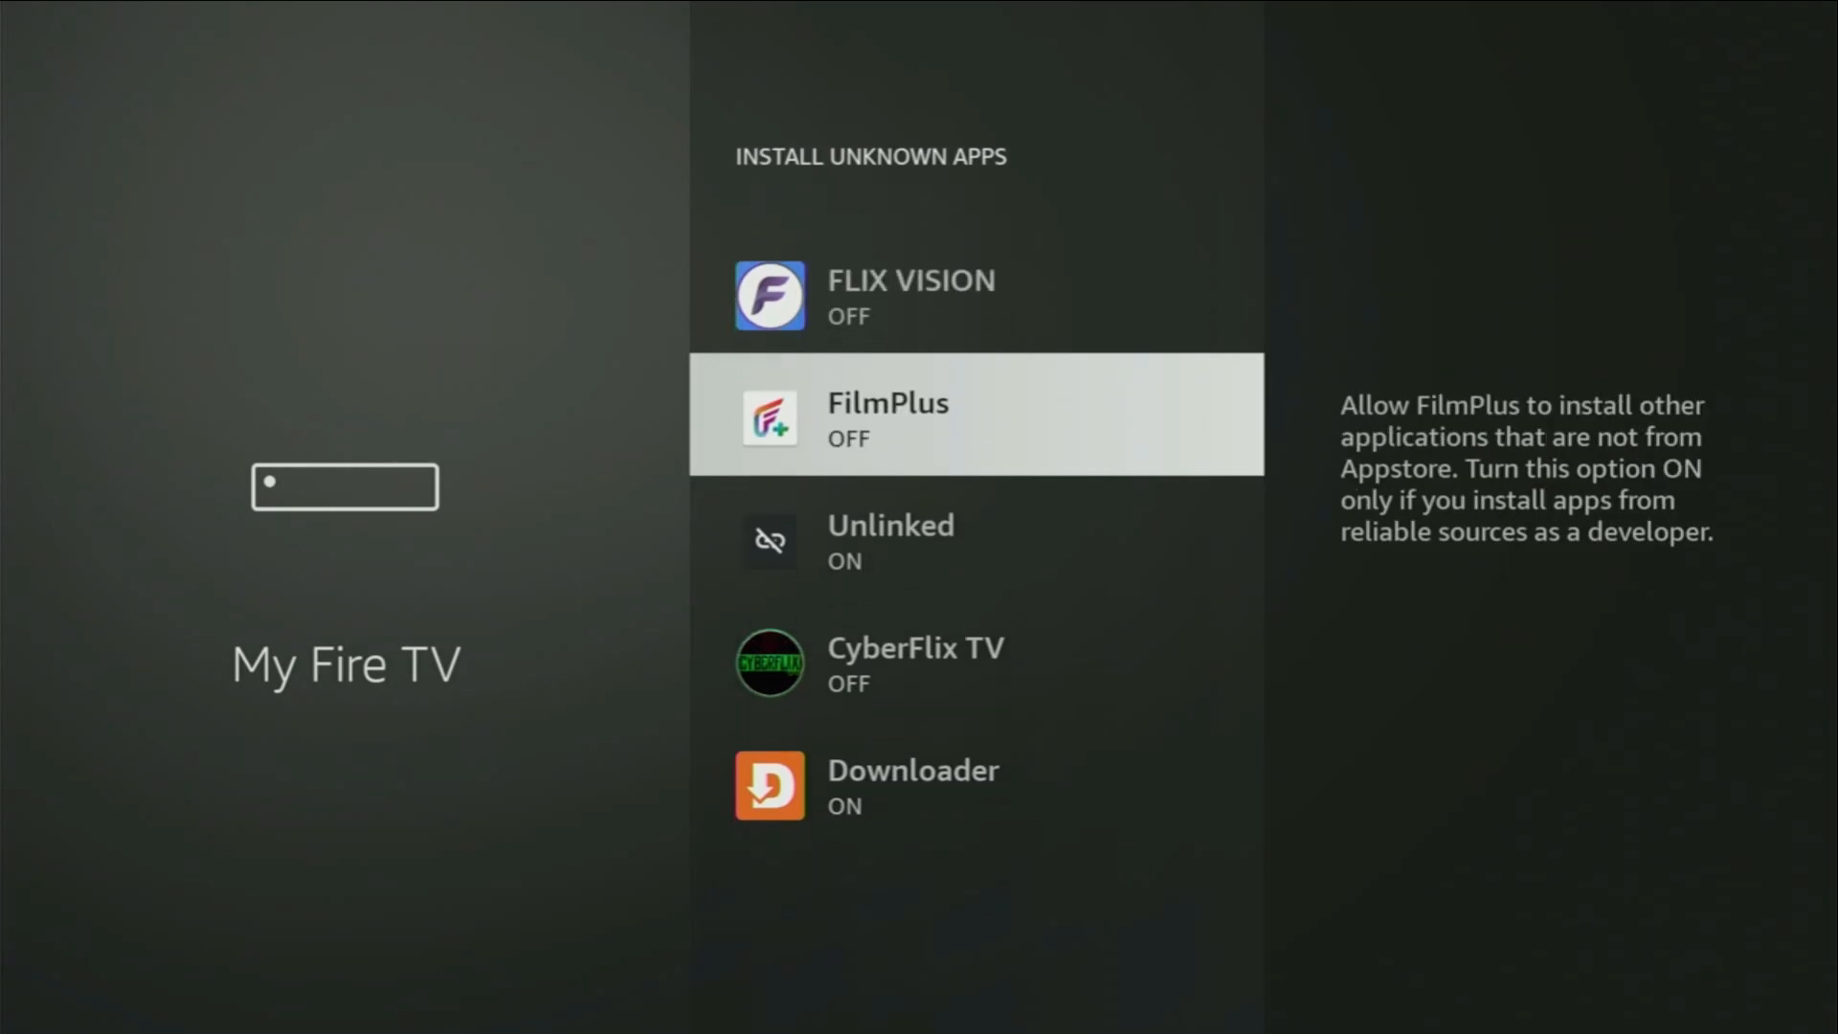
{"action": "scroll", "scroll_direction": "down", "scroll_amount": 3}
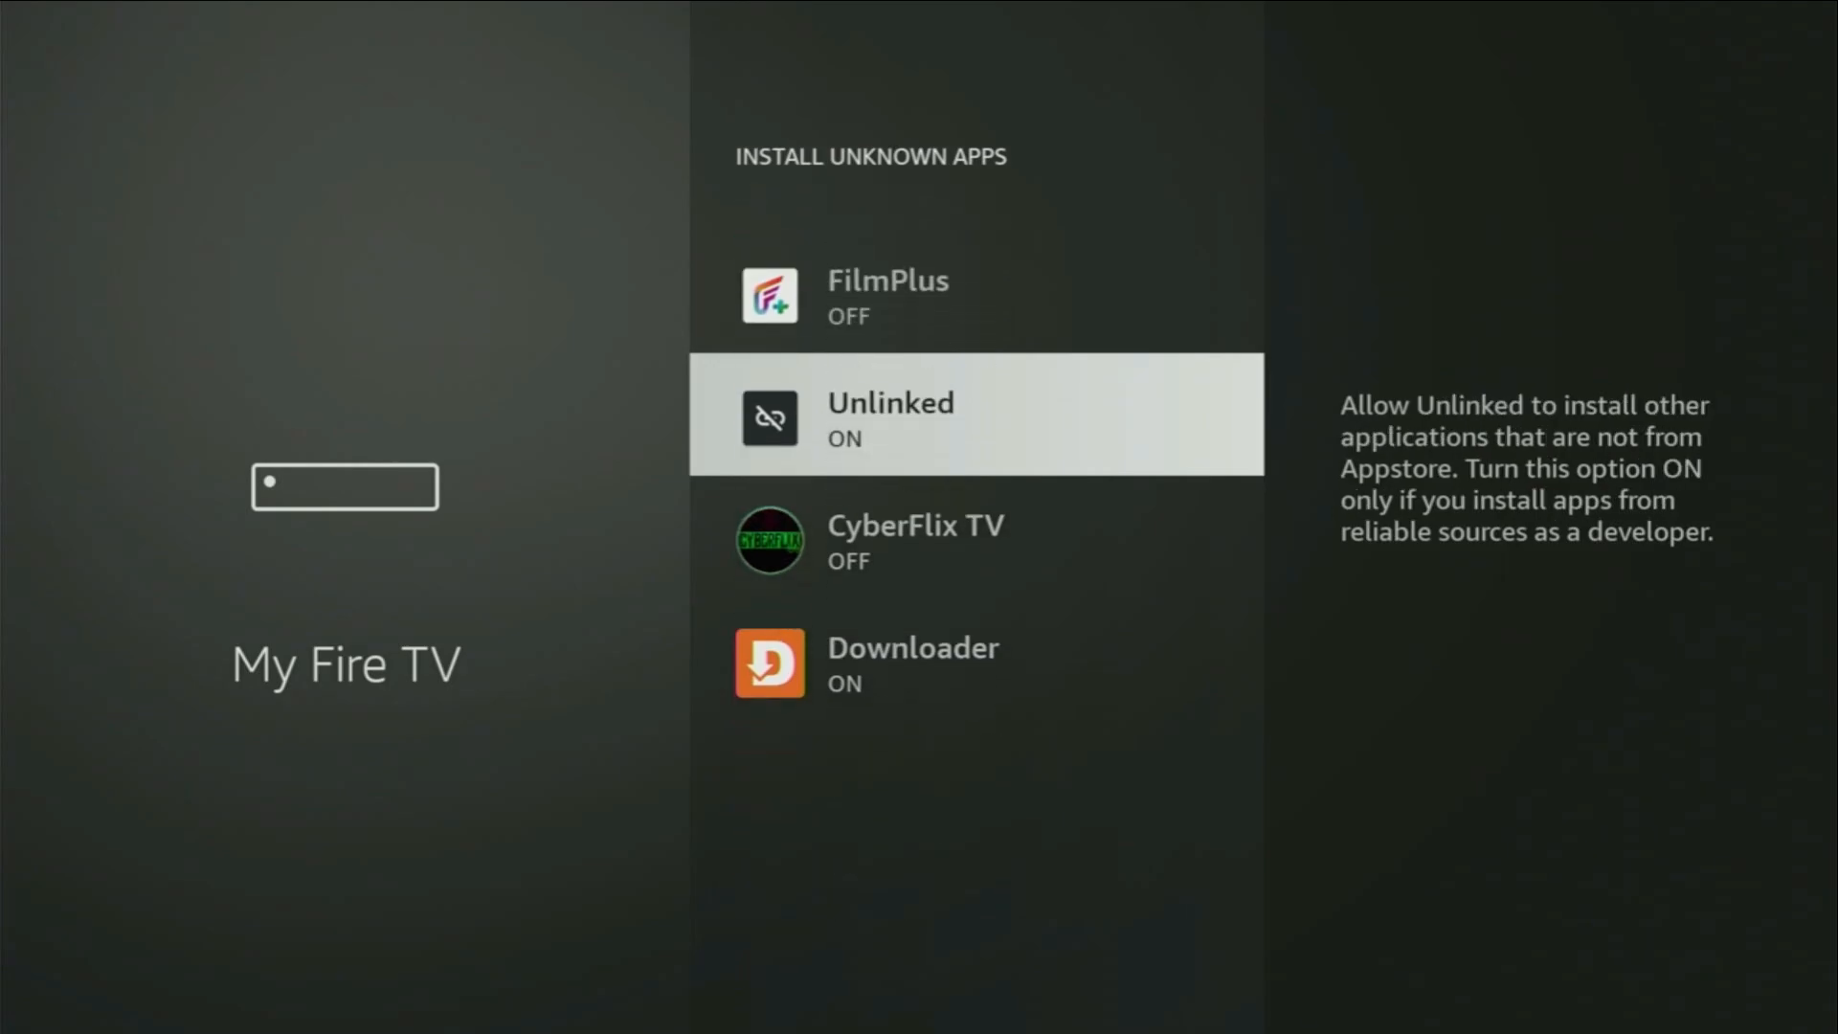
{"action": "scroll", "scroll_direction": "down", "scroll_amount": 3}
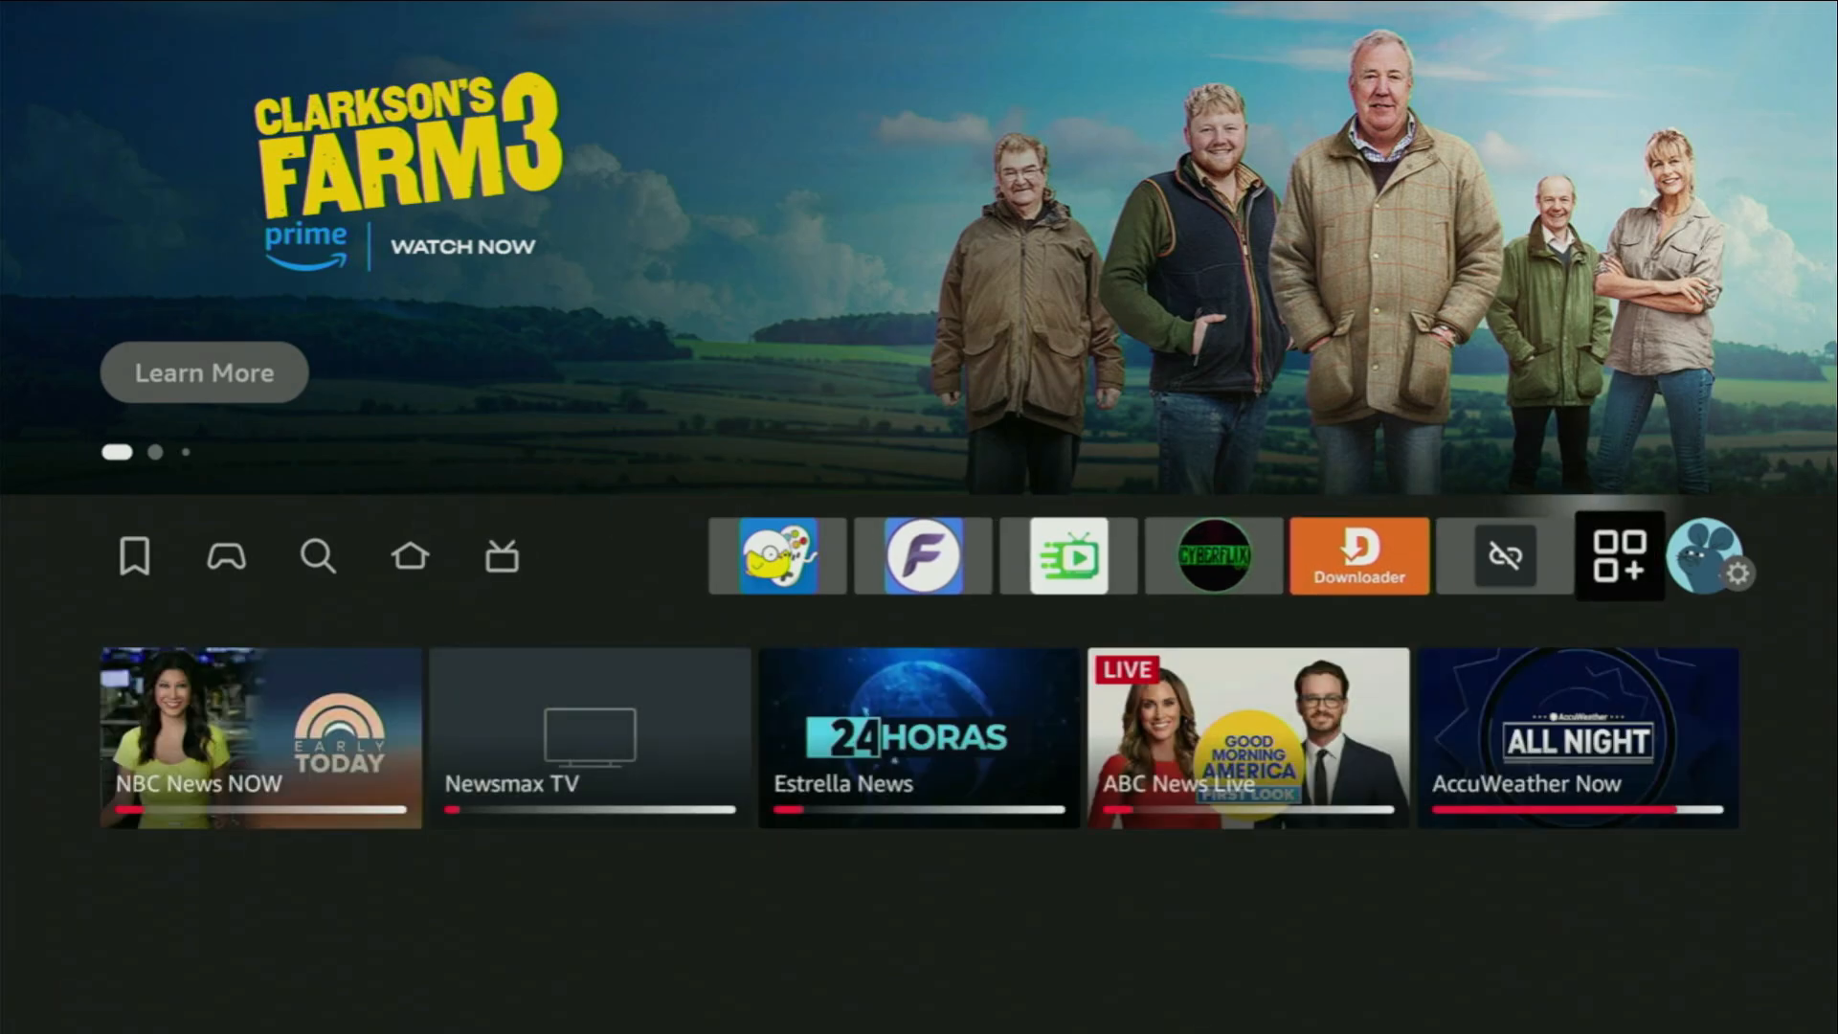
Open the Apps grid listing NordVPN, FilmPlus and other installed apps
{"action": "left_click", "coordinate": [1618, 555]}
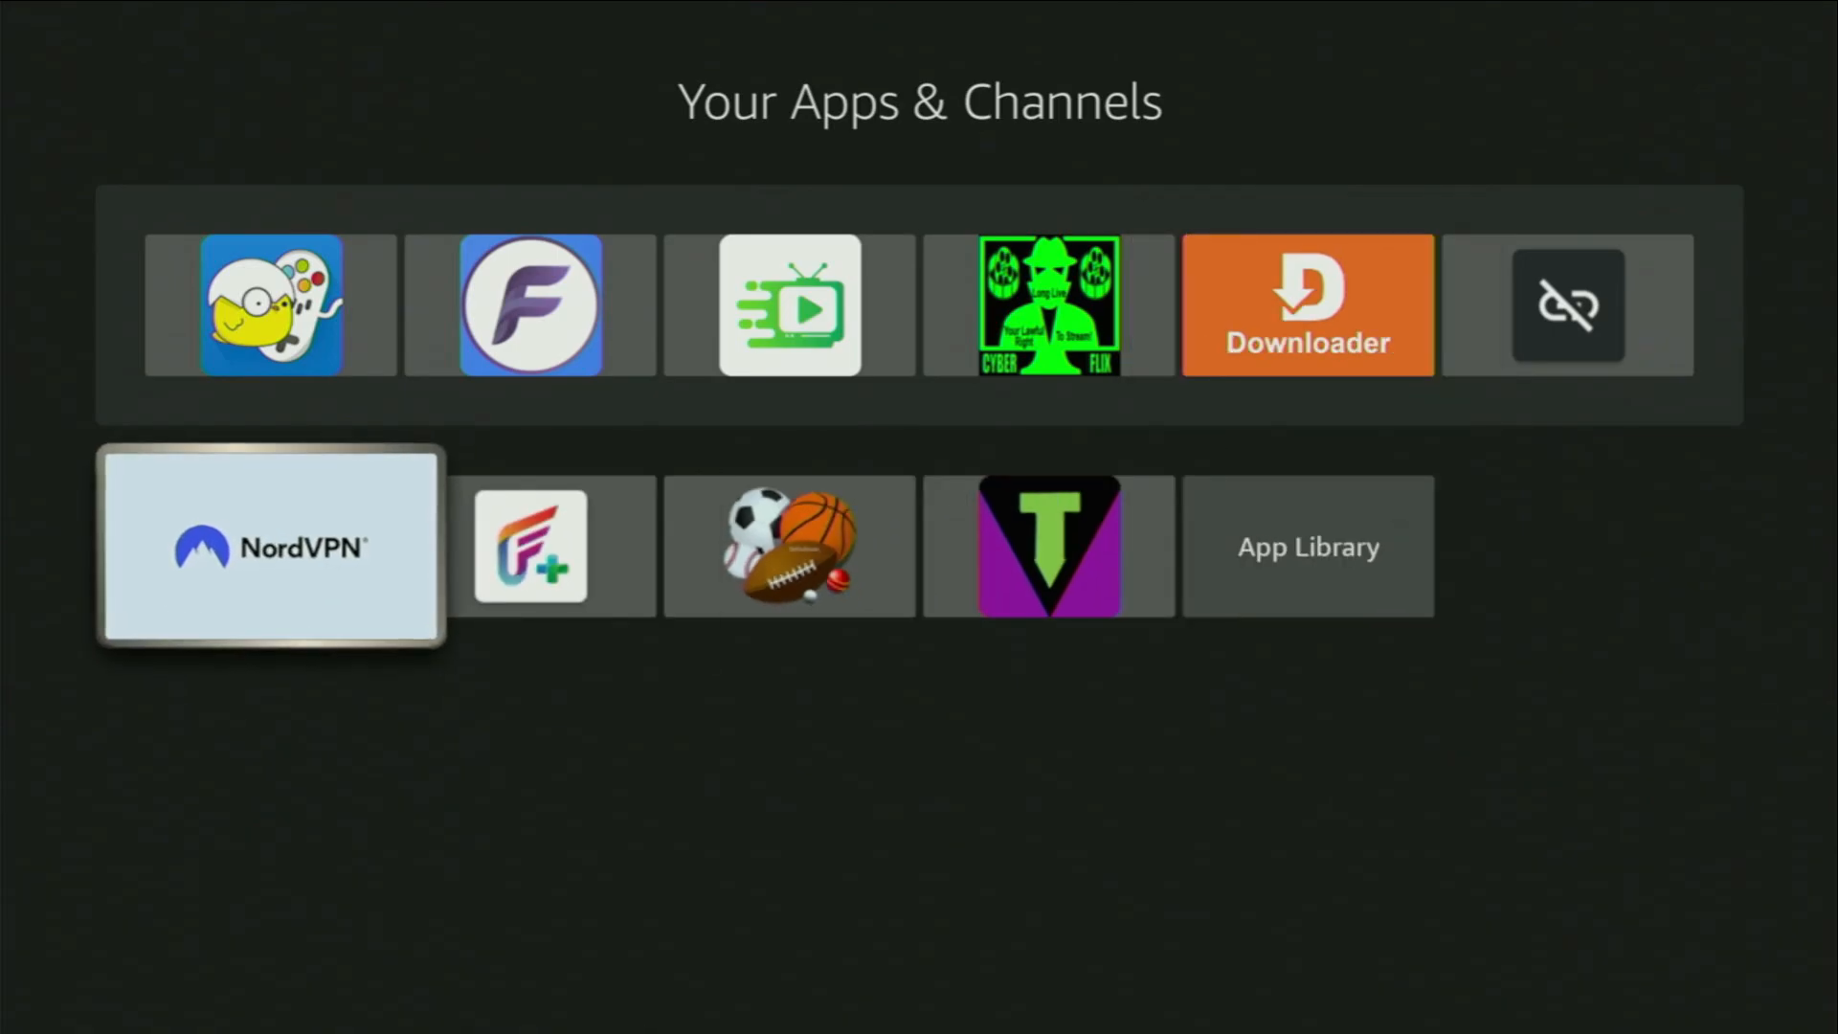
Launch NordVPN and browse down its country list
{"action": "left_click", "coordinate": [270, 544]}
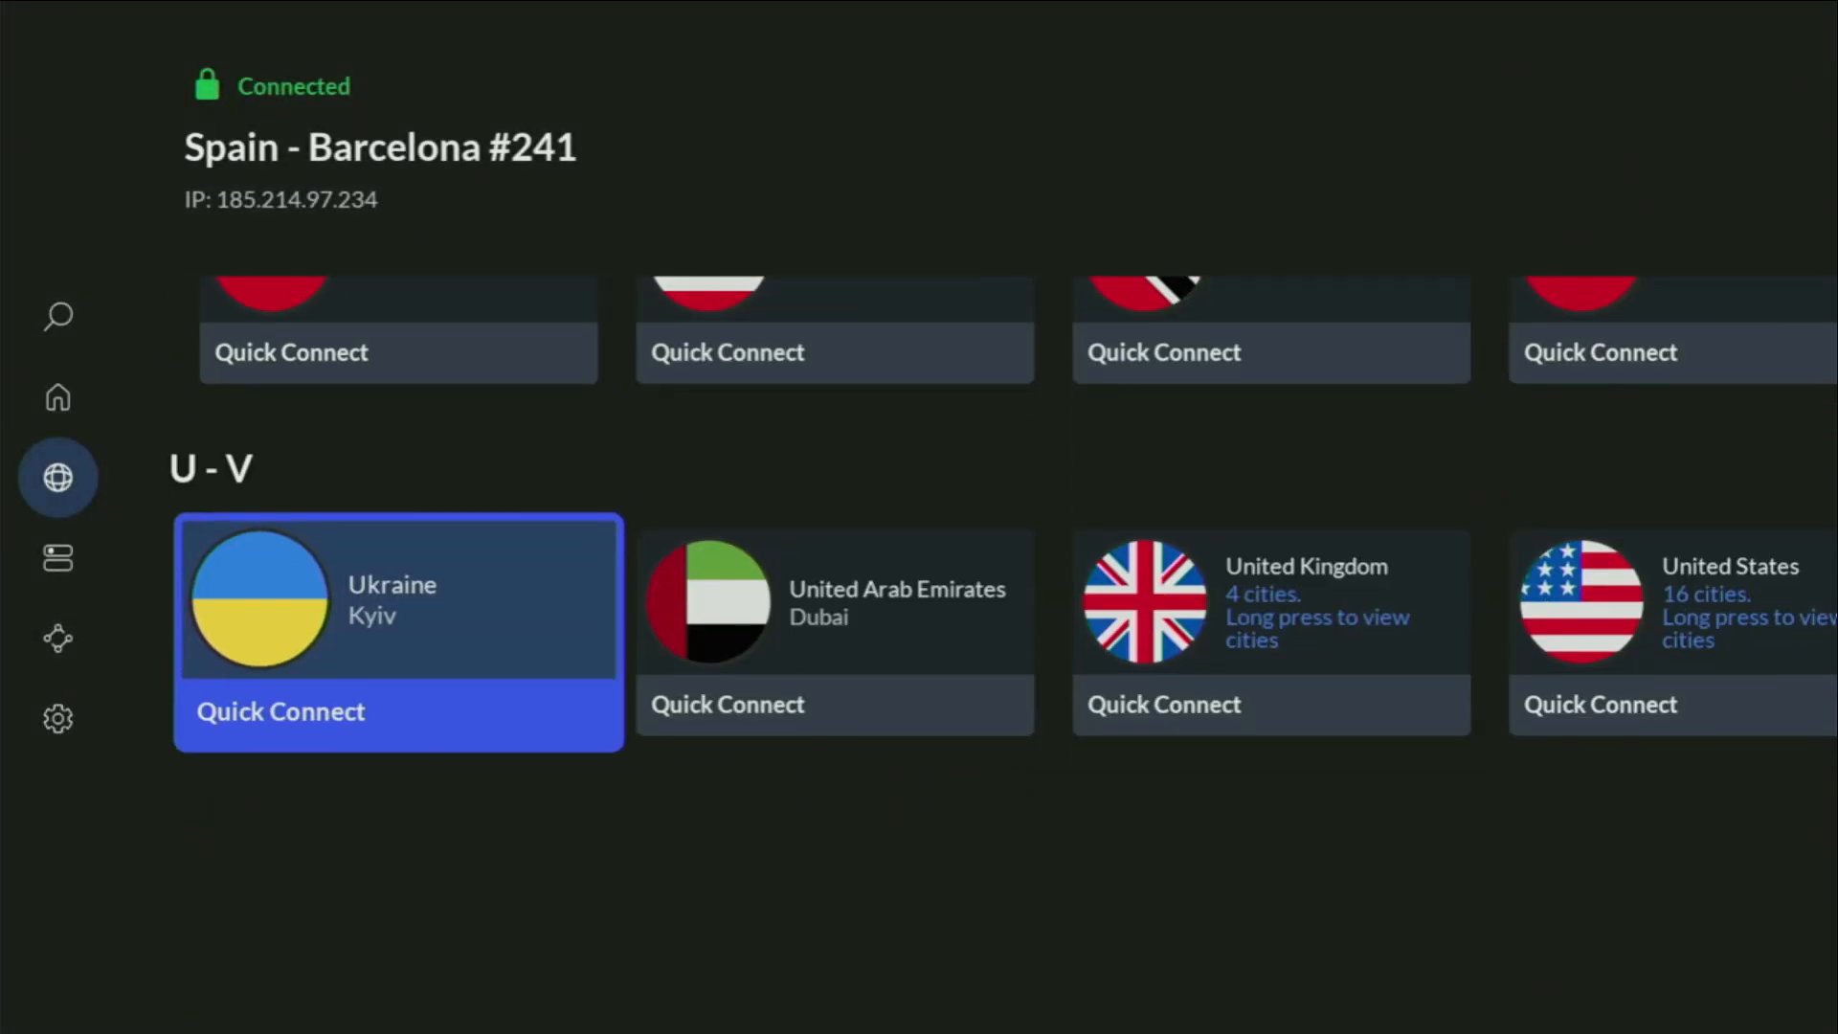
{"action": "scroll", "scroll_direction": "up", "scroll_amount": 3}
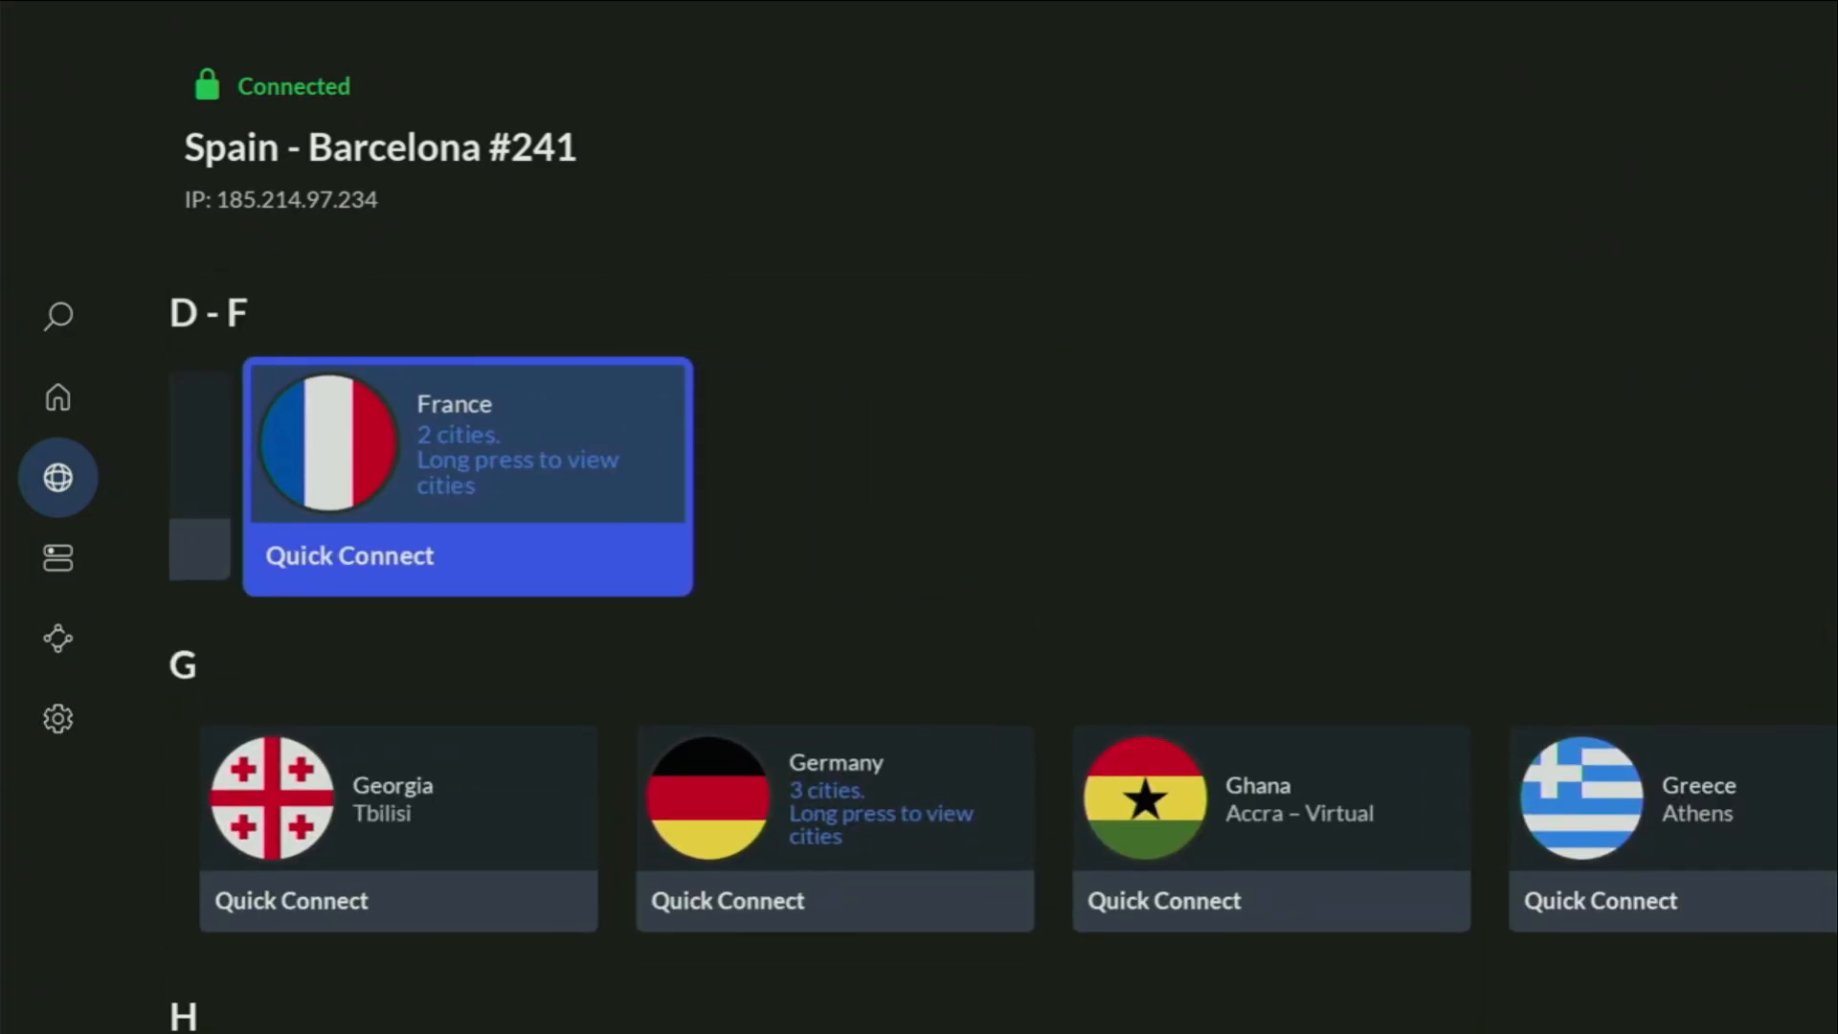
{"action": "scroll", "scroll_direction": "down", "scroll_amount": 3}
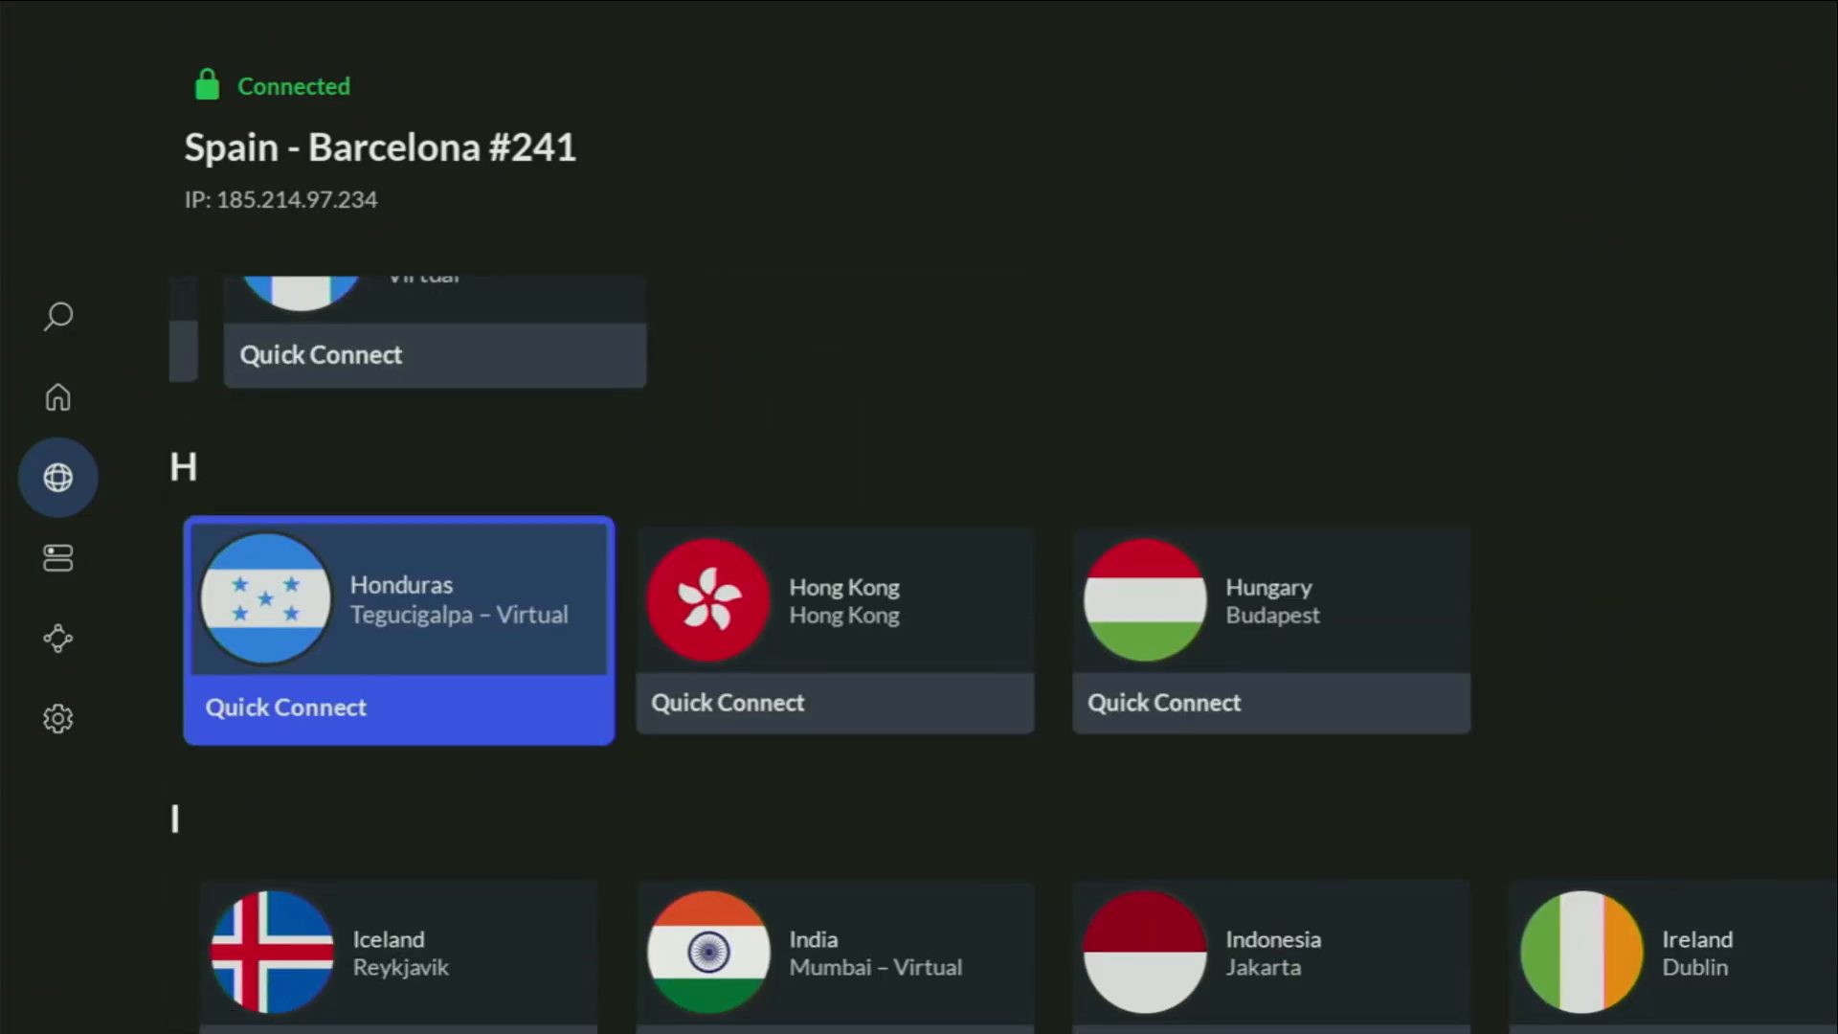
{"action": "scroll", "scroll_direction": "down", "scroll_amount": 3}
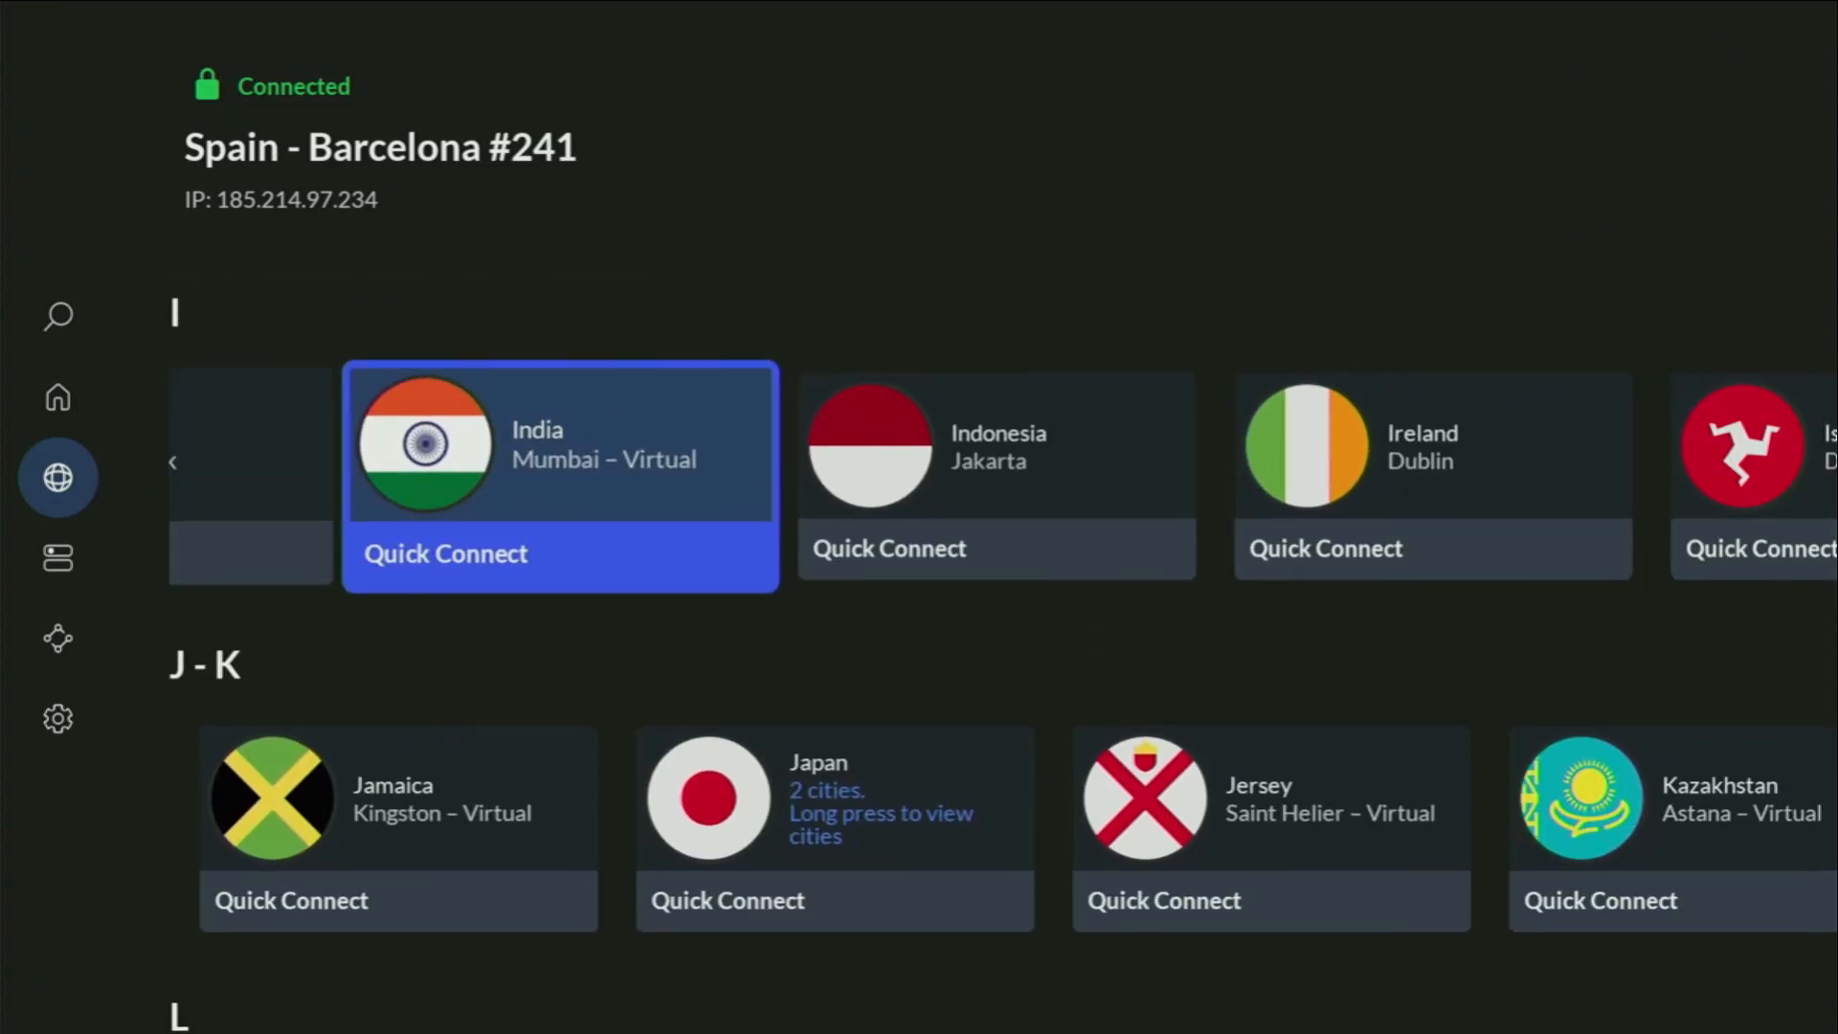
{"action": "scroll", "scroll_direction": "down", "scroll_amount": 3}
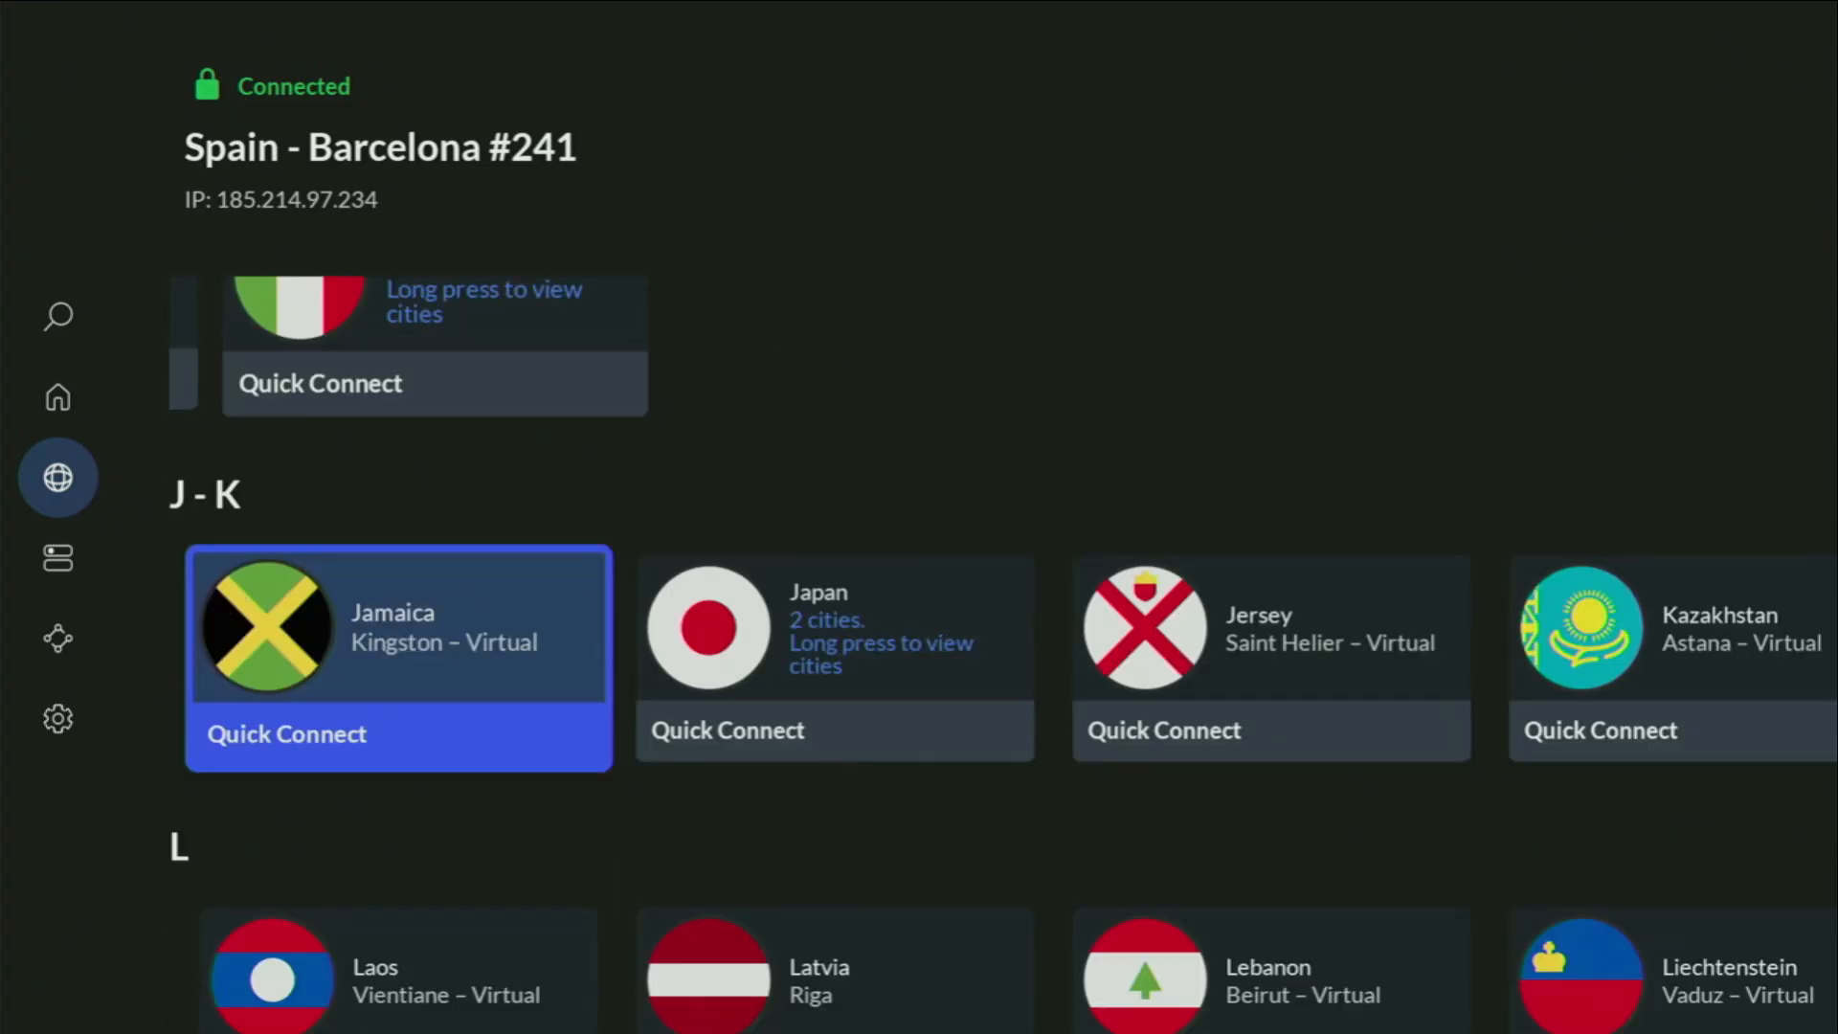
{"action": "scroll", "scroll_direction": "down", "scroll_amount": 3}
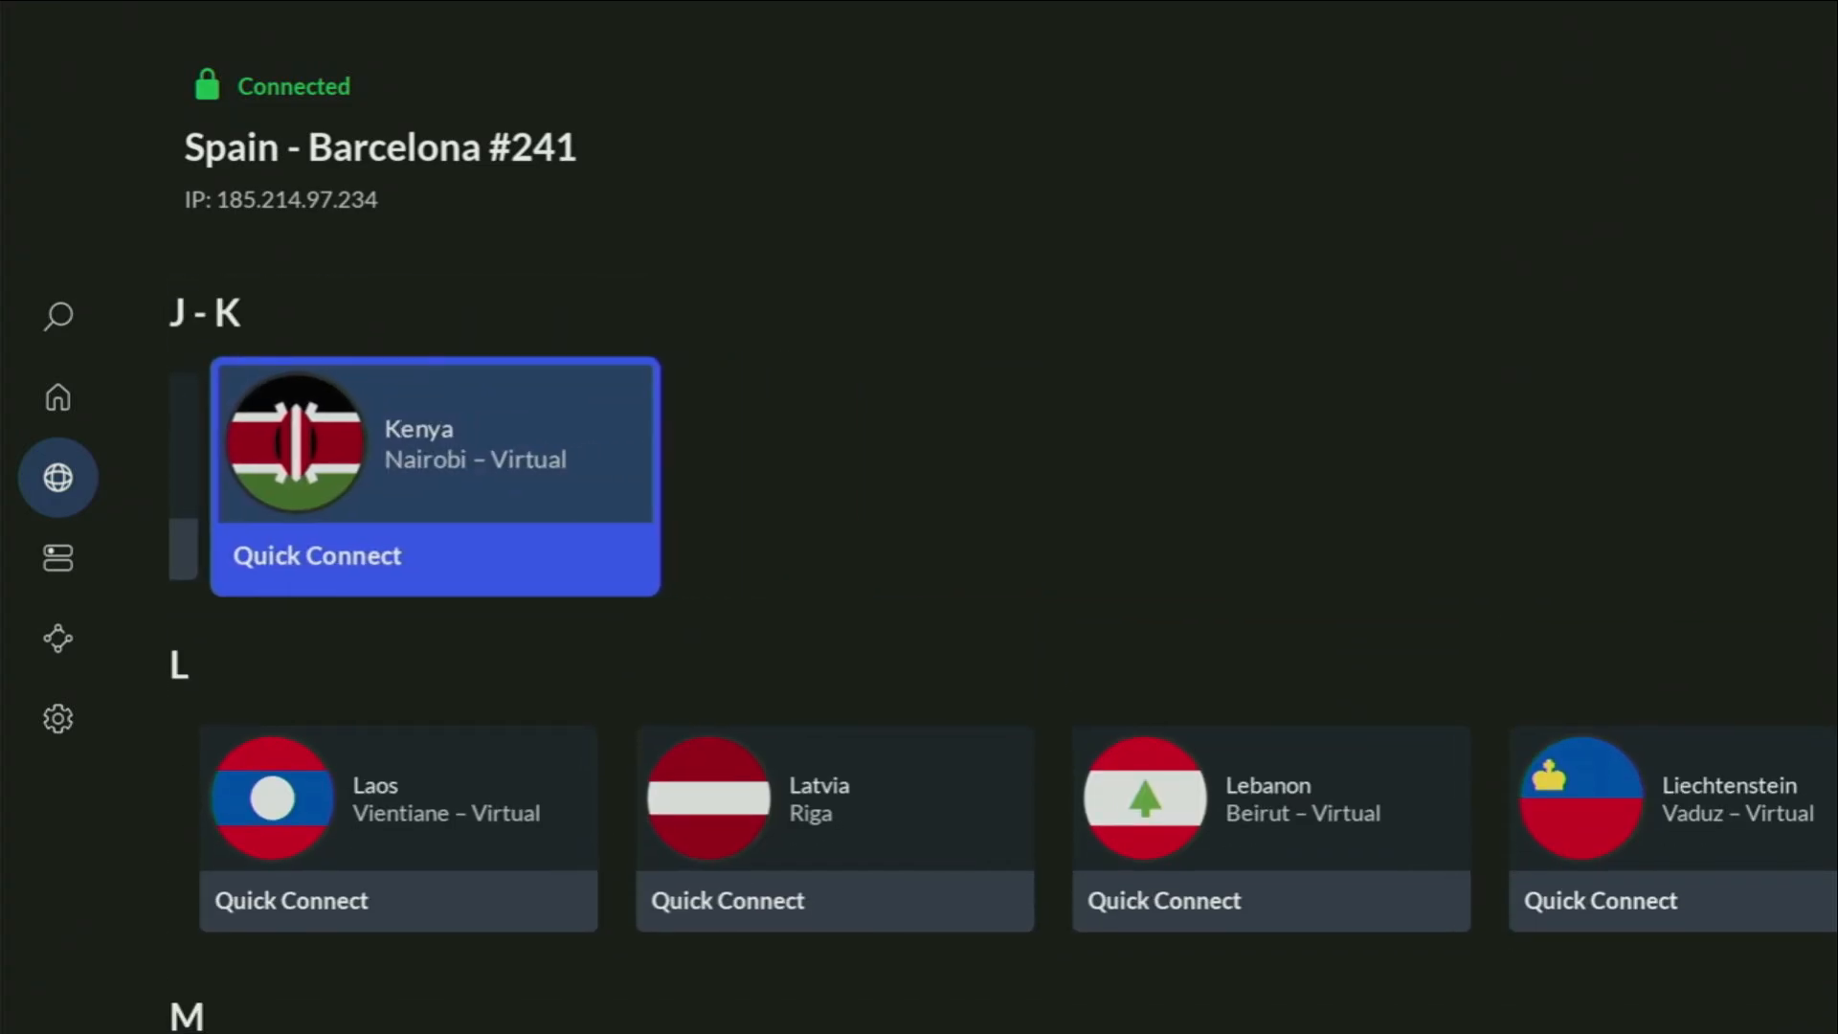
{"action": "scroll", "scroll_direction": "down", "scroll_amount": 3}
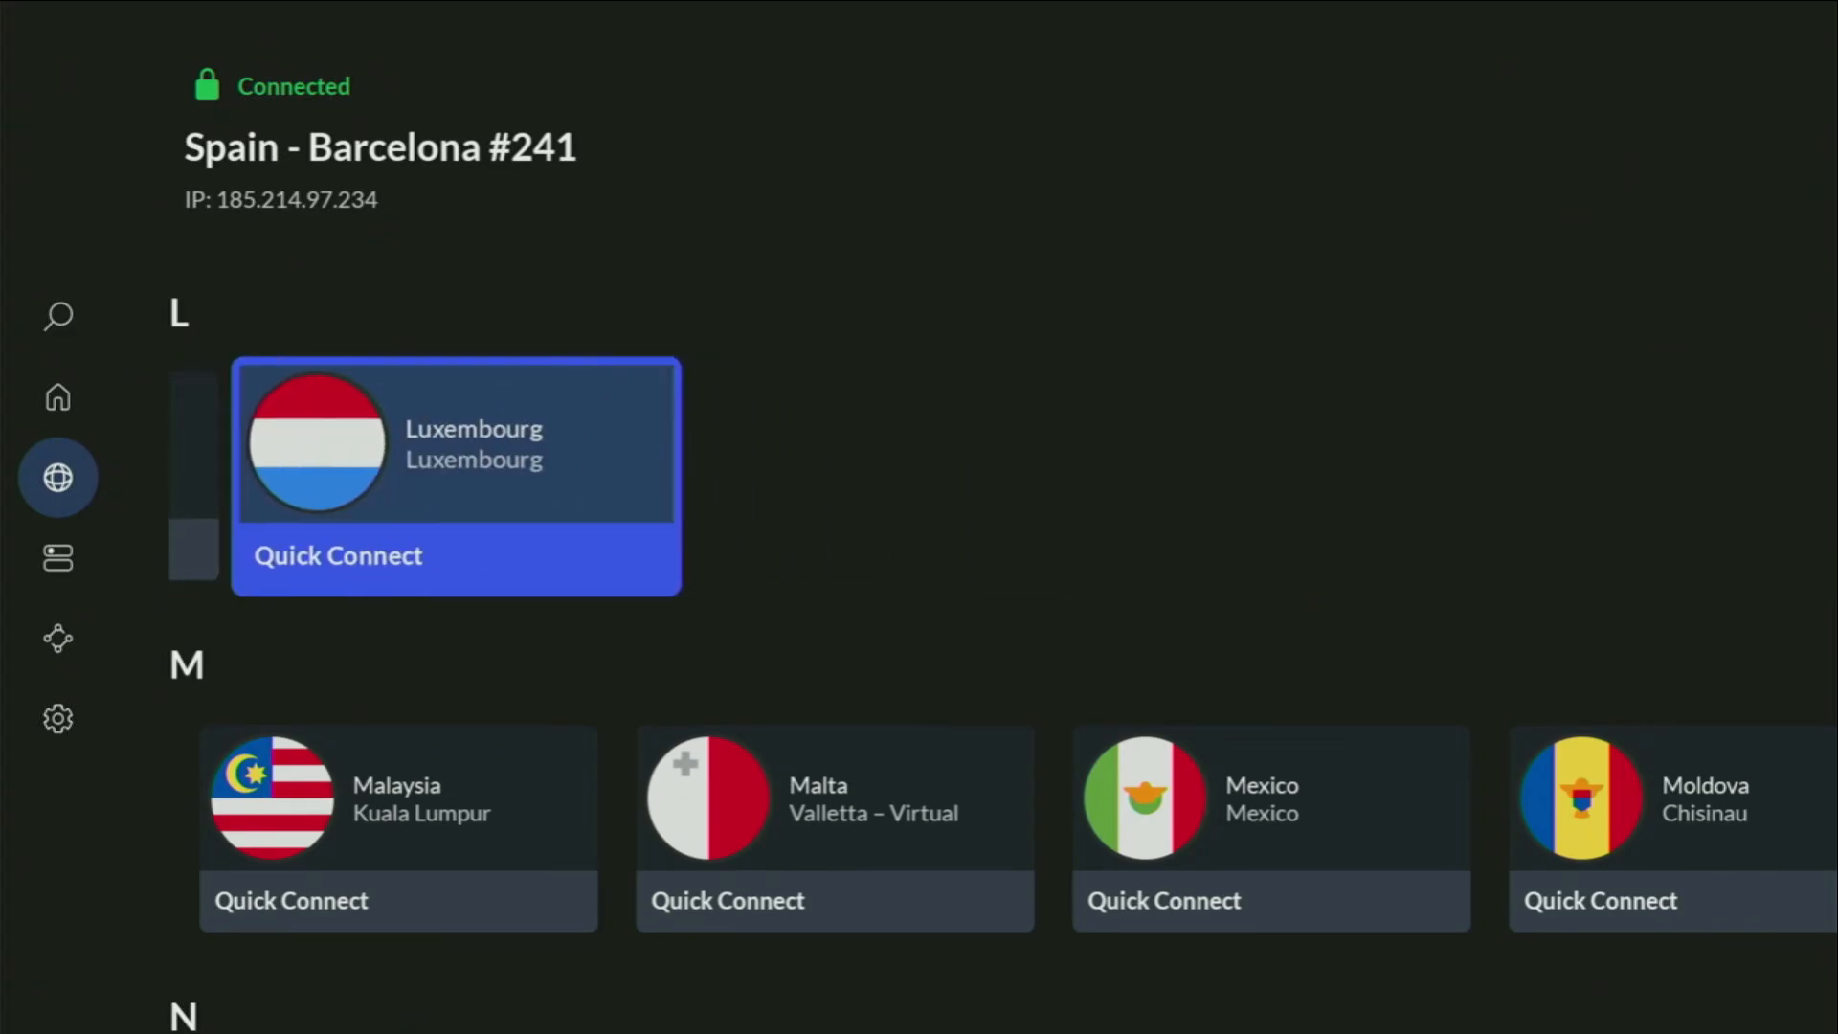
Quick-connect to Romania - Bucharest #66 and keep browsing the list
{"action": "scroll", "scroll_direction": "down", "scroll_amount": 3}
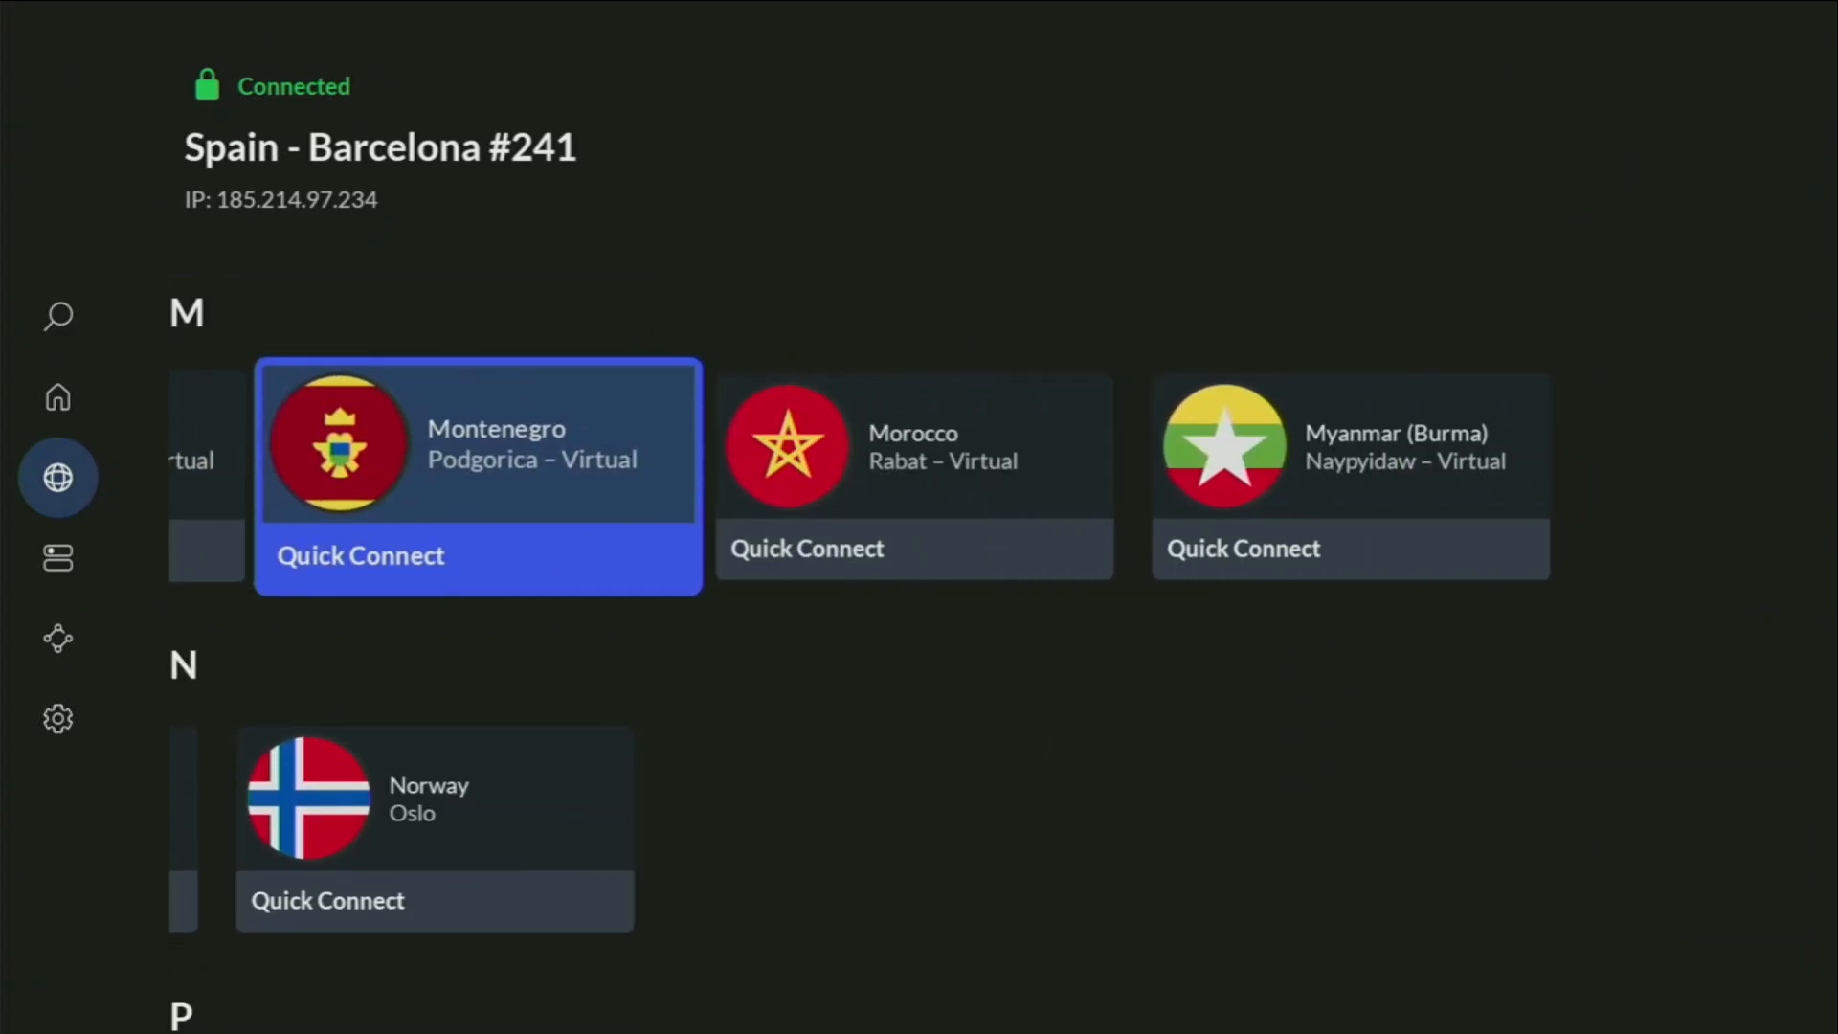
{"action": "scroll", "scroll_direction": "down", "scroll_amount": 3}
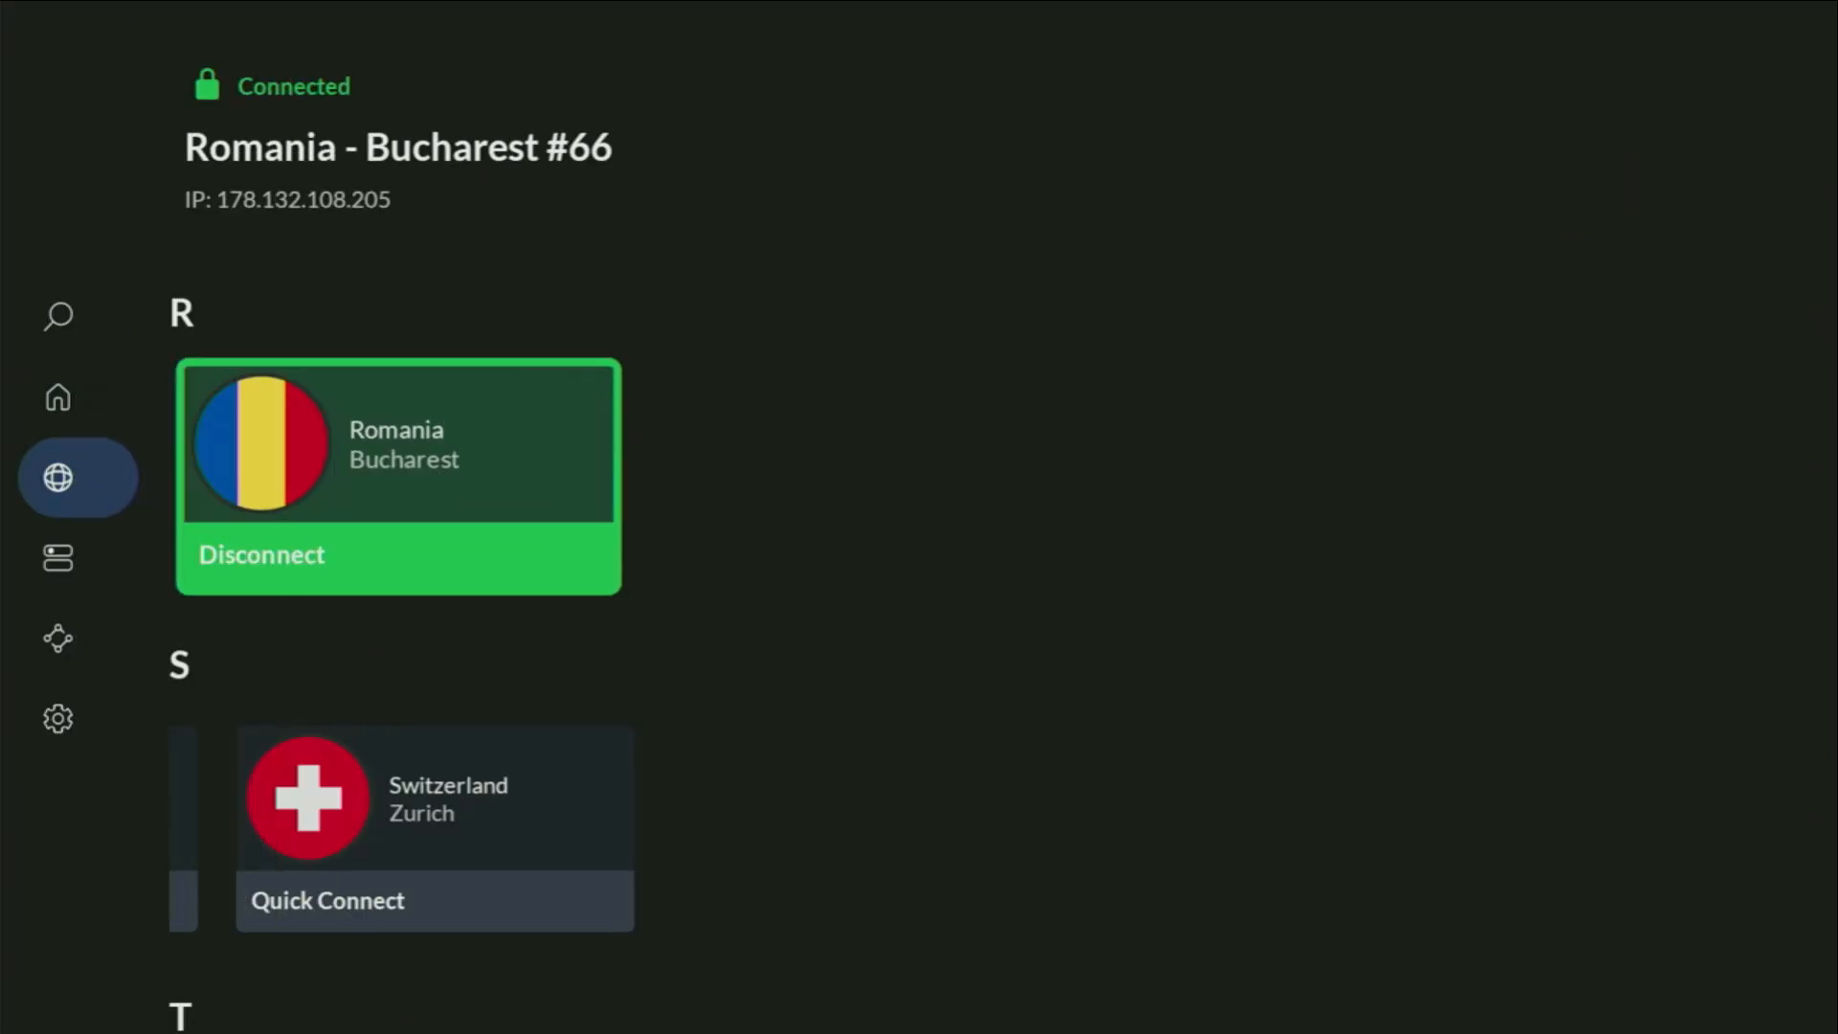
{"action": "scroll", "scroll_direction": "down", "scroll_amount": 3}
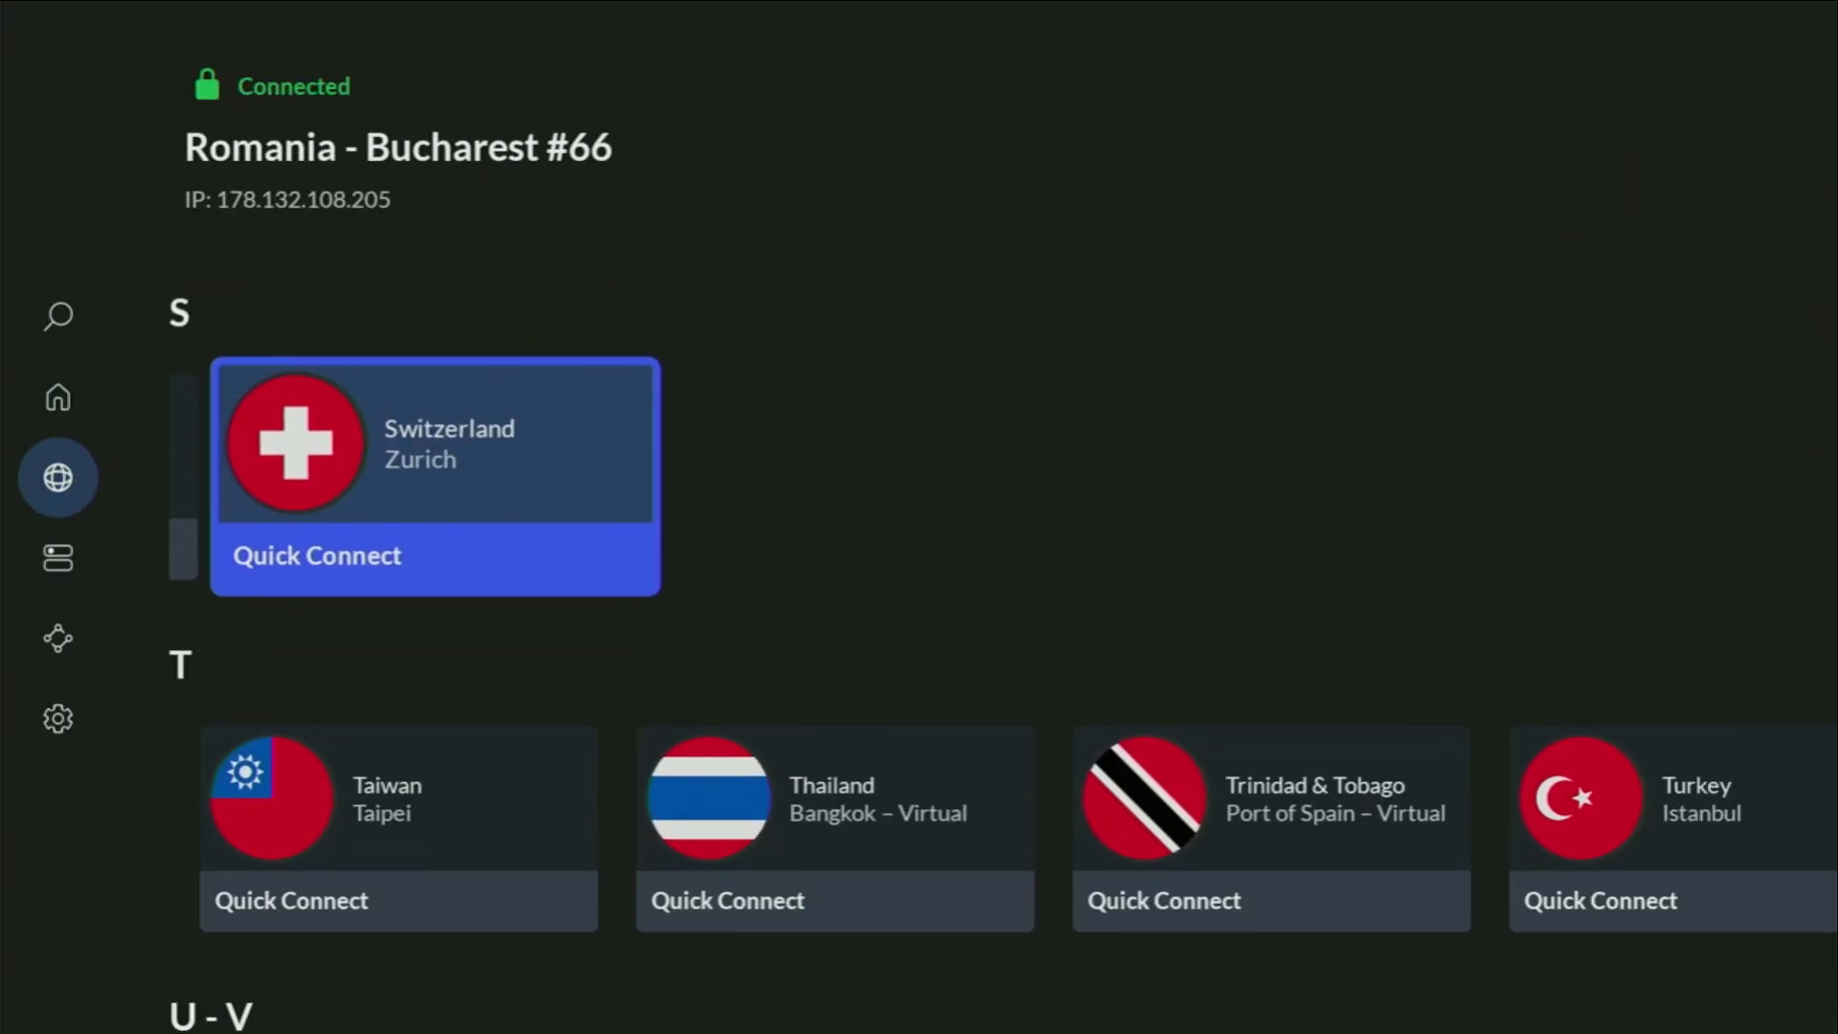
{"action": "scroll", "scroll_direction": "up", "scroll_amount": 3}
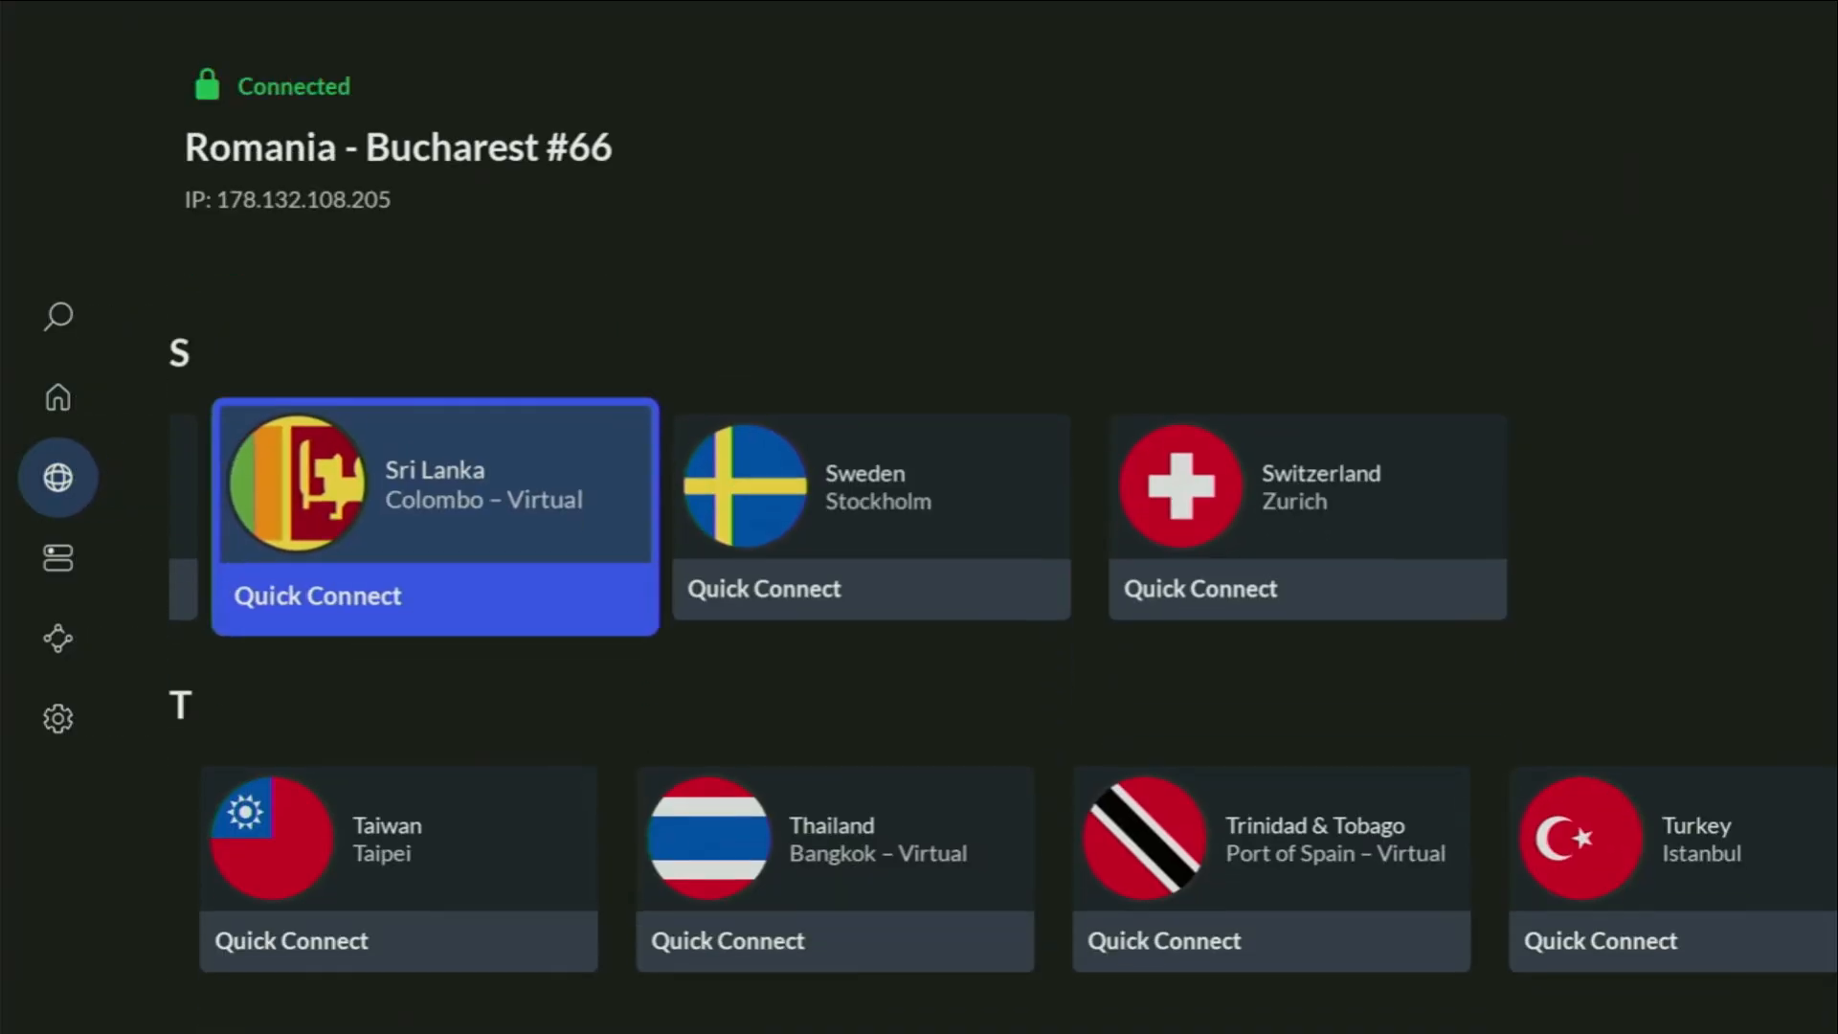
{"action": "scroll", "scroll_direction": "down", "scroll_amount": 3}
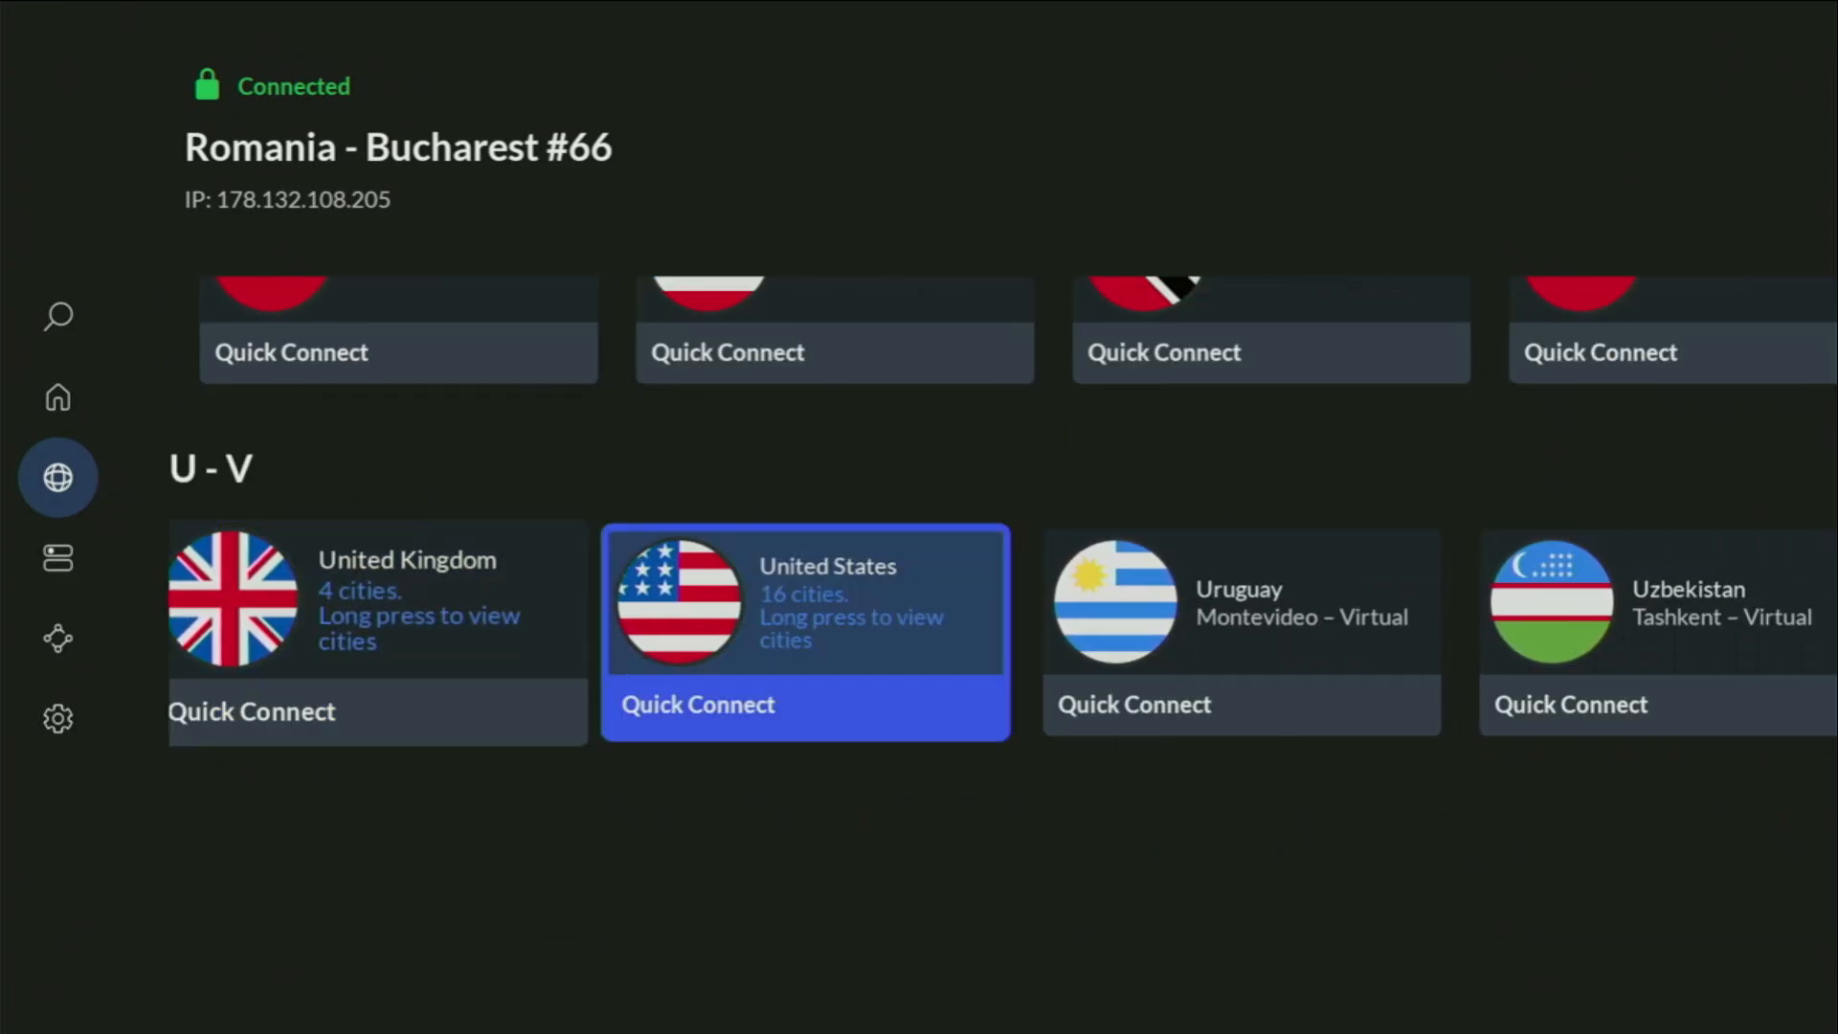
{"action": "scroll", "scroll_direction": "right", "scroll_amount": 3}
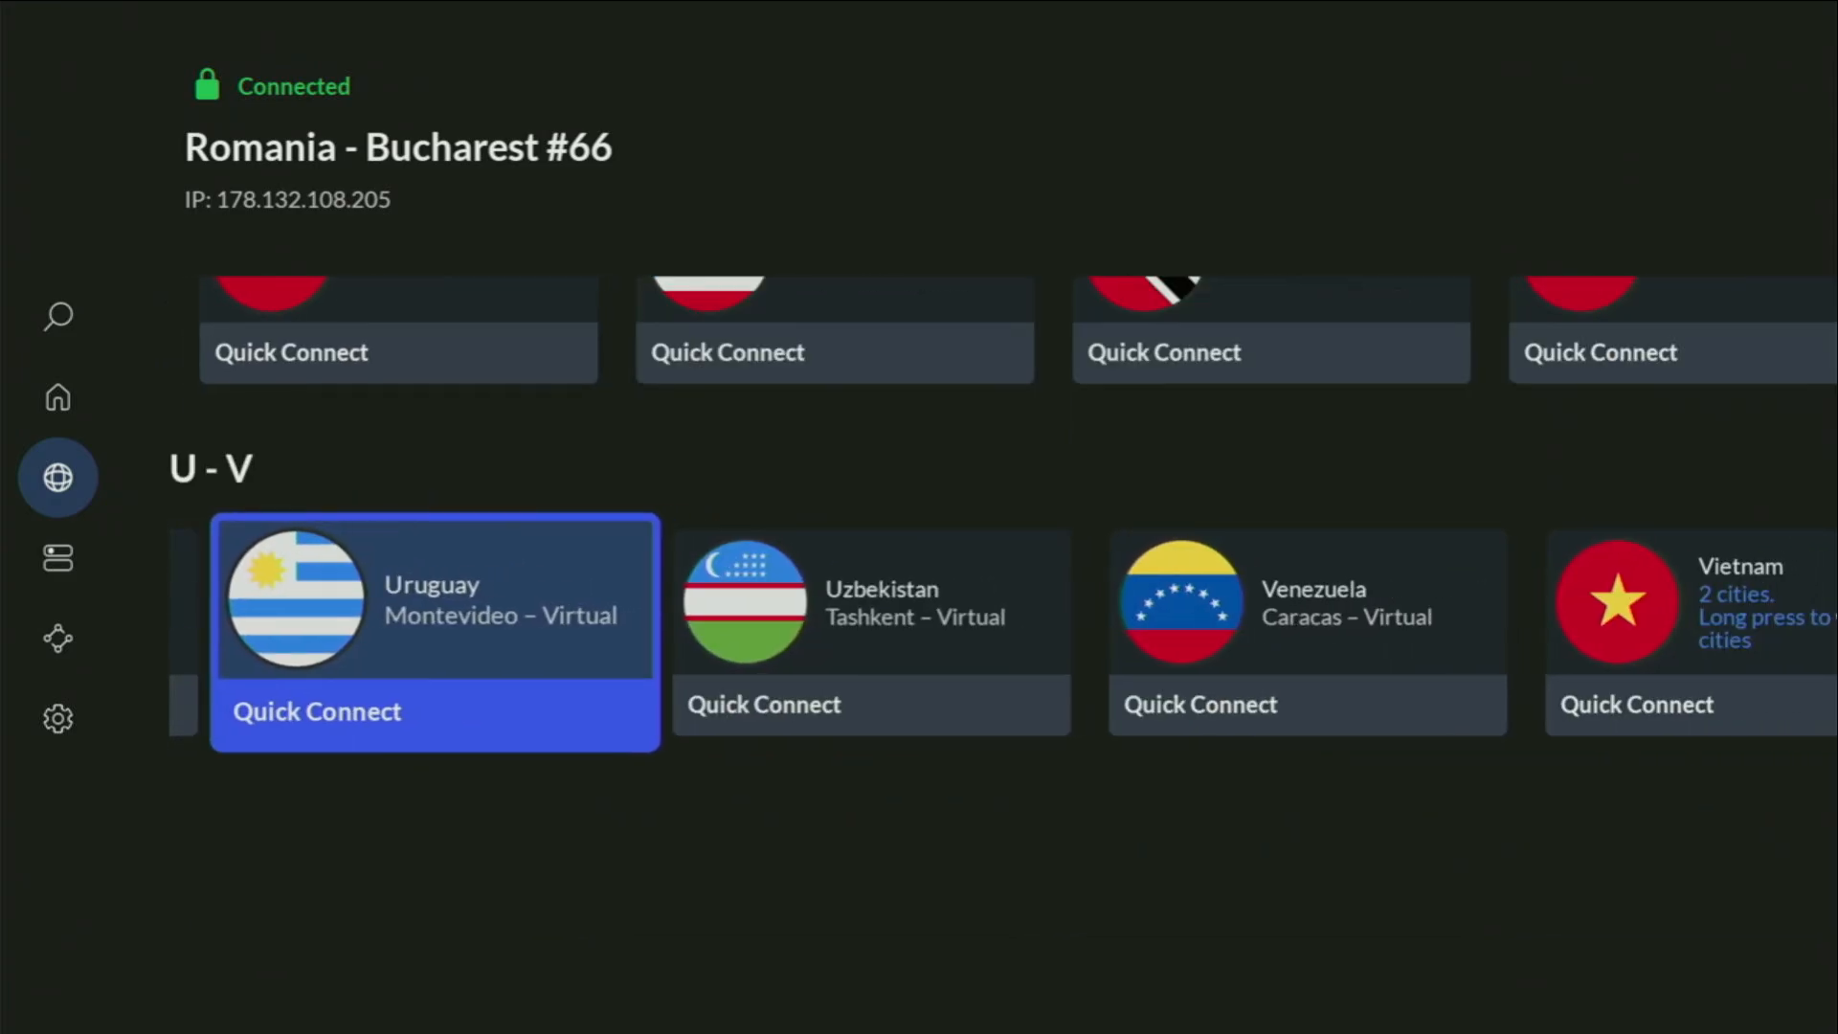
{"action": "scroll", "scroll_direction": "up", "scroll_amount": 3}
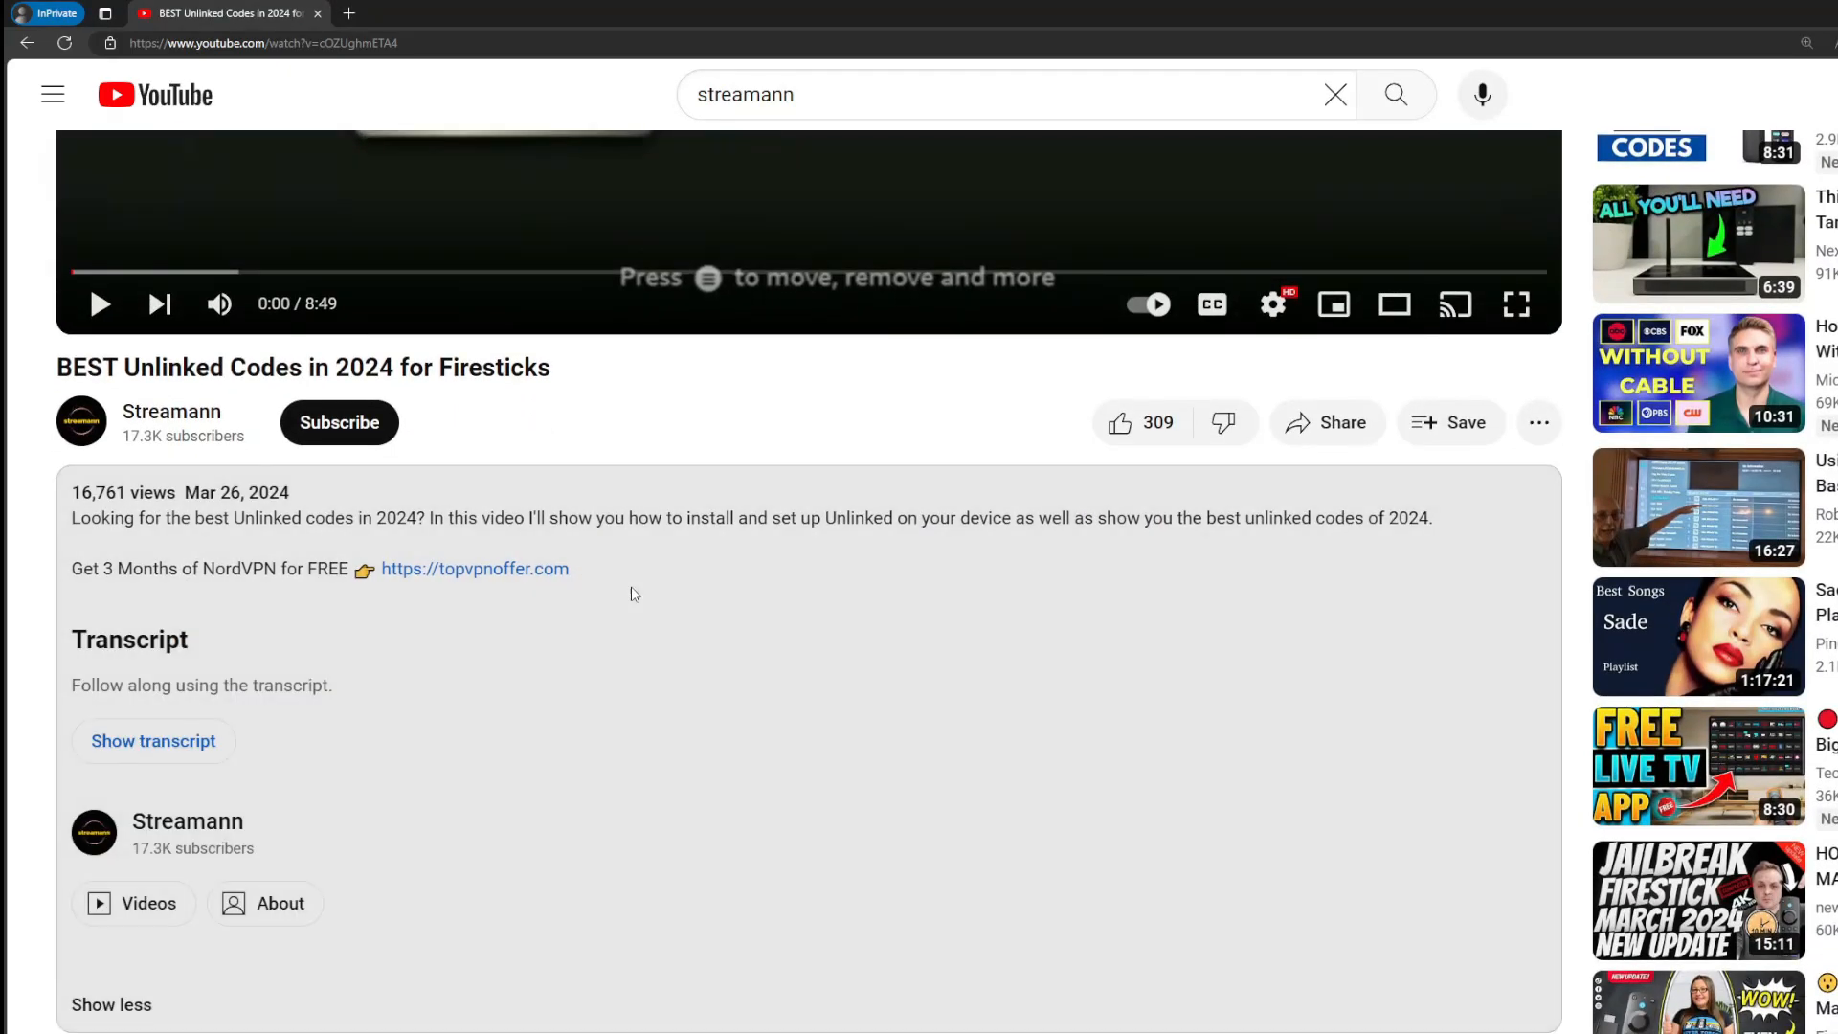
Scroll to the pinned comment and highlight the topvpnoffer.com link
{"action": "scroll", "scroll_direction": "down", "scroll_amount": 3}
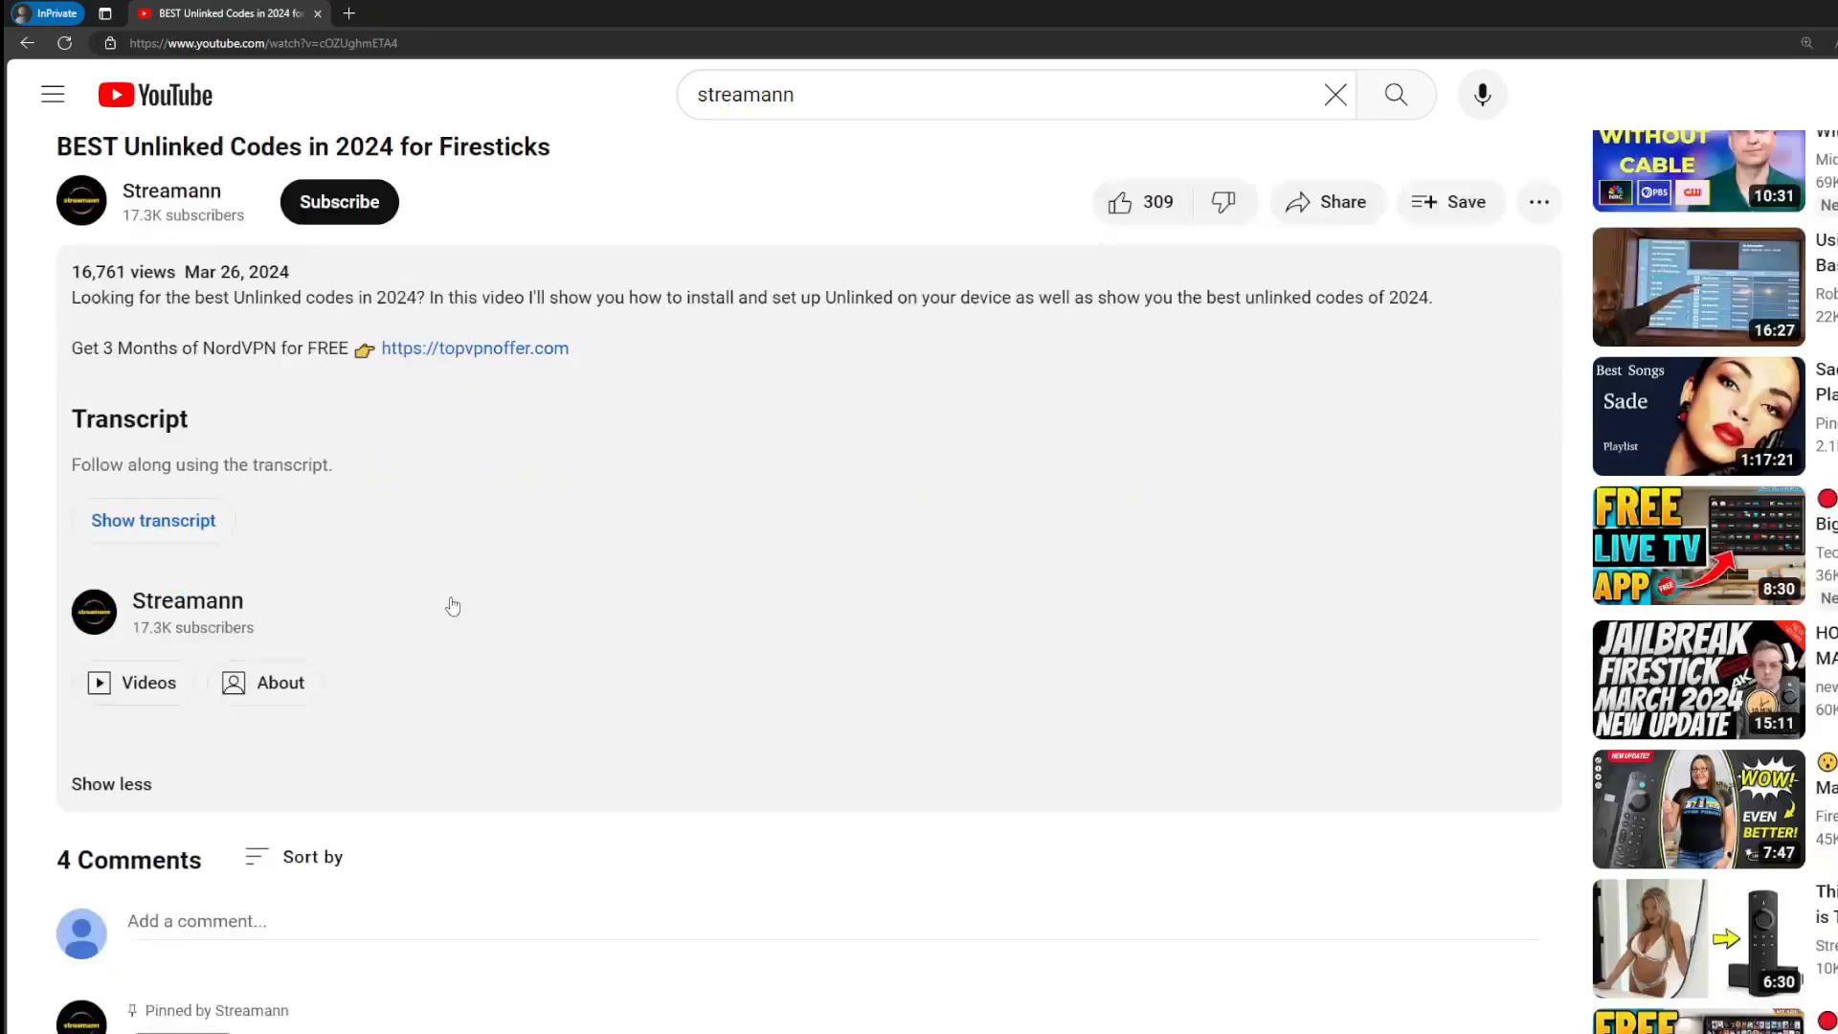
{"action": "scroll", "scroll_direction": "down", "scroll_amount": 3}
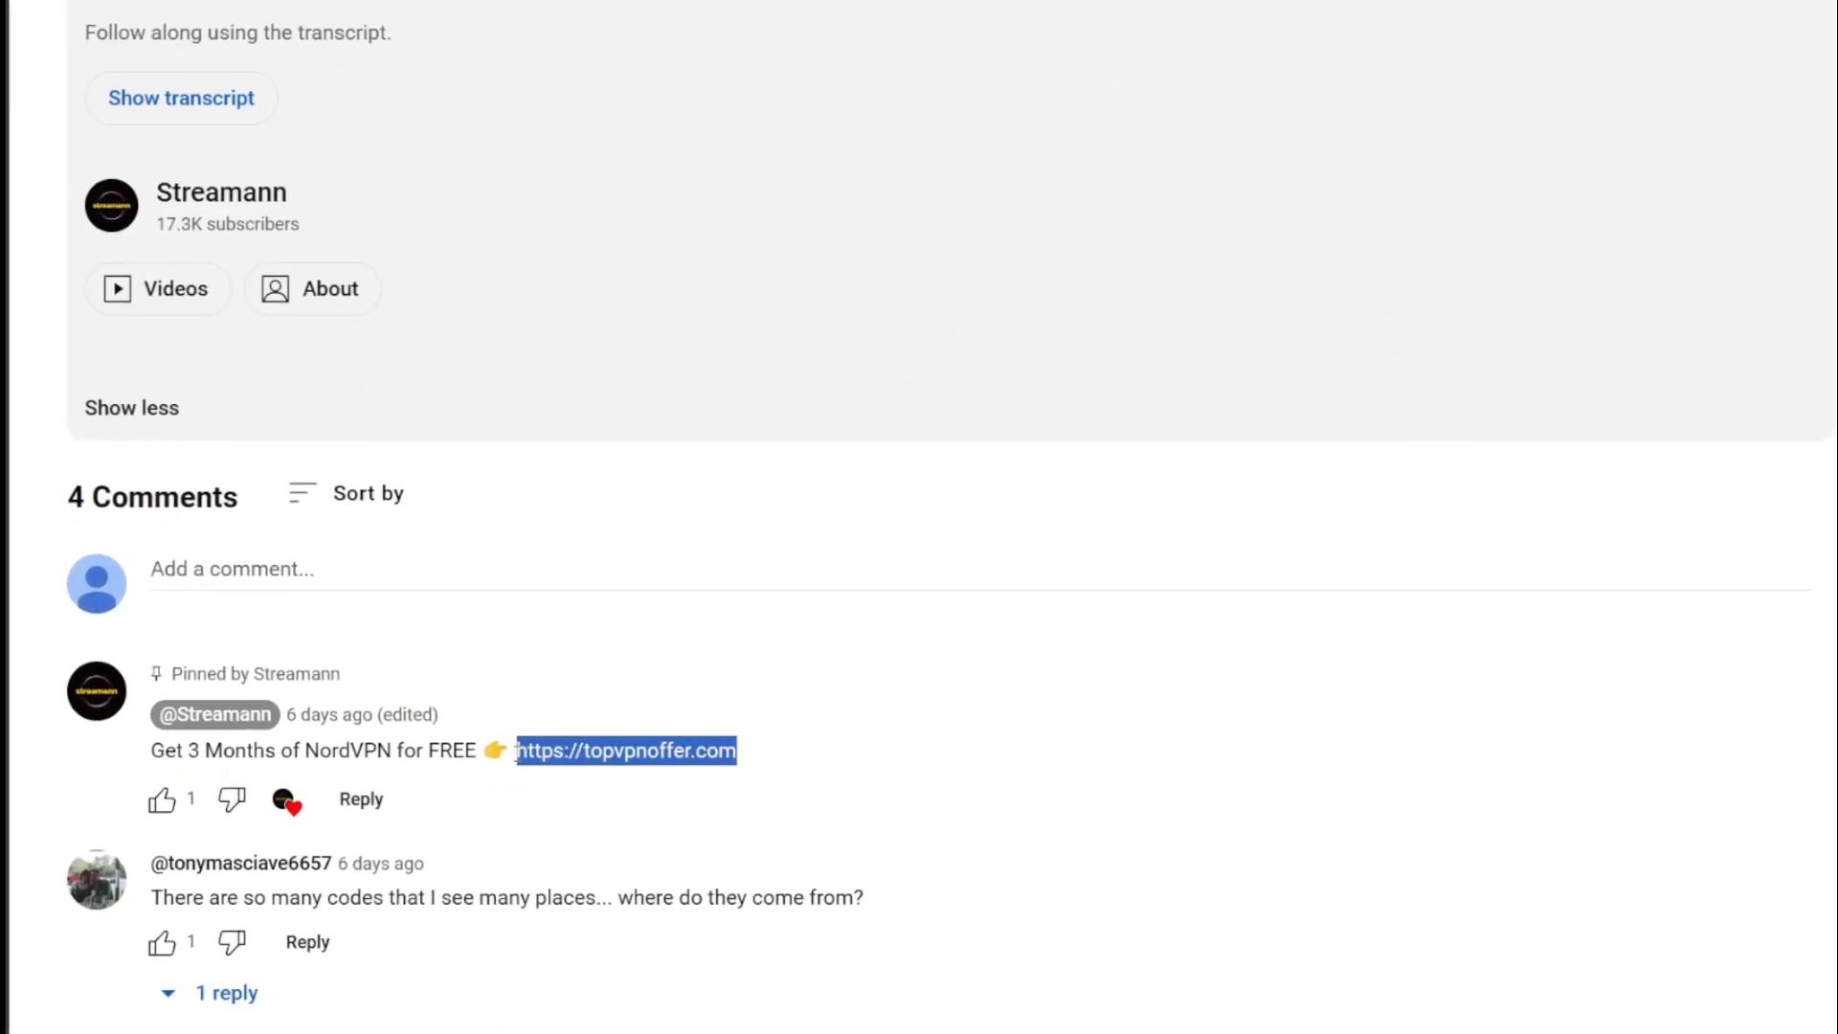
{"action": "left_click", "coordinate": [626, 750]}
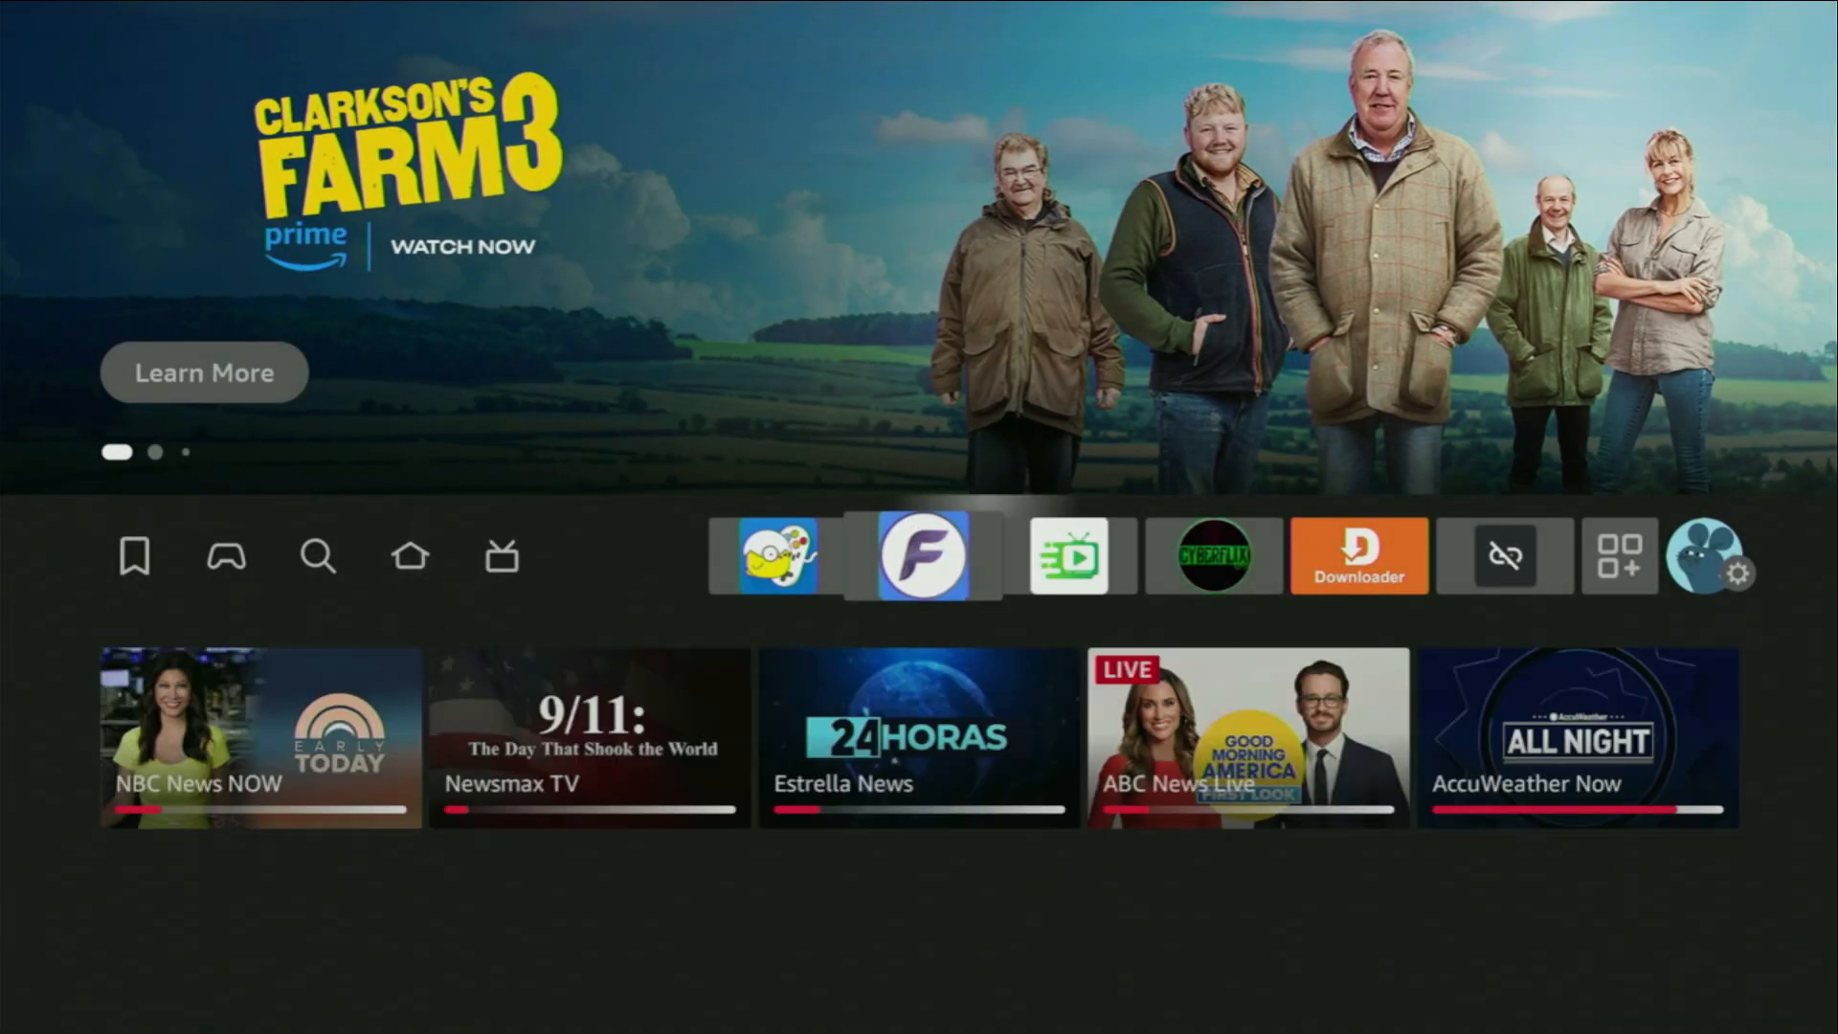
Launch Downloader from the home row and submit the address watched.com
{"action": "left_click", "coordinate": [1359, 555]}
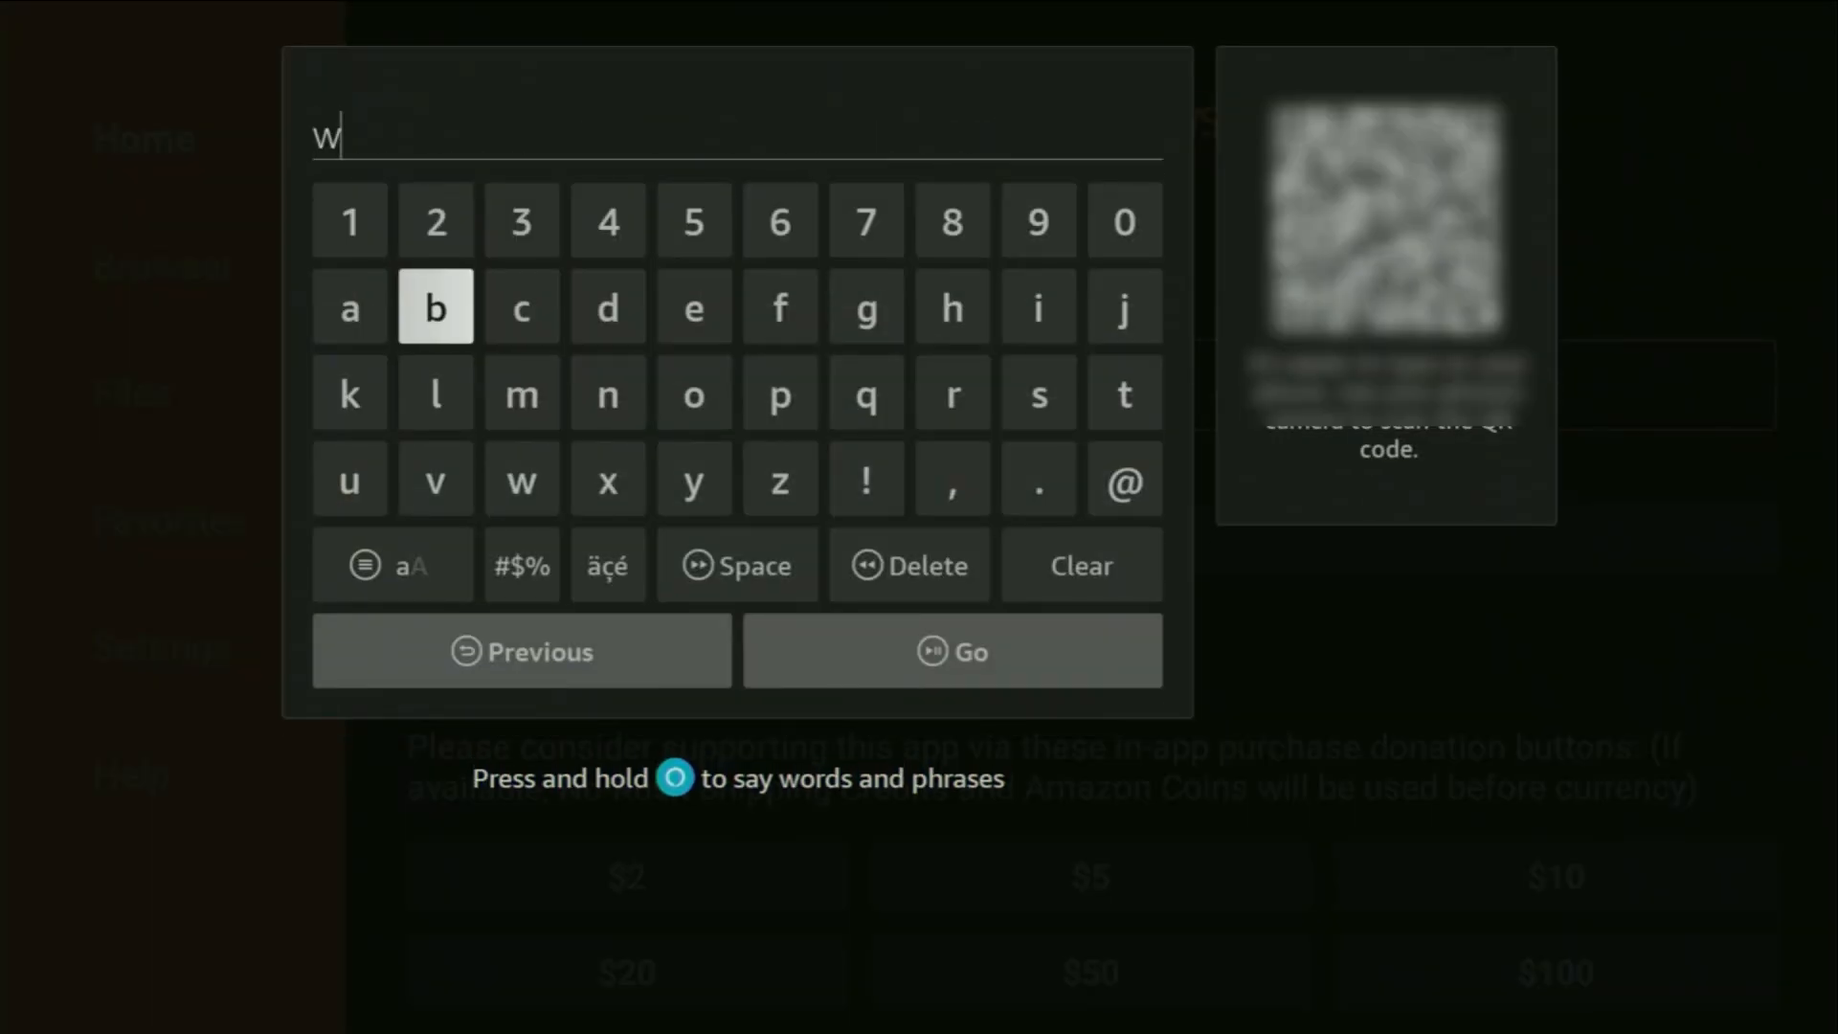
{"action": "left_click", "coordinate": [349, 307]}
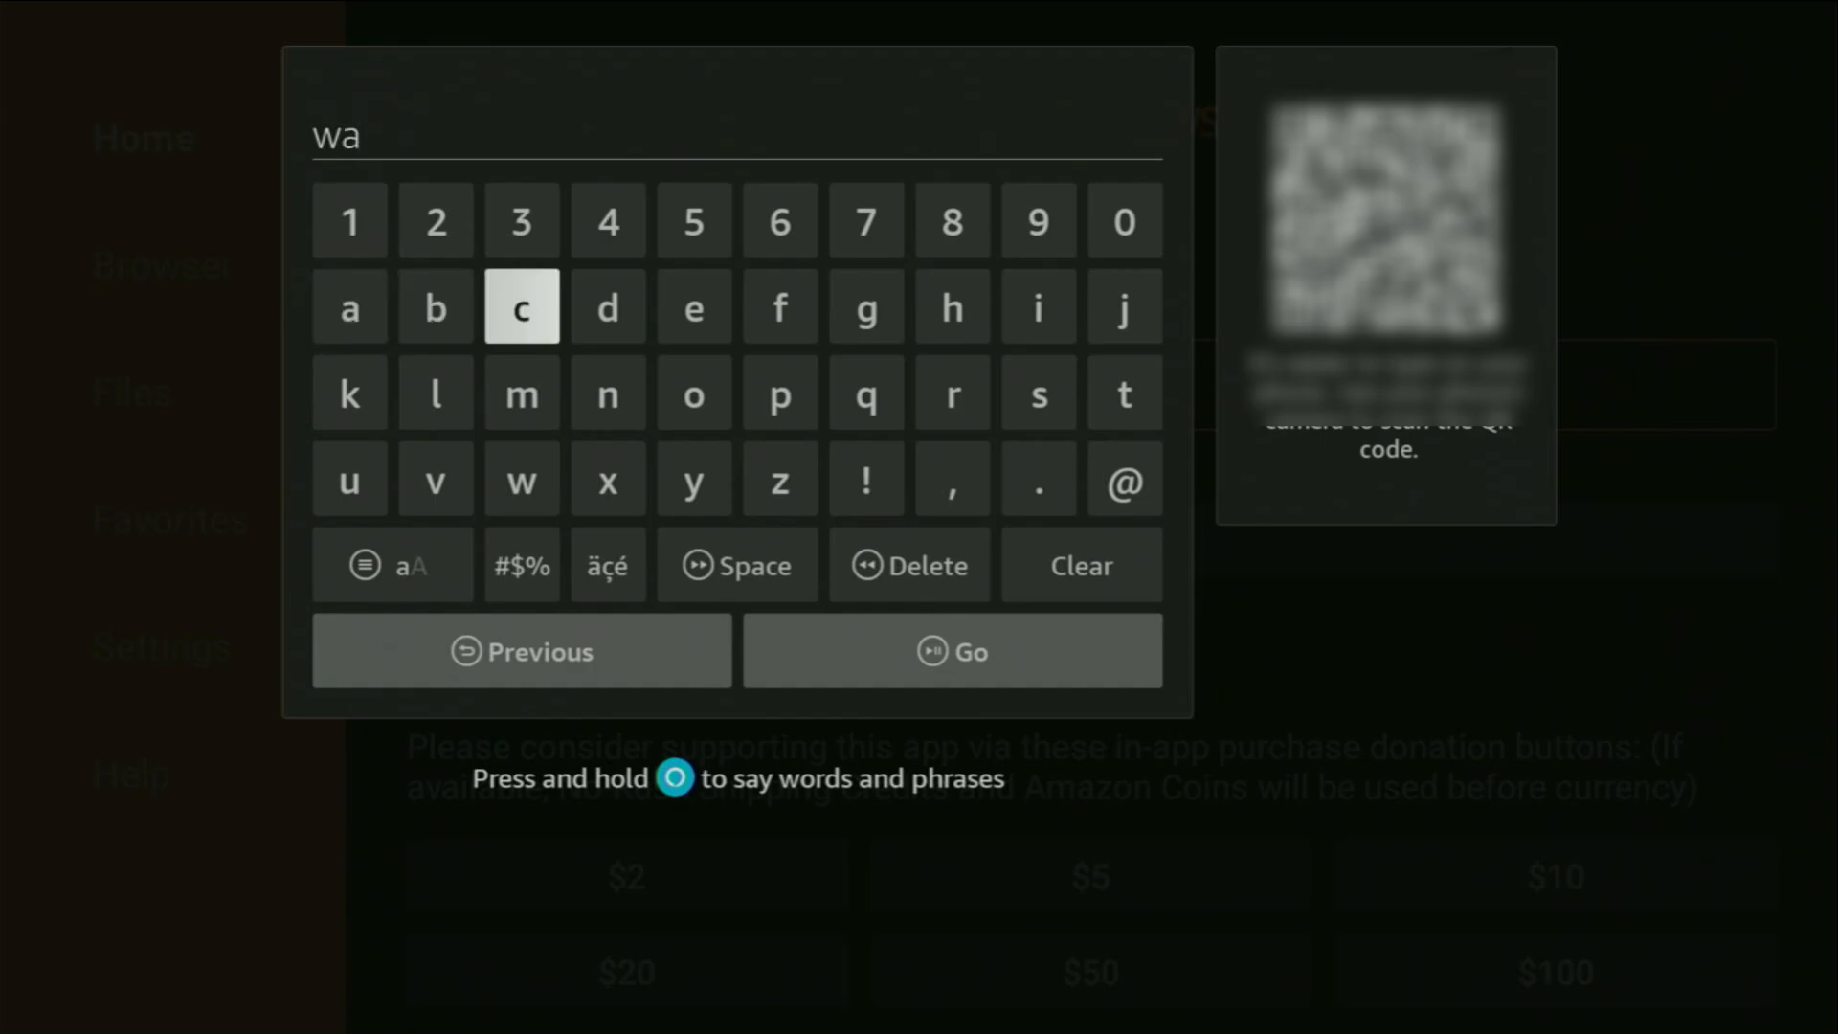
{"action": "mouse_move", "coordinate": [1123, 393]}
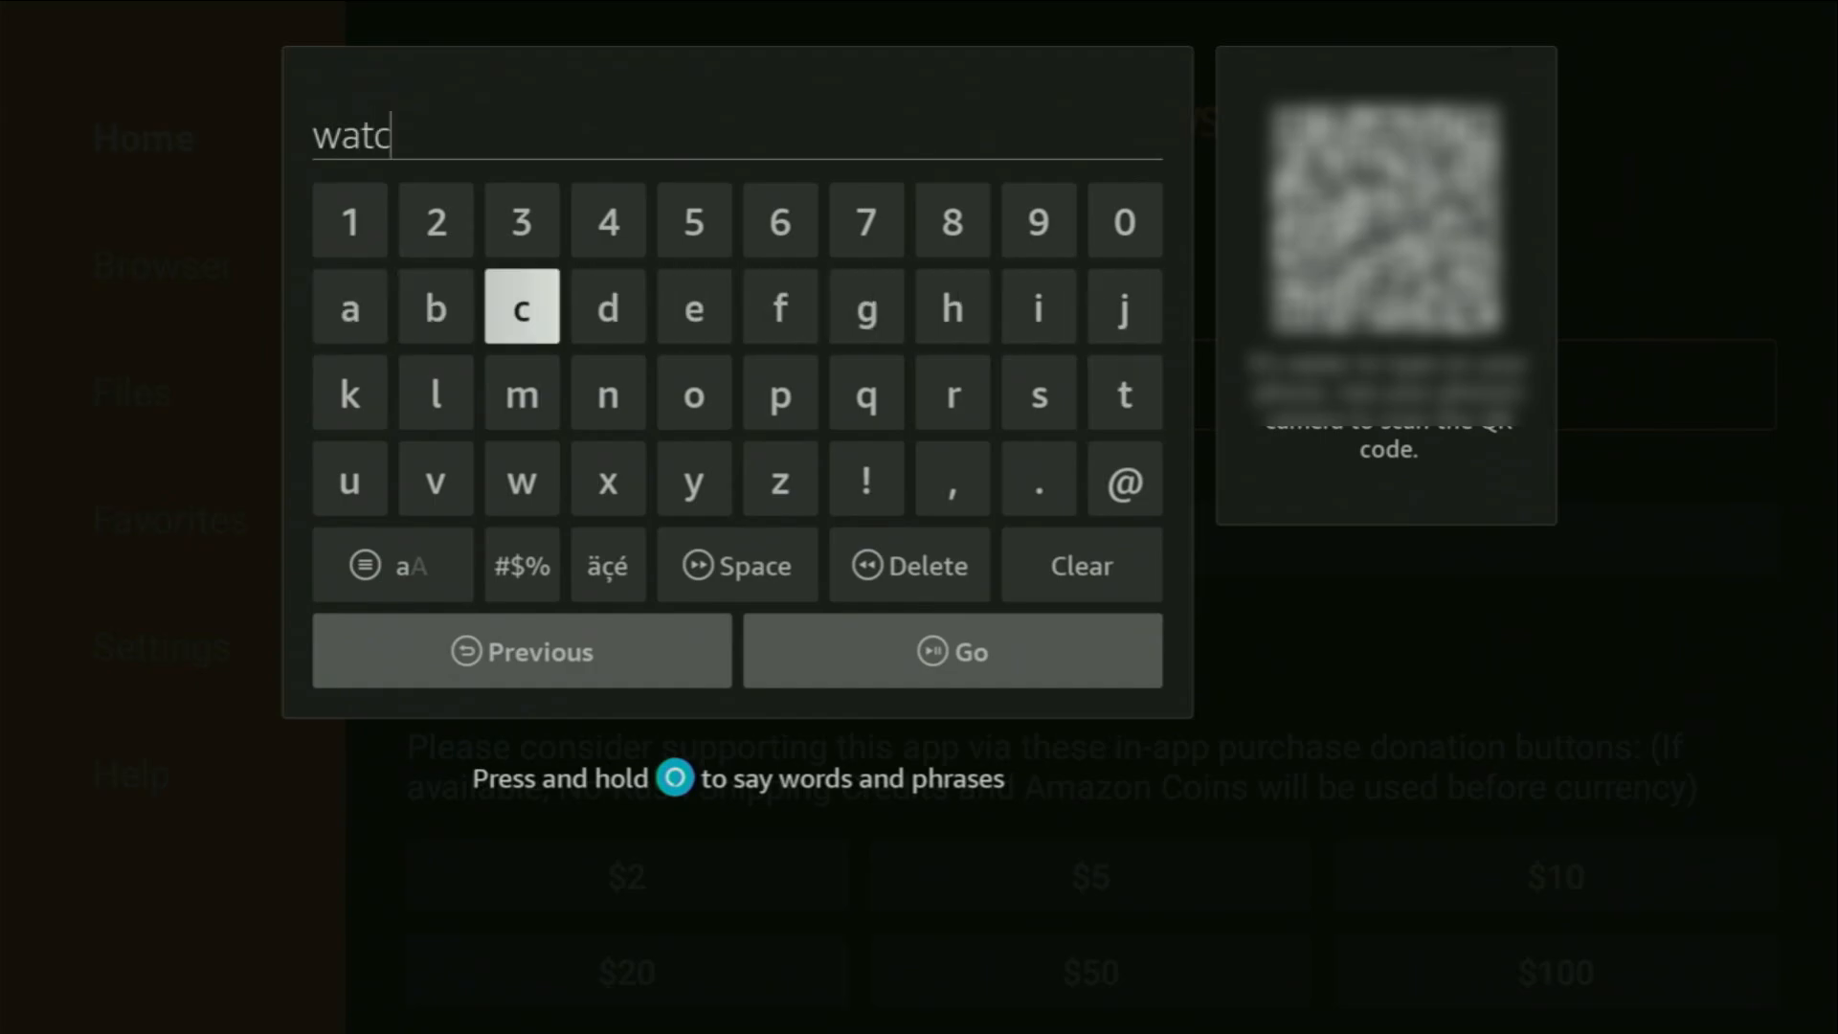
{"action": "mouse_move", "coordinate": [865, 307]}
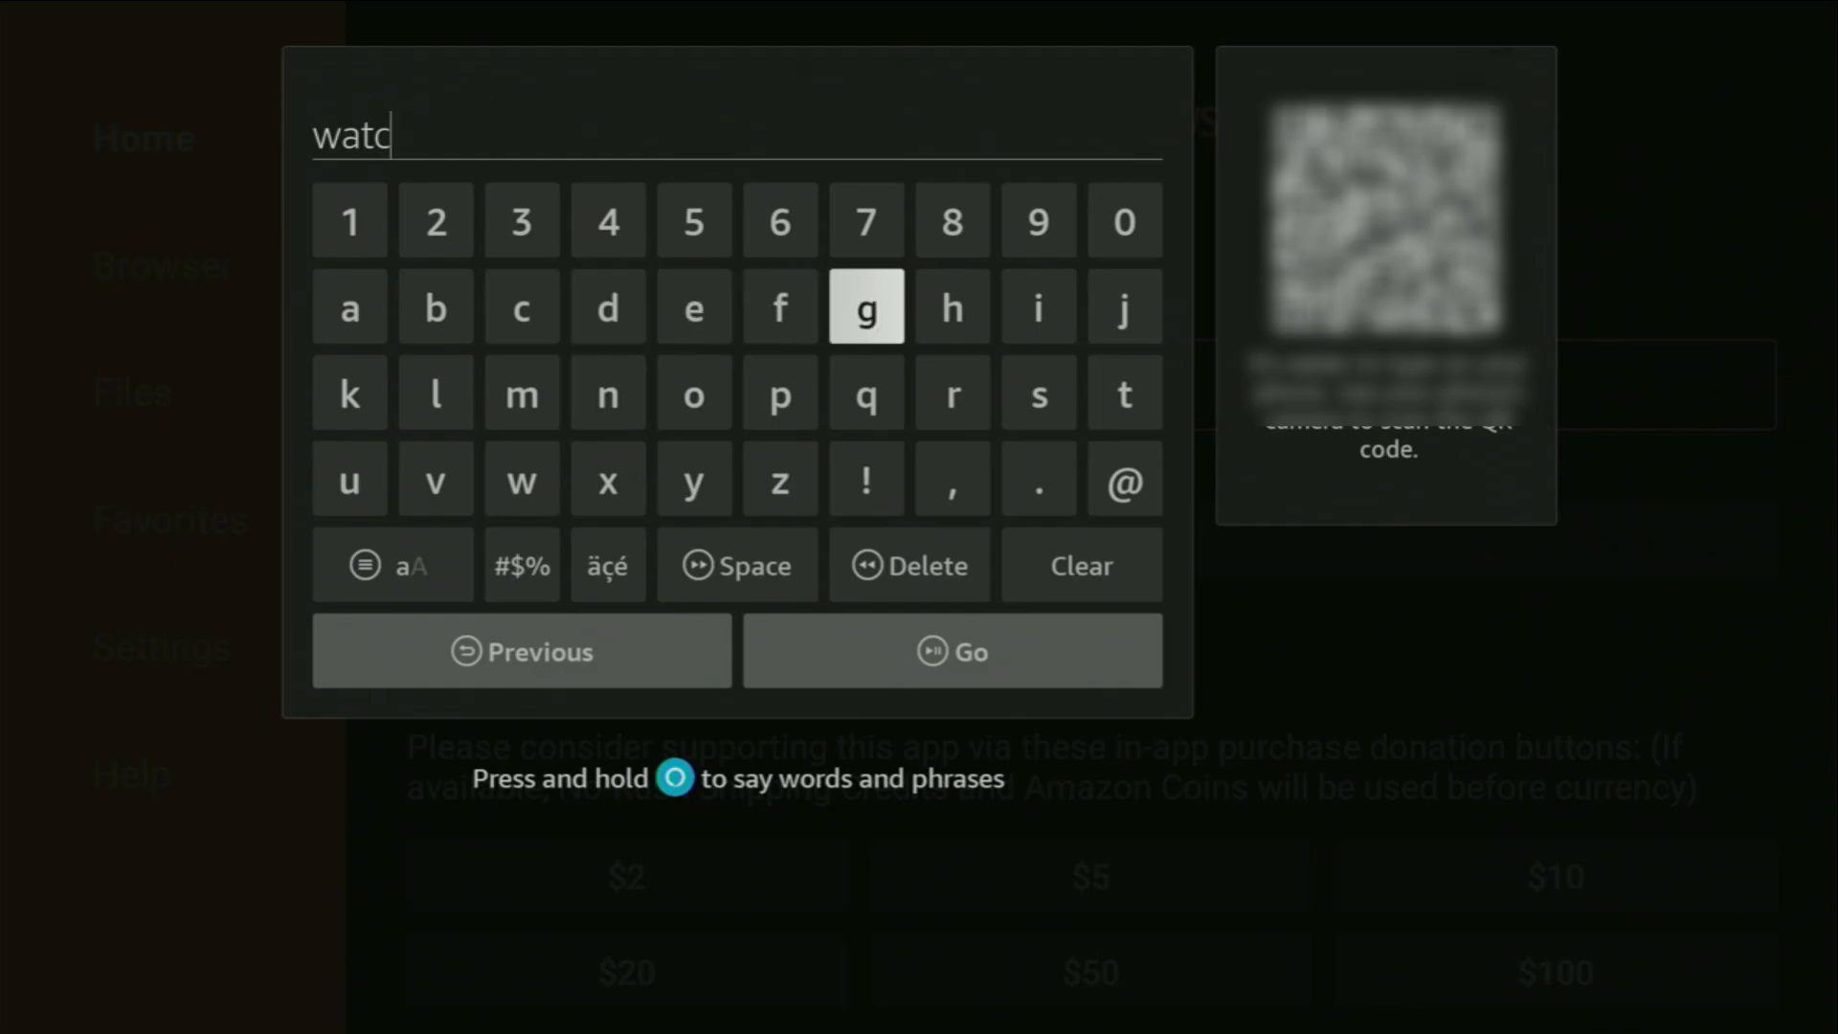
{"action": "left_click", "coordinate": [607, 307]}
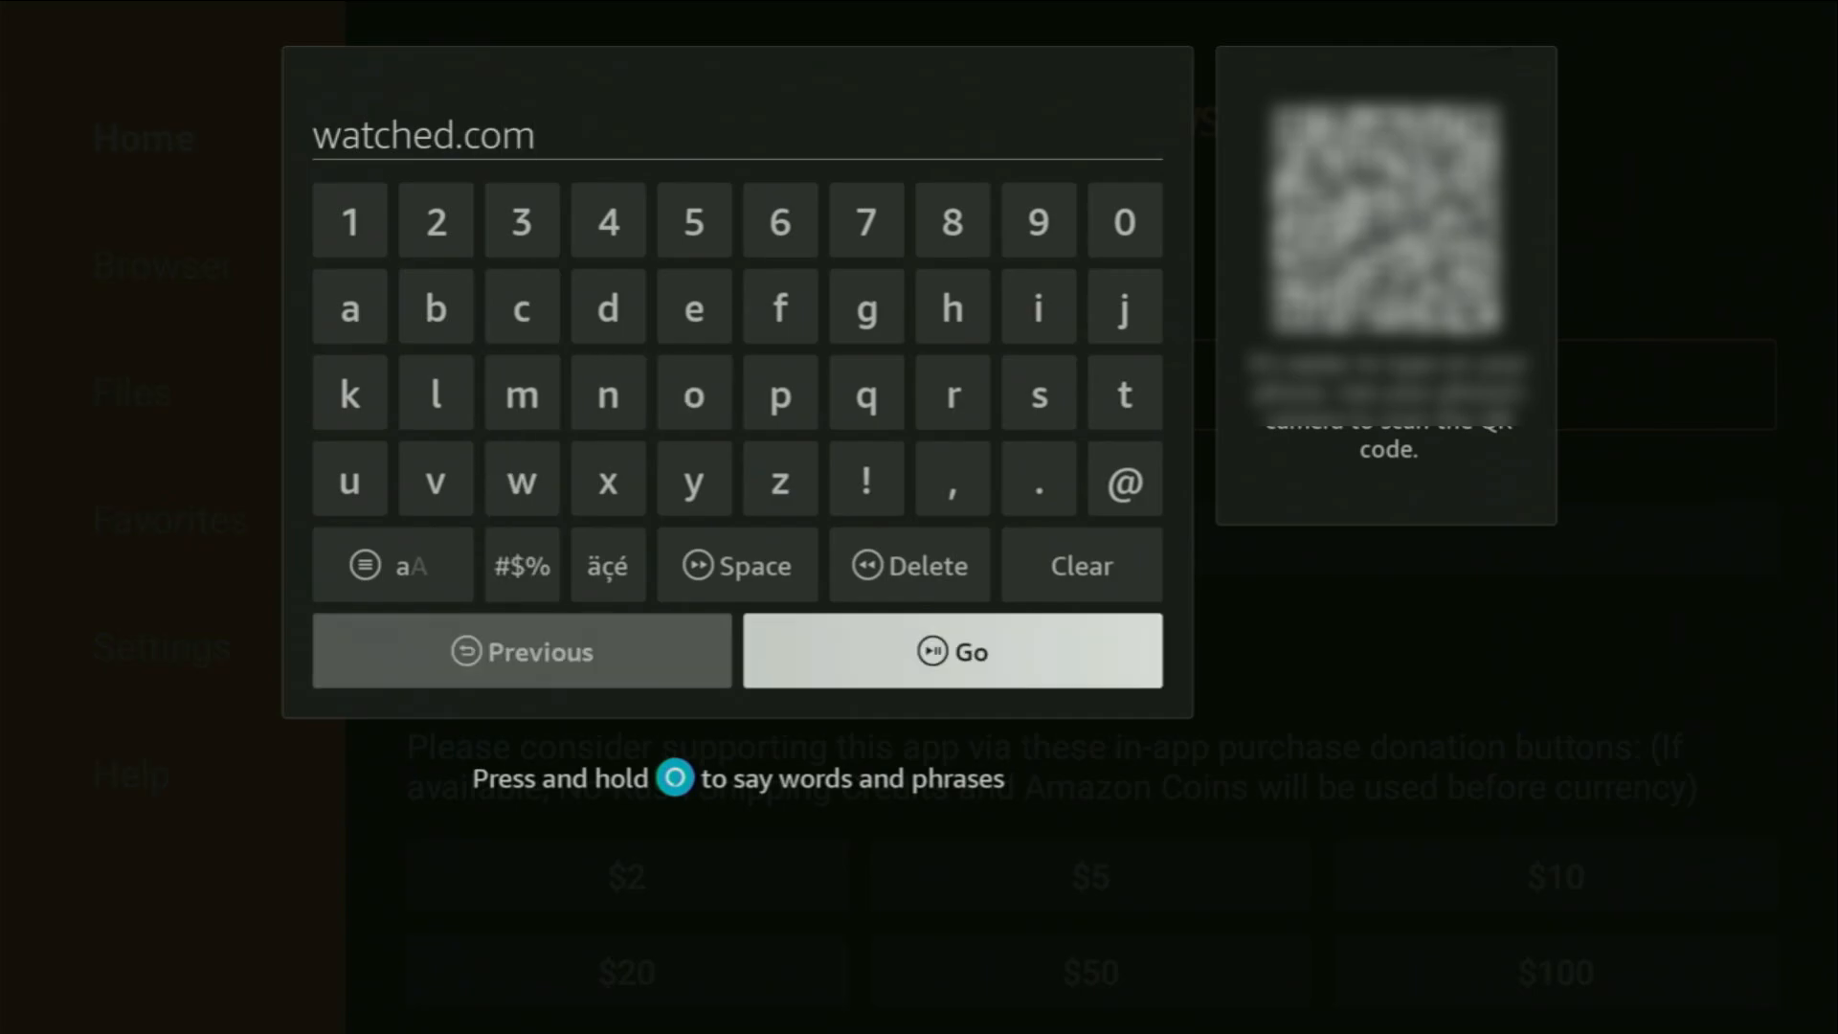
{"action": "left_click", "coordinate": [951, 651]}
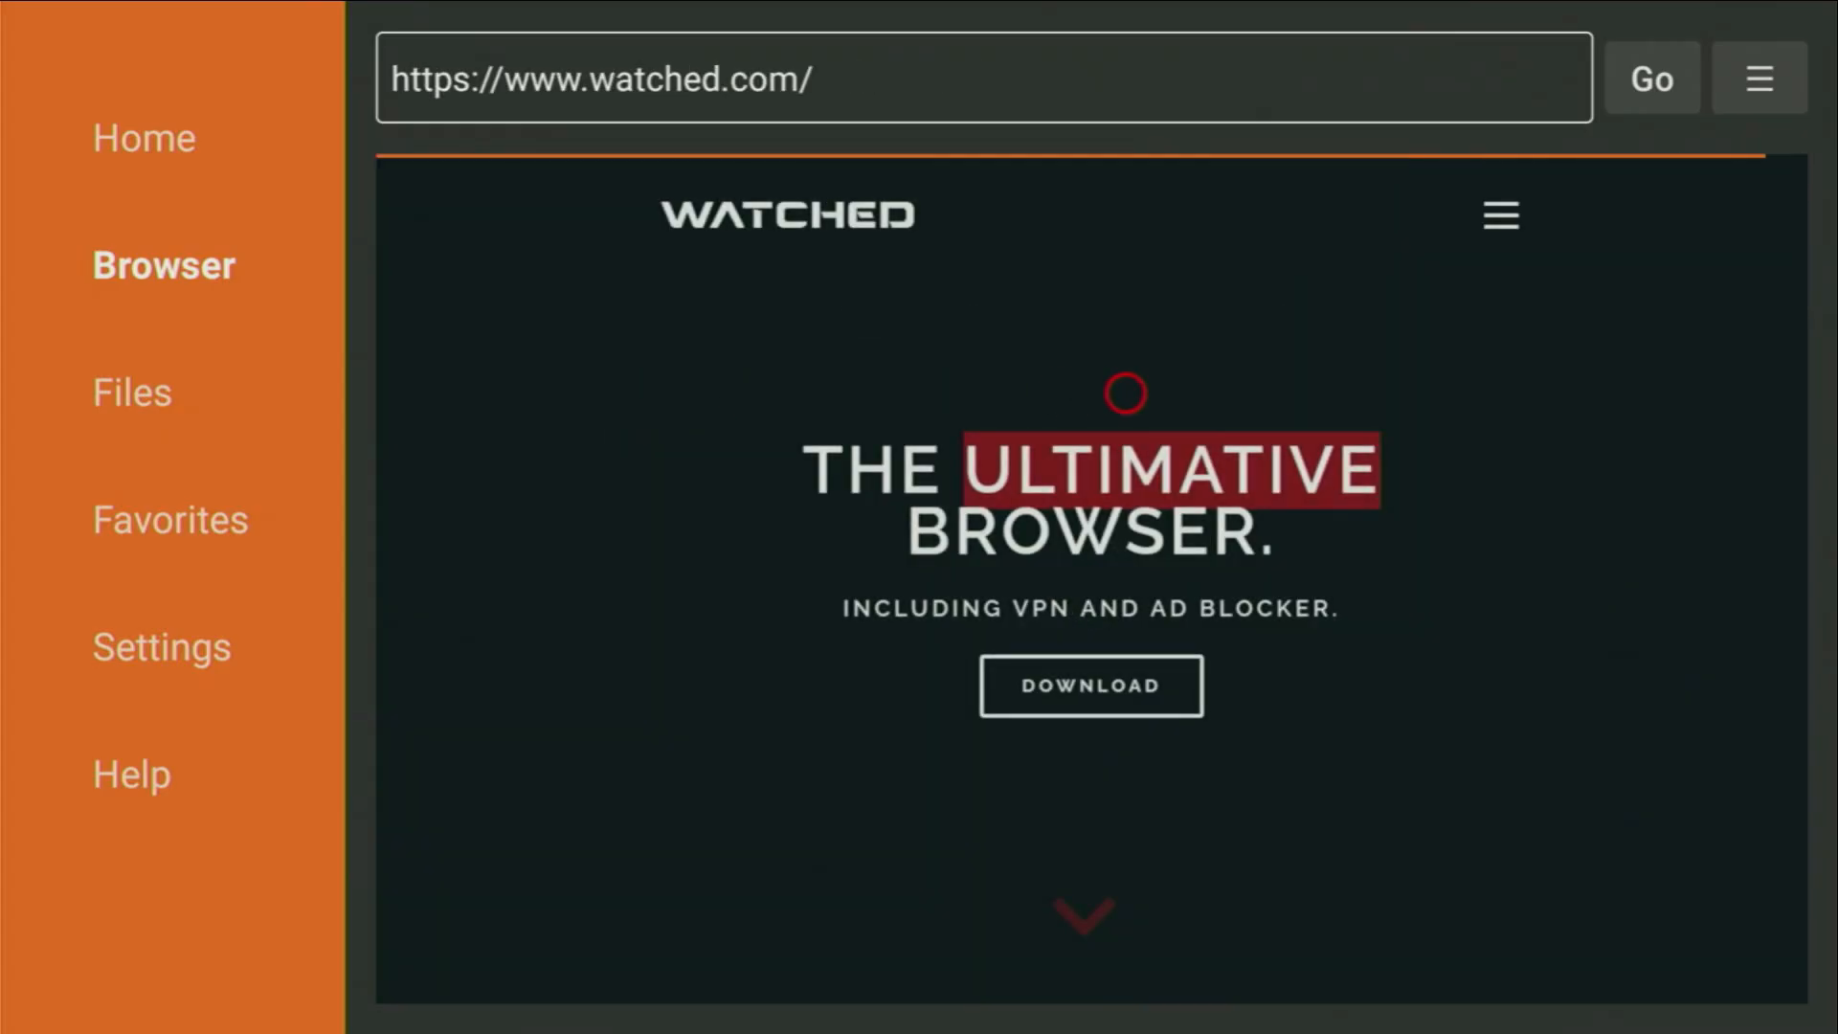
{"action": "mouse_move", "coordinate": [1285, 393]}
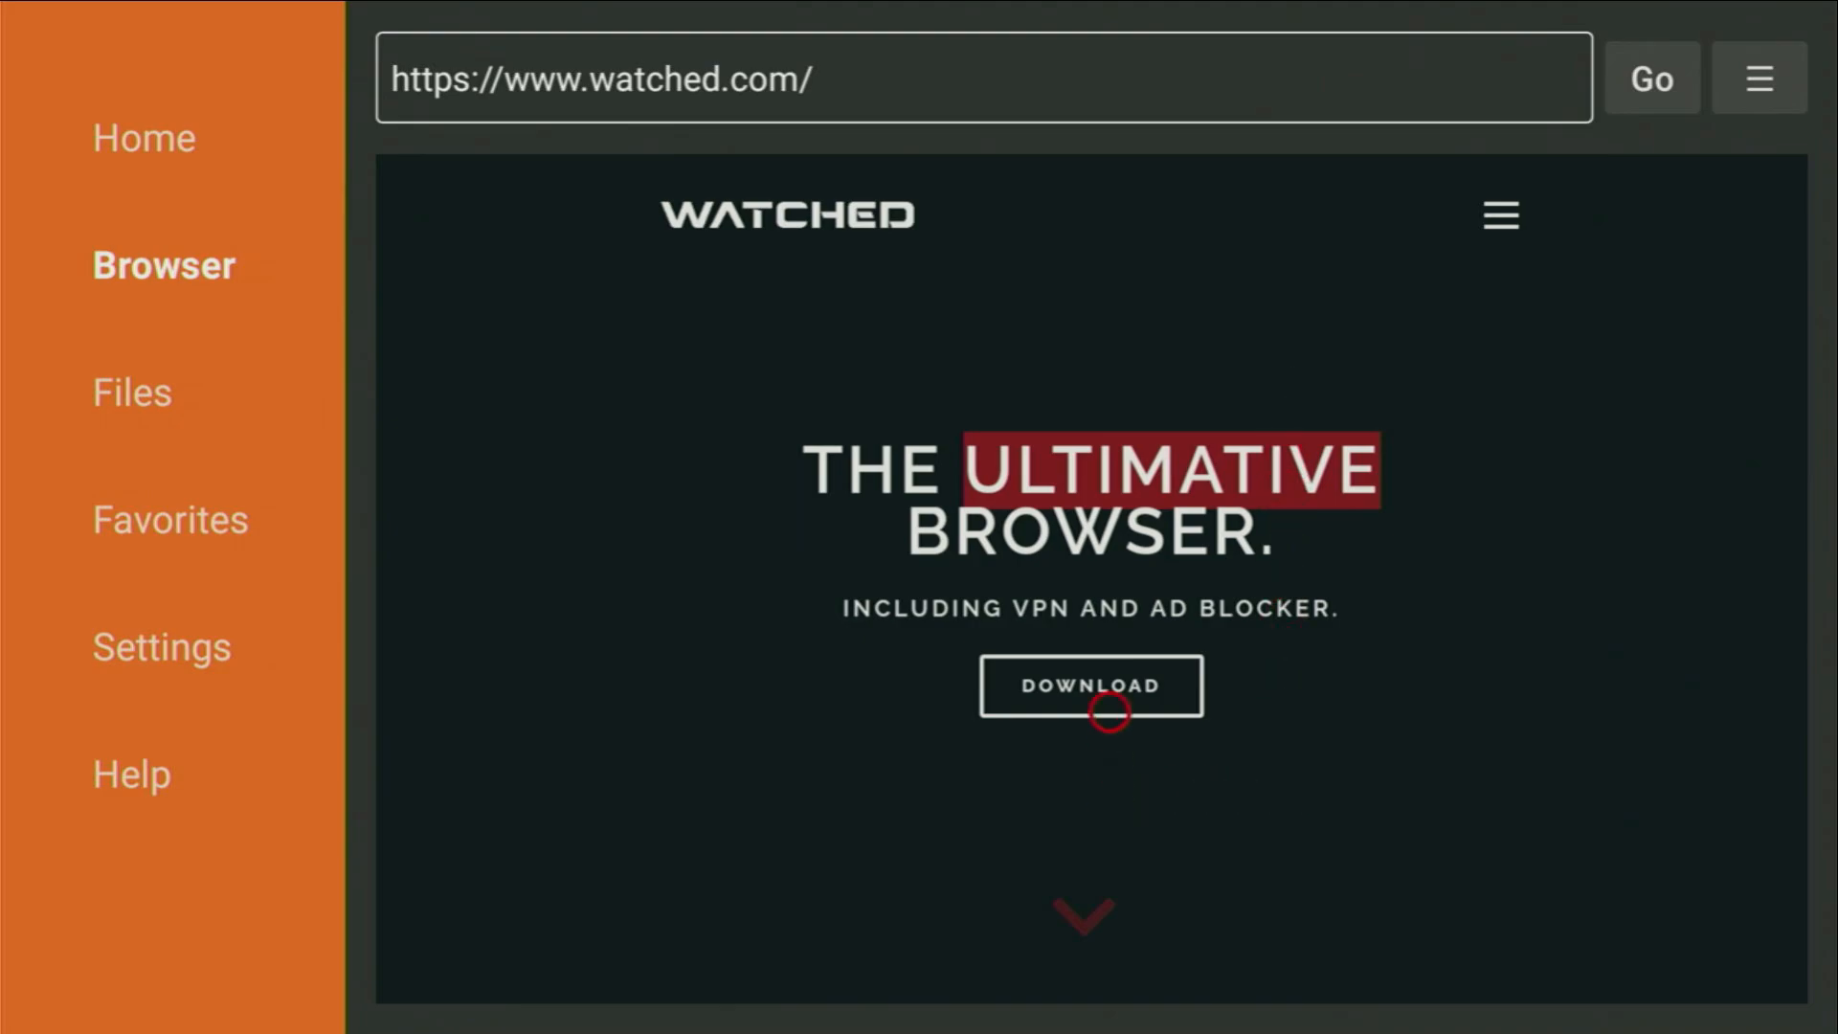
Download the Watched browser installer from the watched.com page
{"action": "left_click", "coordinate": [1089, 685]}
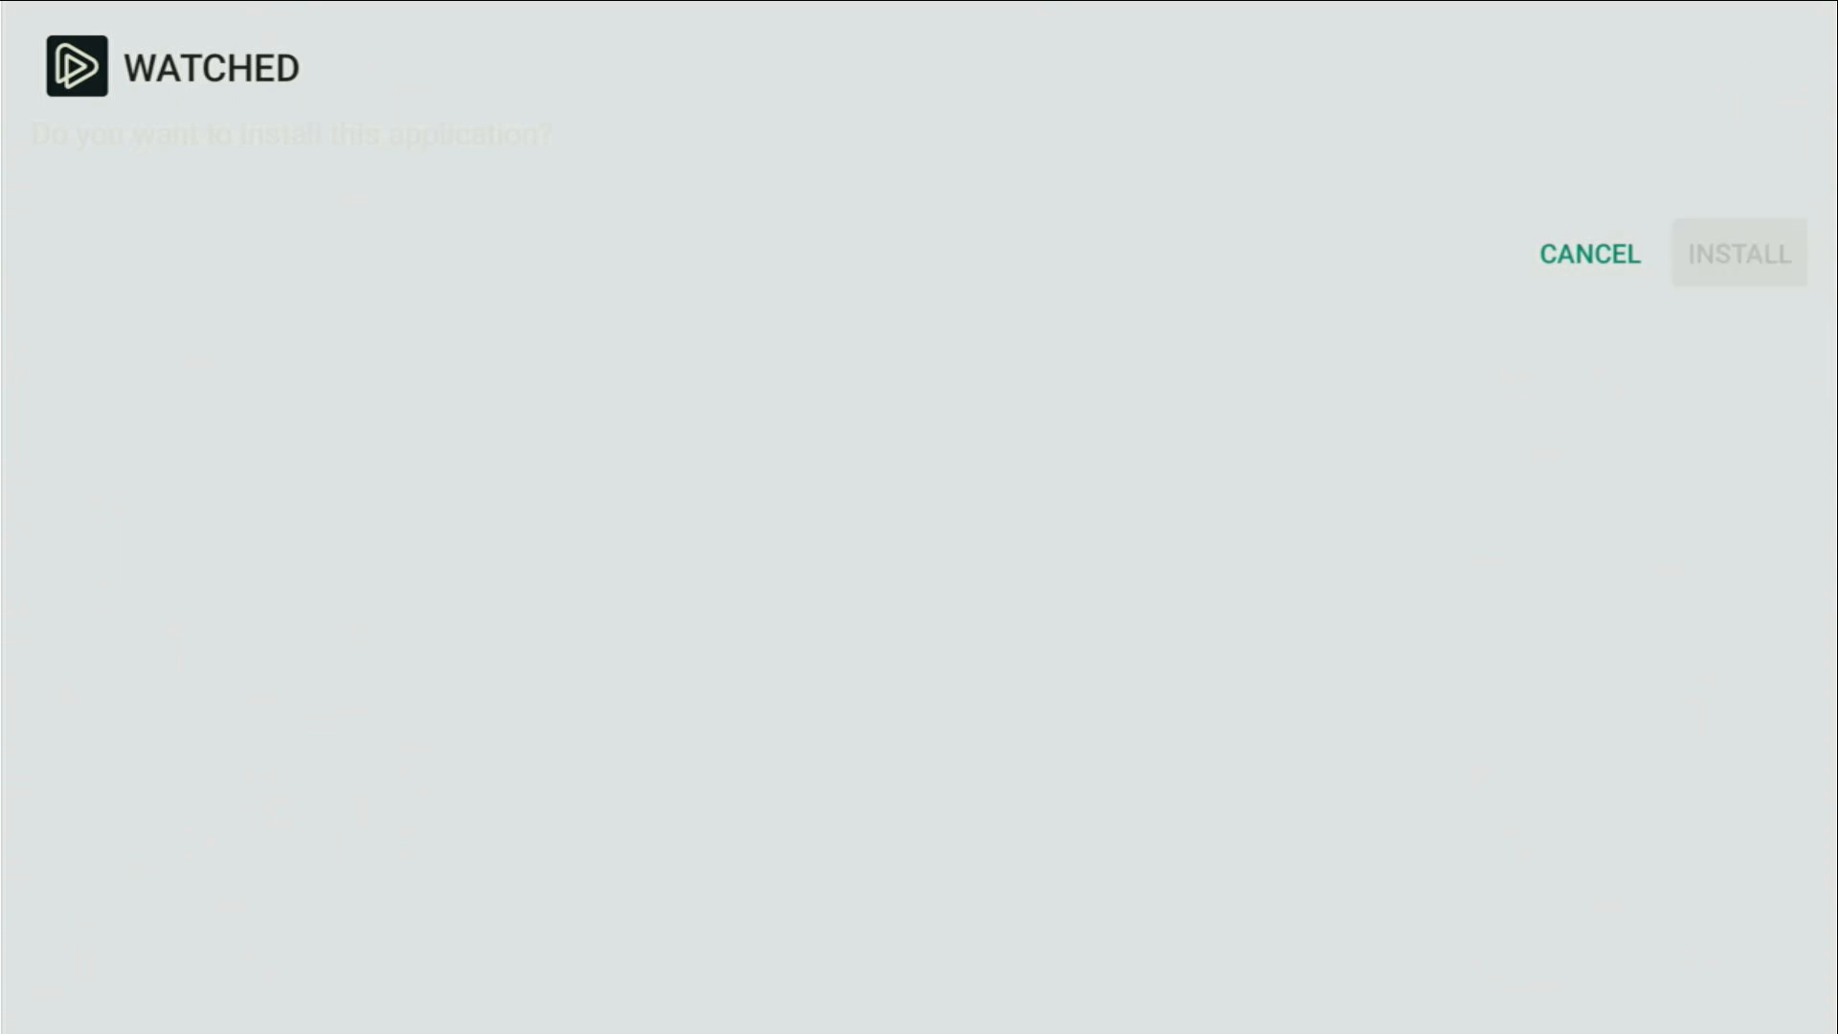
Install the Watched app and delete its downloaded APK file
{"action": "left_click", "coordinate": [1739, 252]}
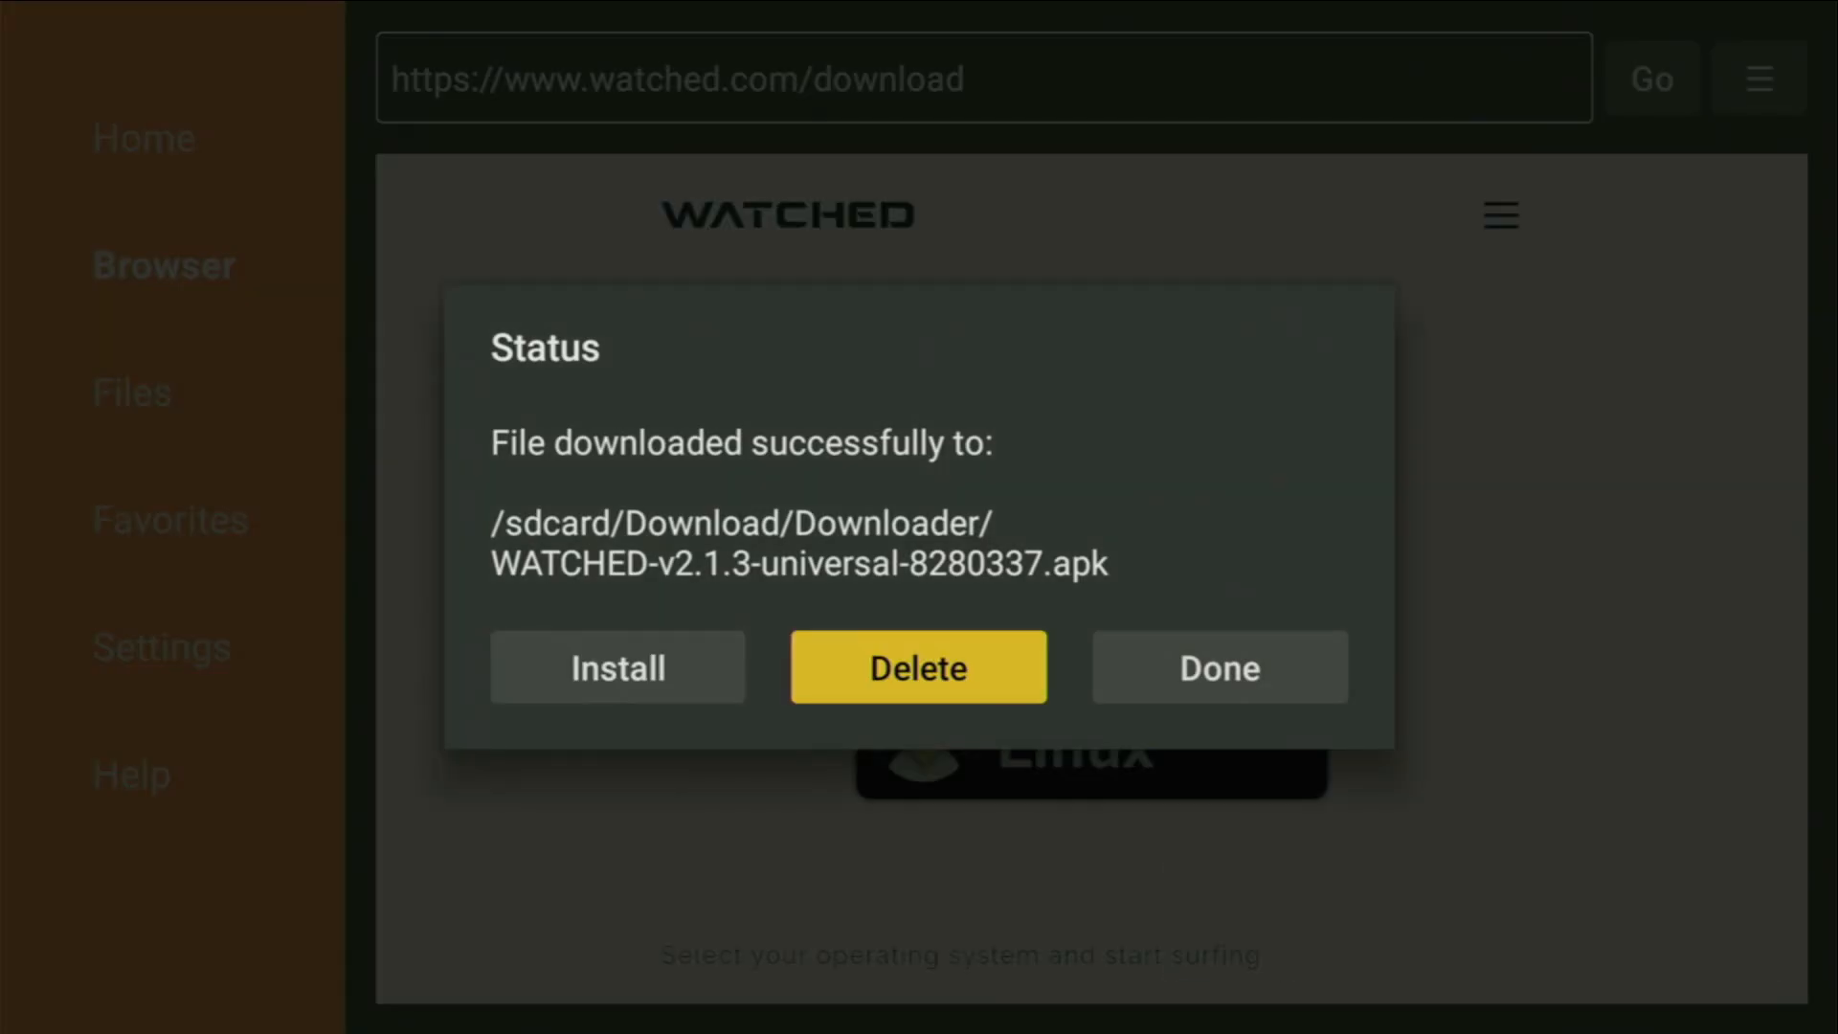
{"action": "left_click", "coordinate": [918, 667]}
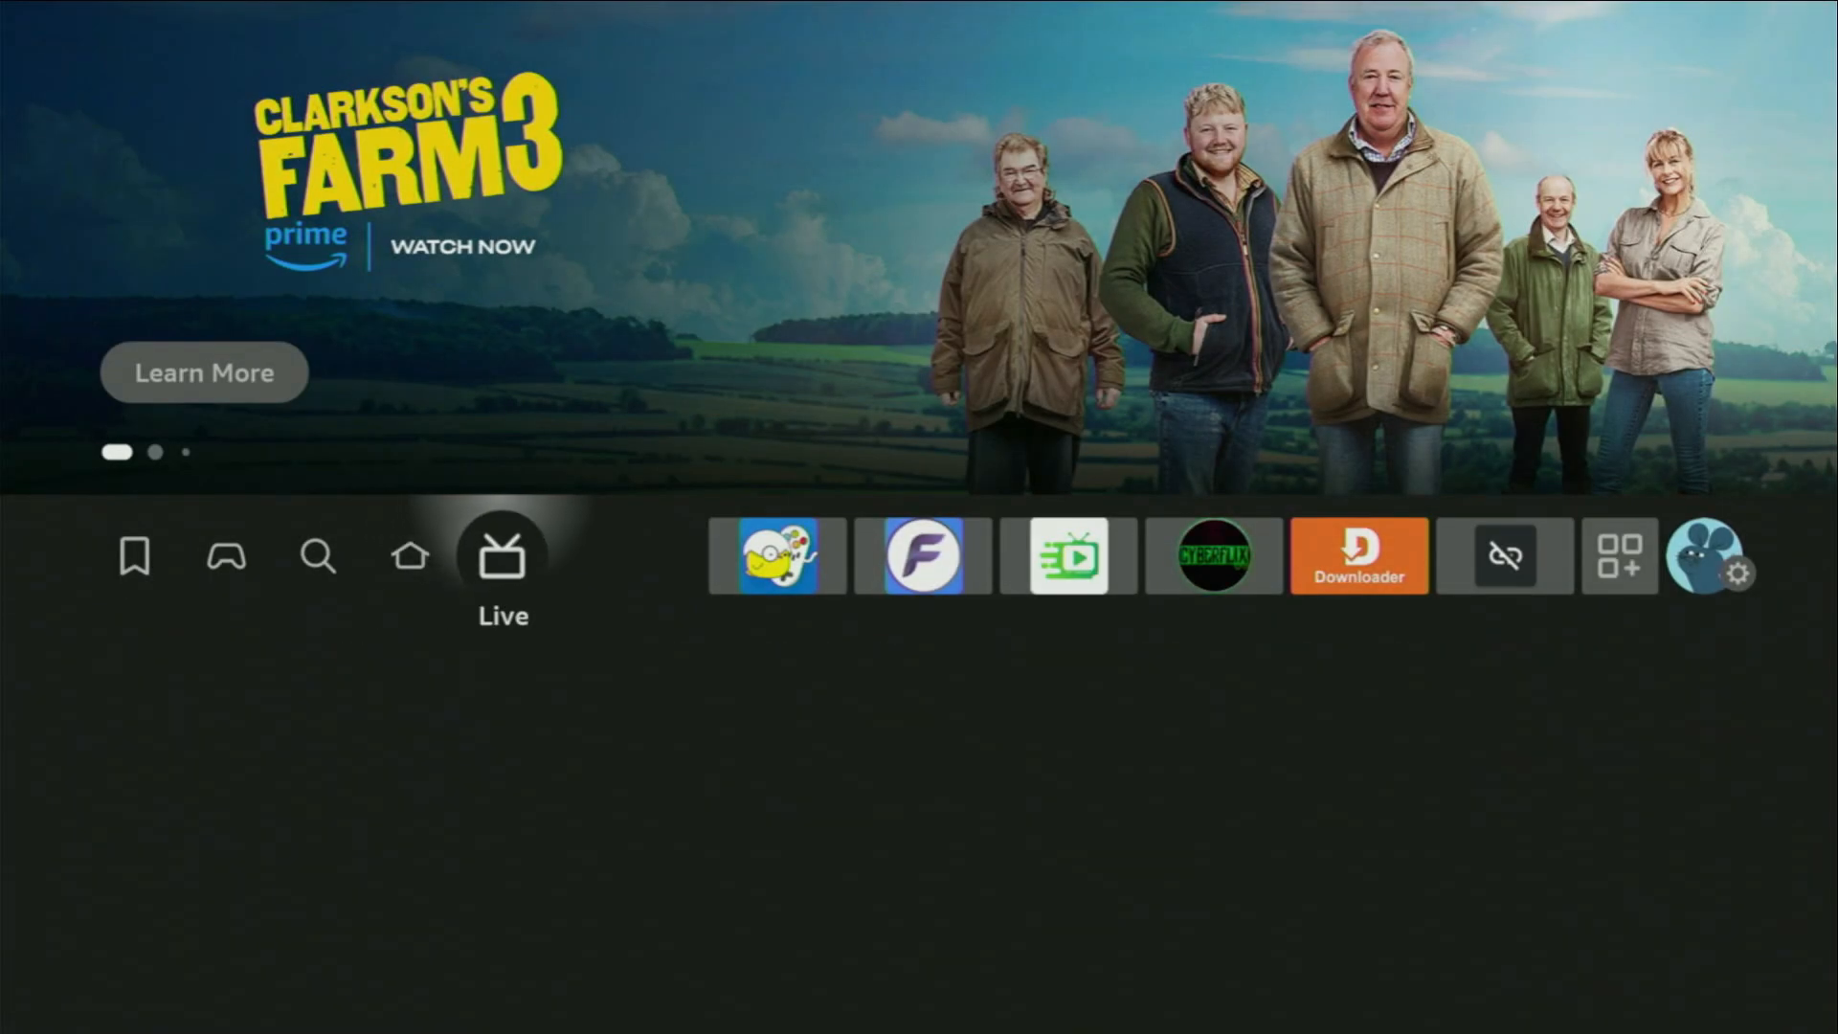
Open the full installed-apps grid and move Watched to the front, ahead of other apps
{"action": "left_click", "coordinate": [1618, 556]}
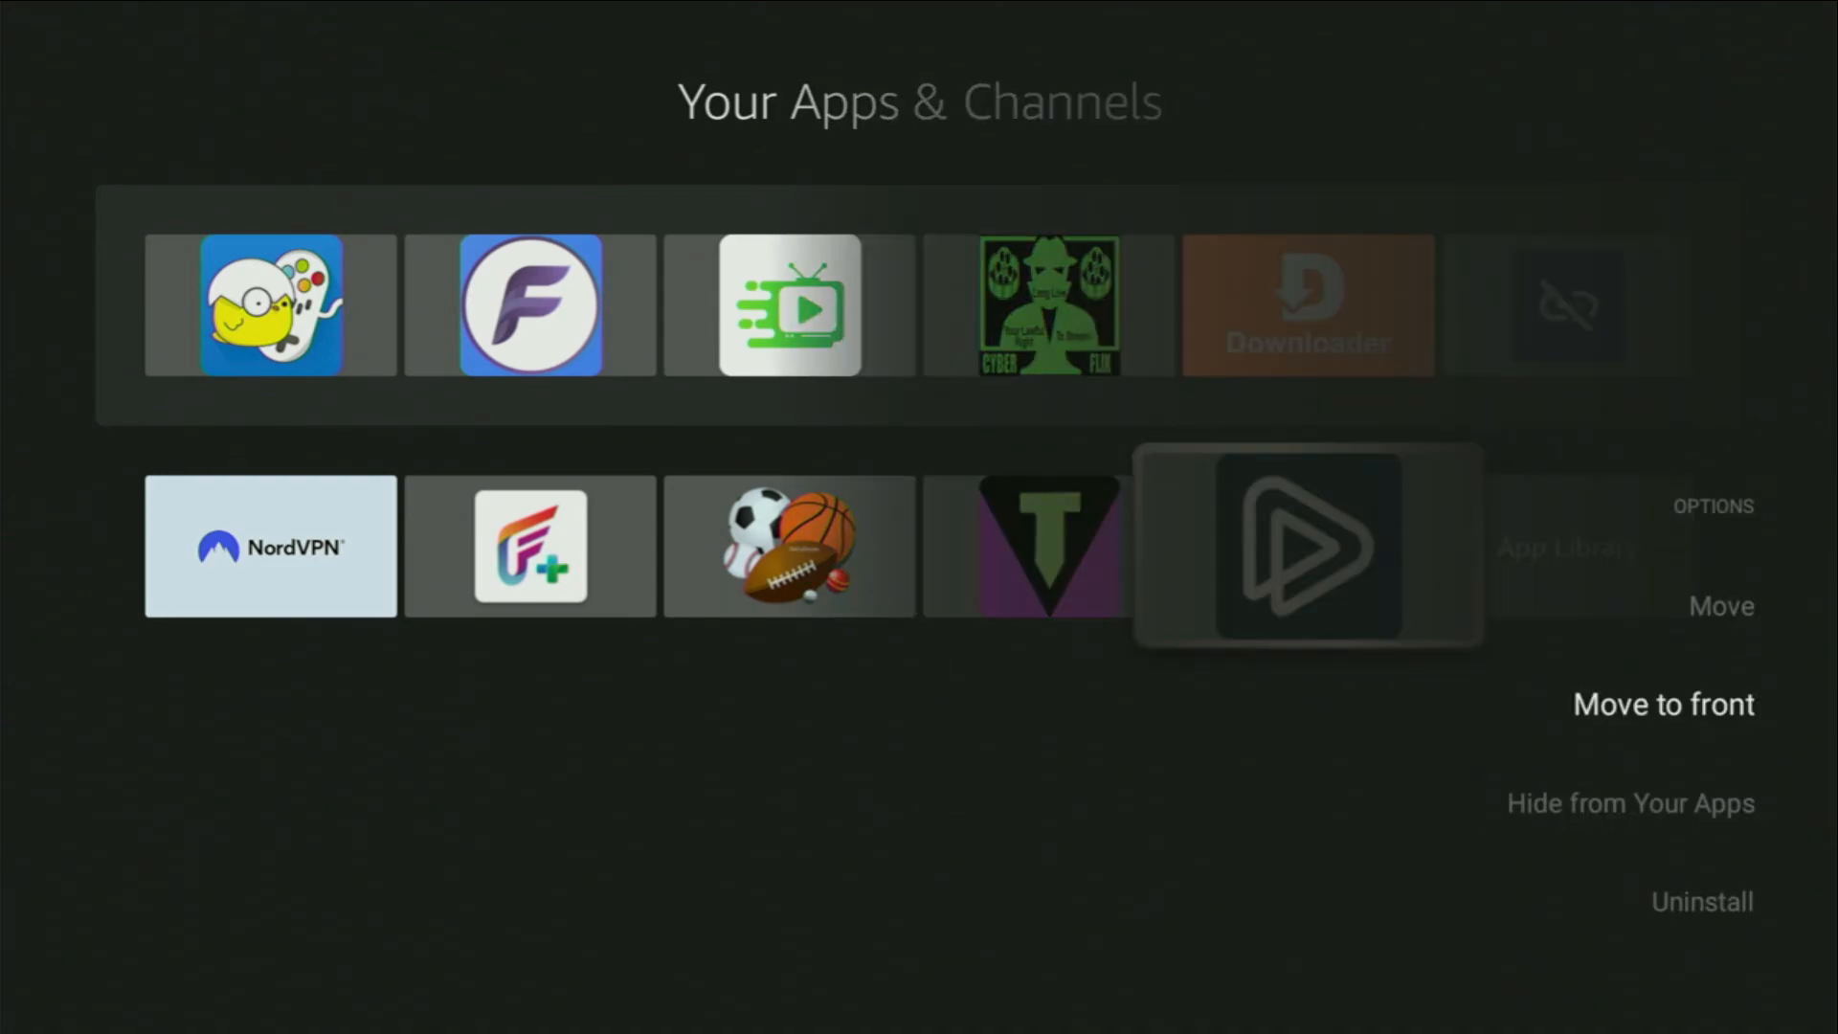
{"action": "left_click", "coordinate": [1662, 704]}
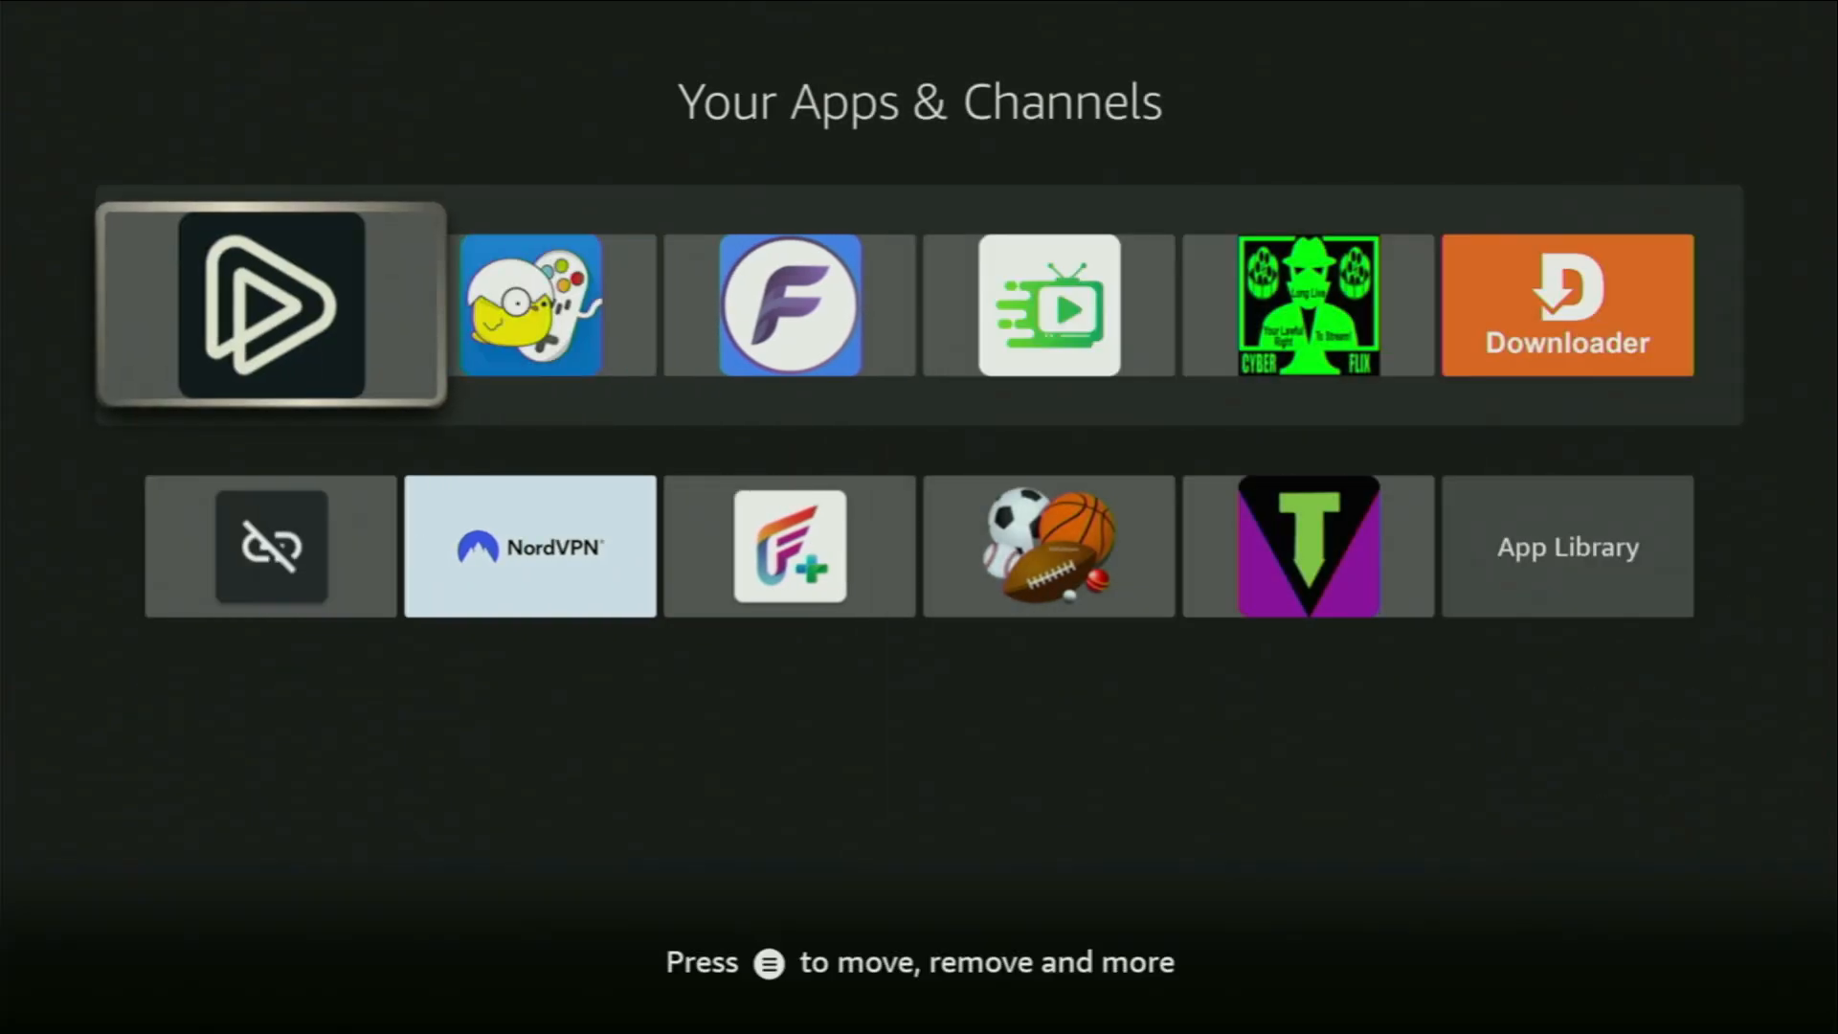